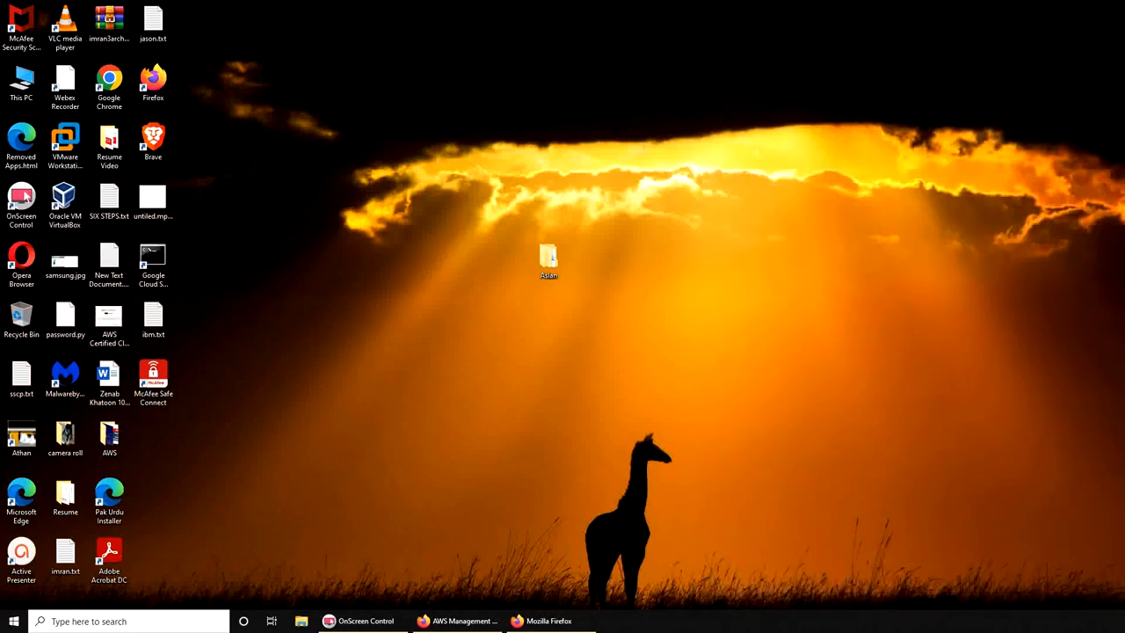
{"action": "mouse_move", "coordinate": [548, 562]}
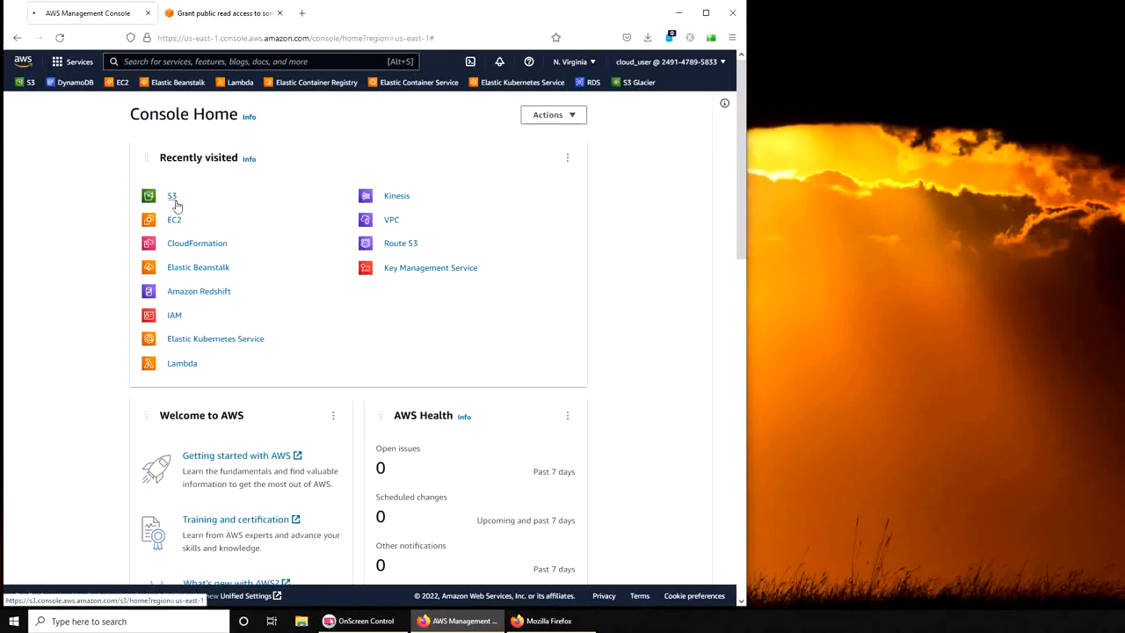
- Go from Console Home to the S3 Create bucket form
{"action": "left_click", "coordinate": [172, 197]}
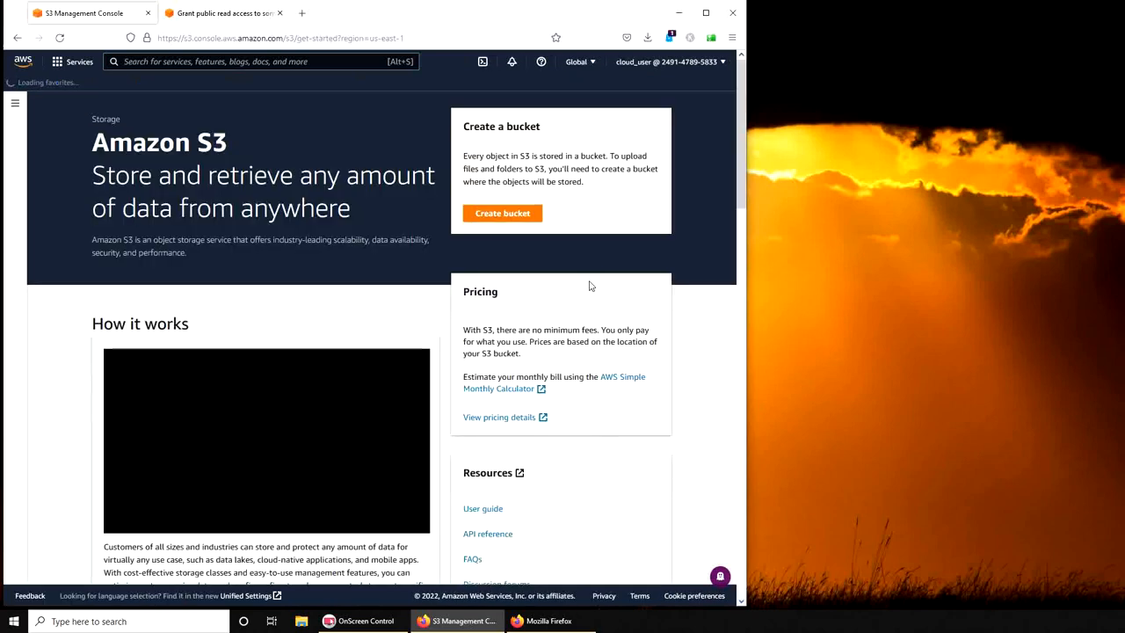
{"action": "left_click", "coordinate": [502, 213]}
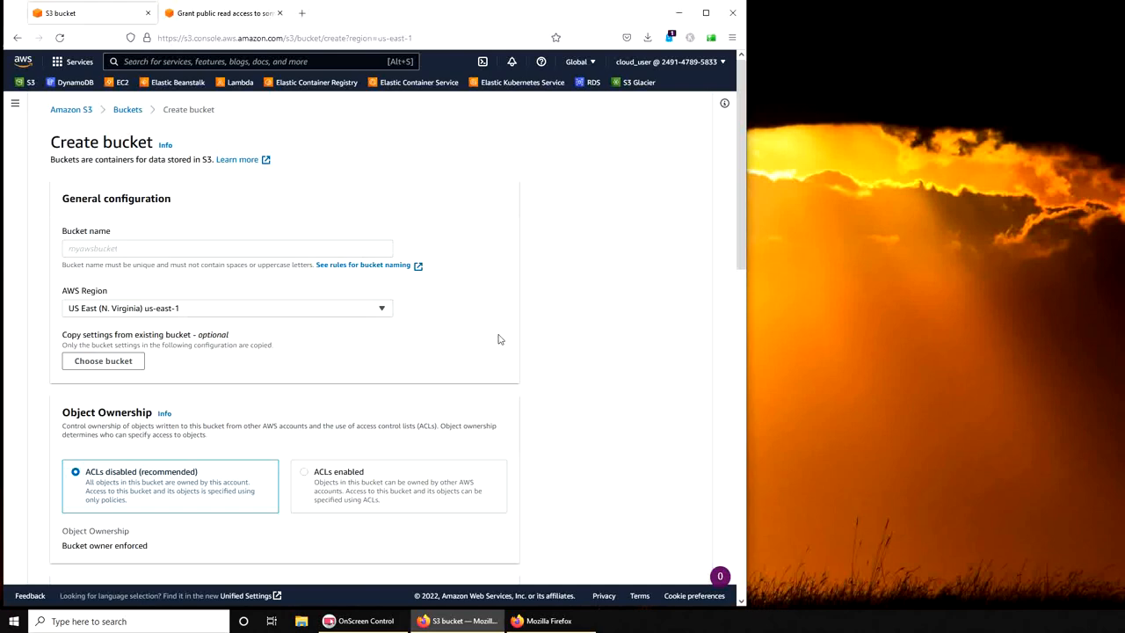
- Try the US East (Ohio) region, then keep US East (N. Virginia) us-east-1
{"action": "left_click", "coordinate": [226, 248]}
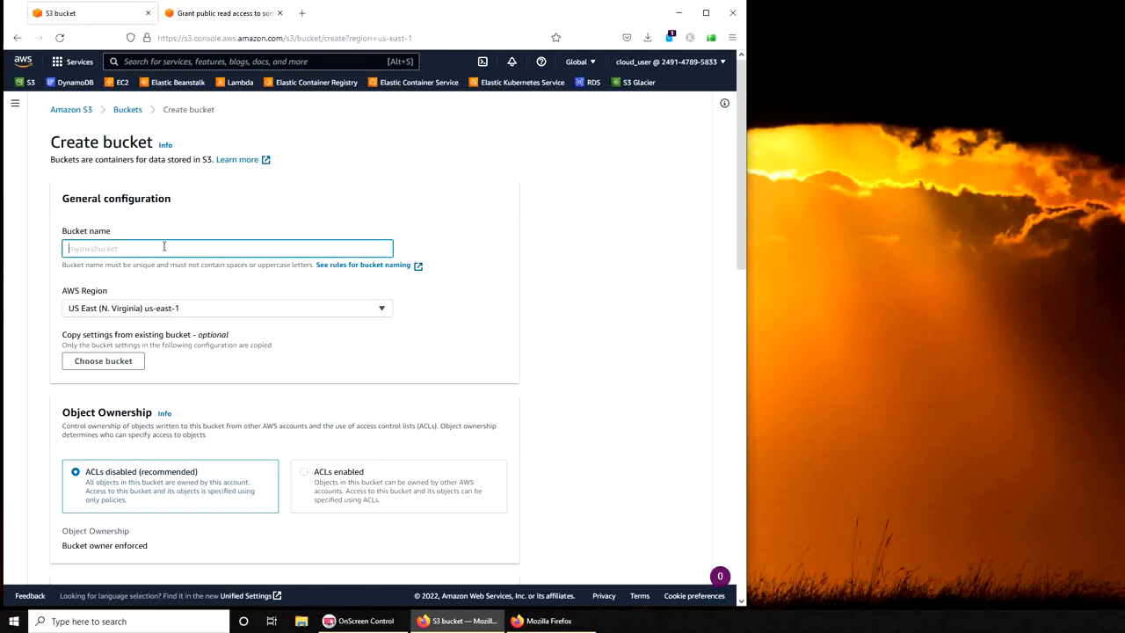
{"action": "mouse_move", "coordinate": [580, 61]}
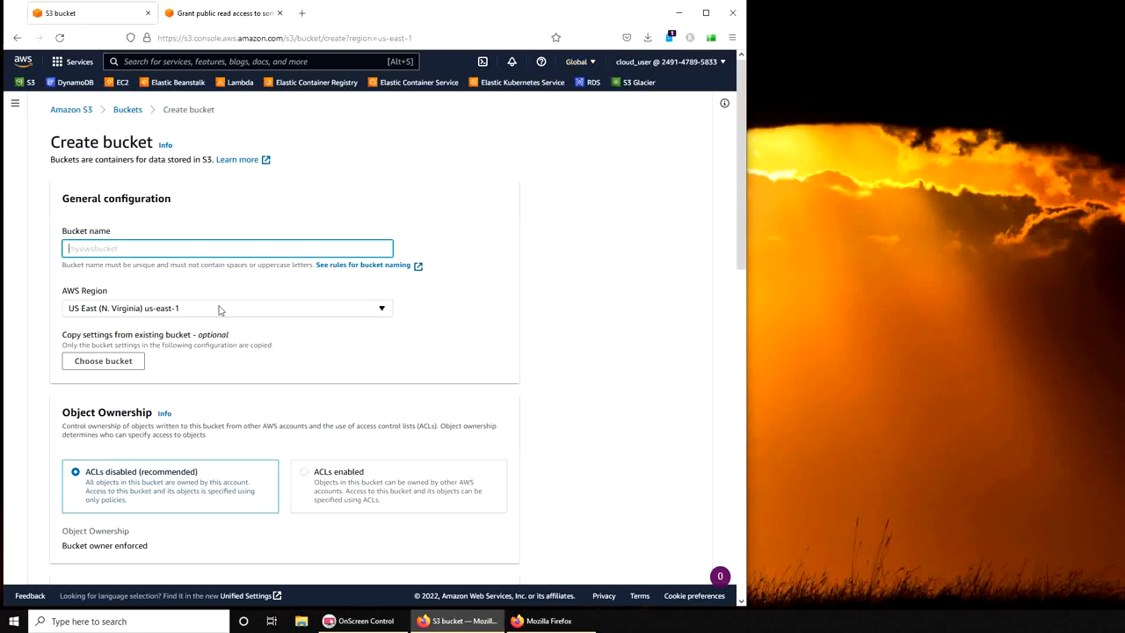
{"action": "mouse_move", "coordinate": [210, 312]}
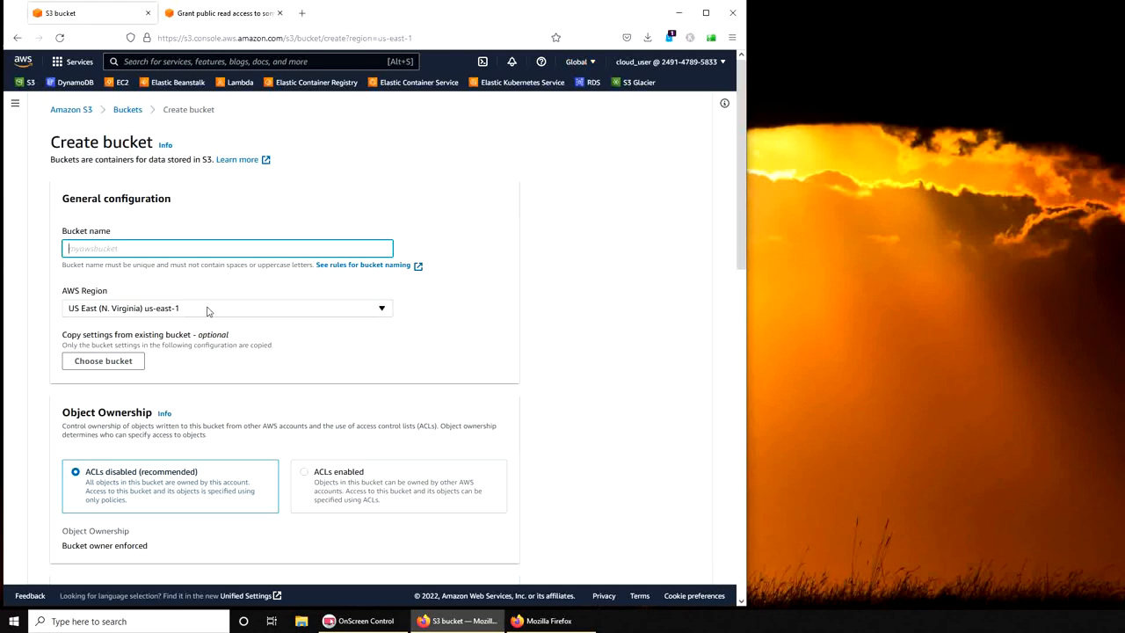
{"action": "left_click", "coordinate": [227, 308]}
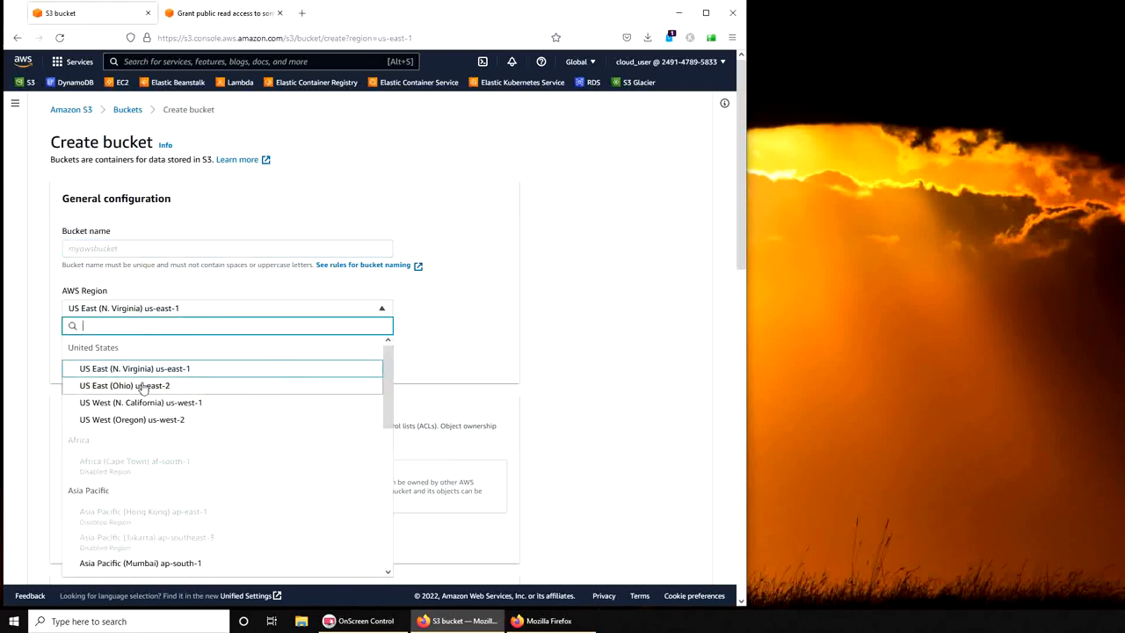
{"action": "left_click", "coordinate": [123, 385]}
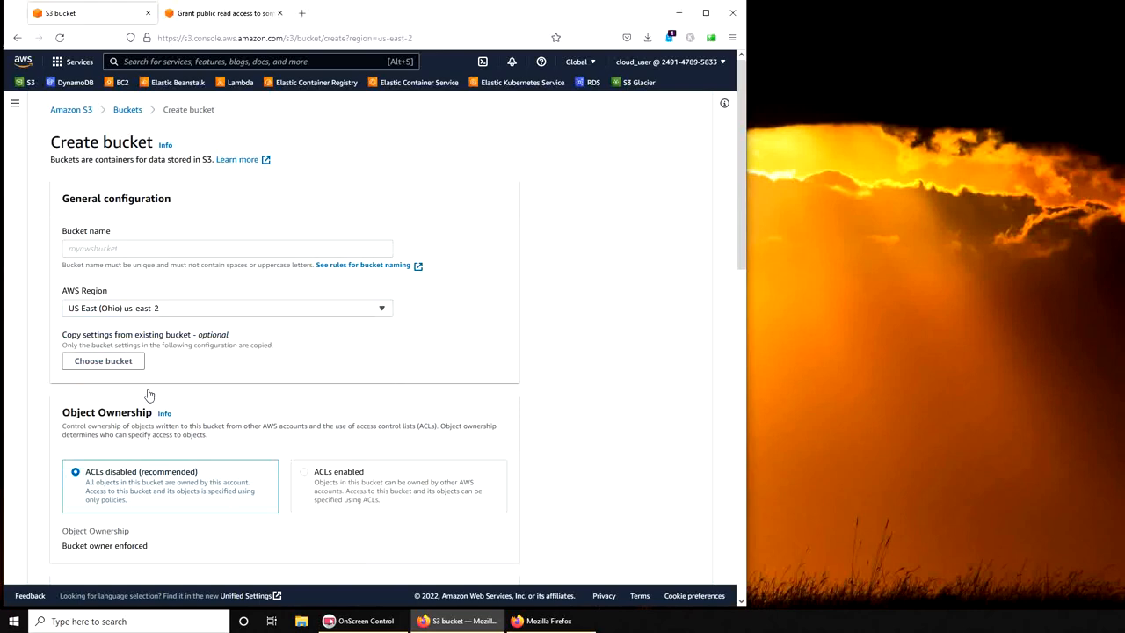
{"action": "left_click", "coordinate": [226, 308]}
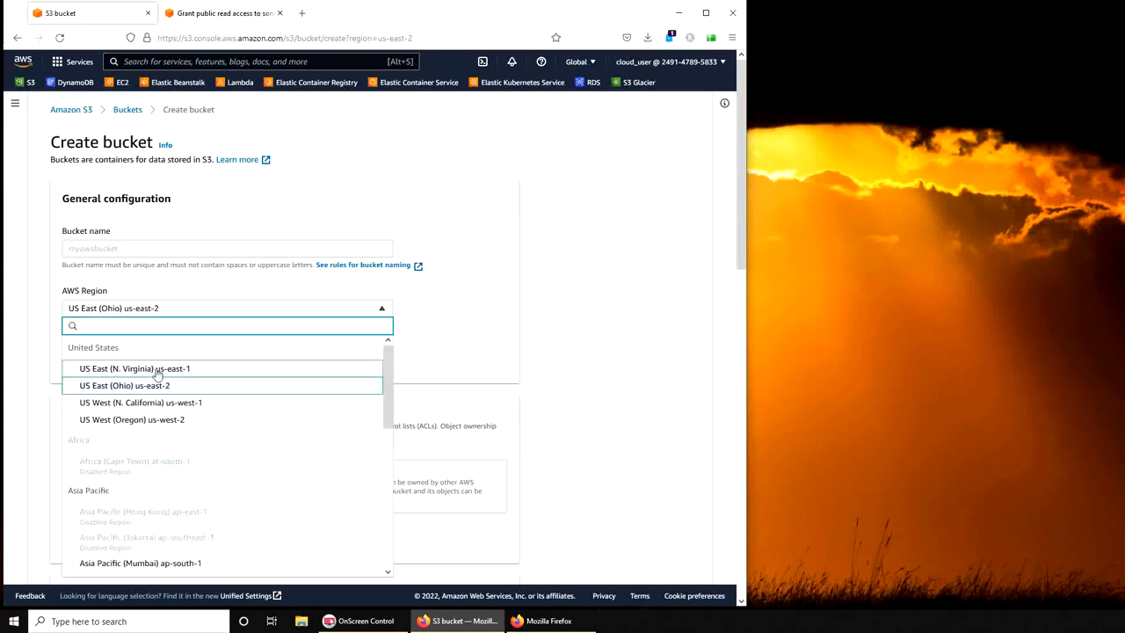
{"action": "left_click", "coordinate": [135, 369]}
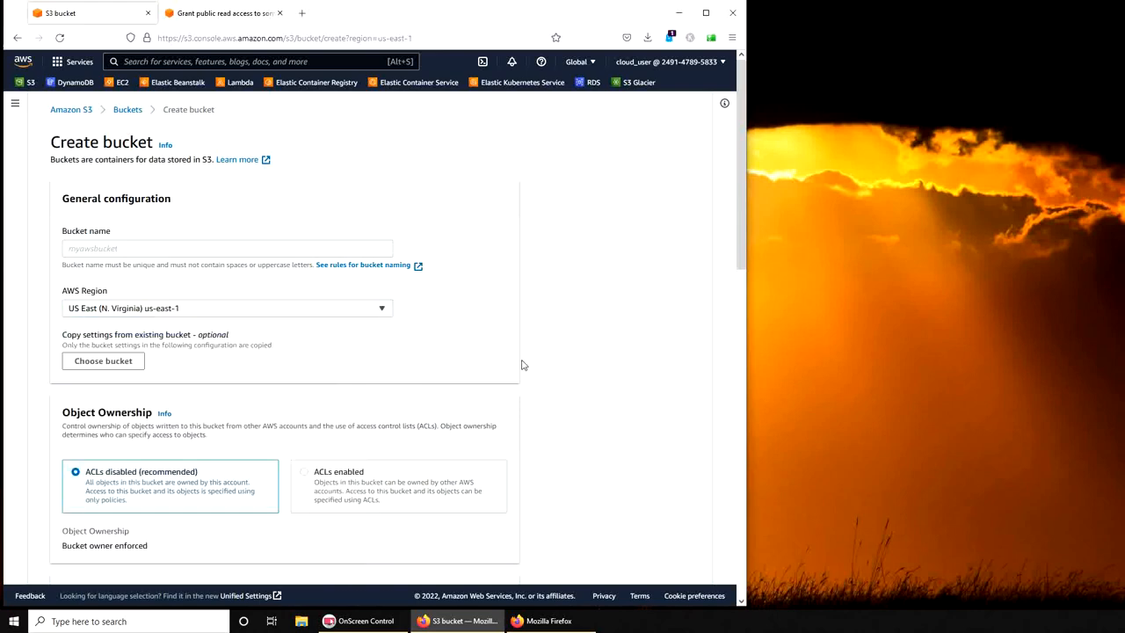
{"action": "scroll", "scroll_direction": "down", "scroll_amount": 3}
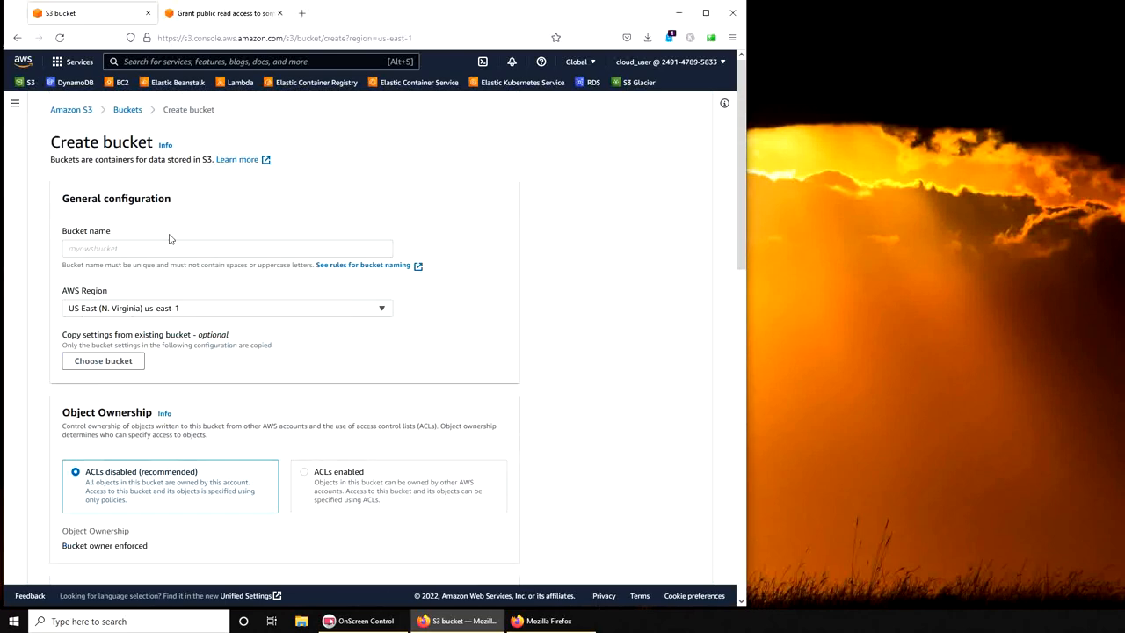
- Enter imranbucketaws as the bucket name
{"action": "left_click", "coordinate": [227, 248]}
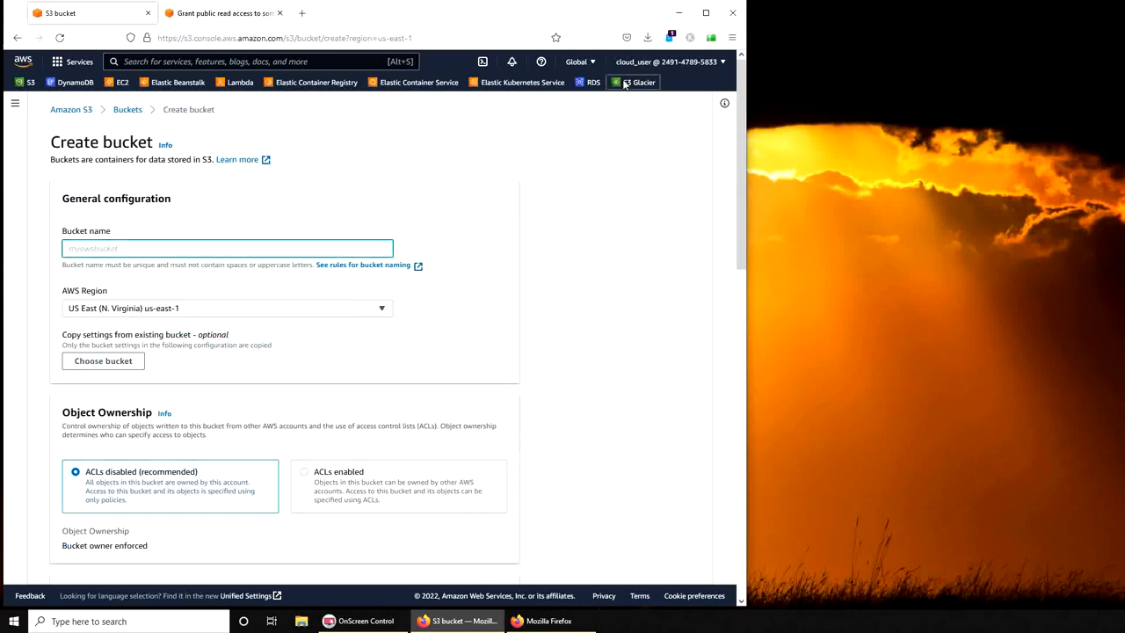
{"action": "left_click", "coordinate": [227, 248]}
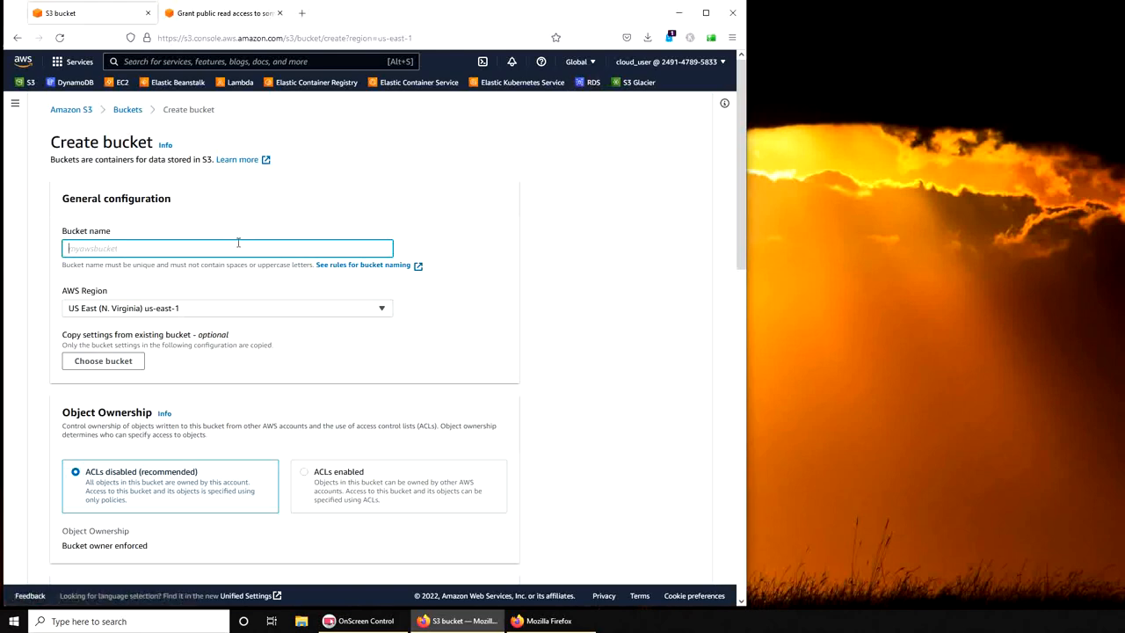
{"action": "mouse_move", "coordinate": [285, 98]}
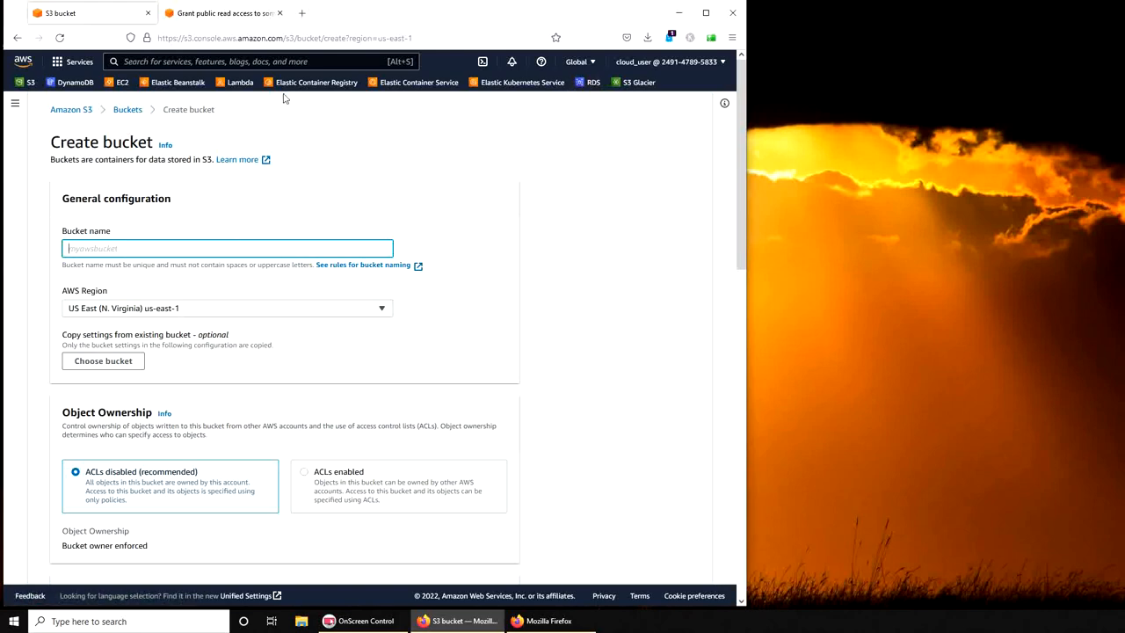
{"action": "mouse_move", "coordinate": [397, 174]}
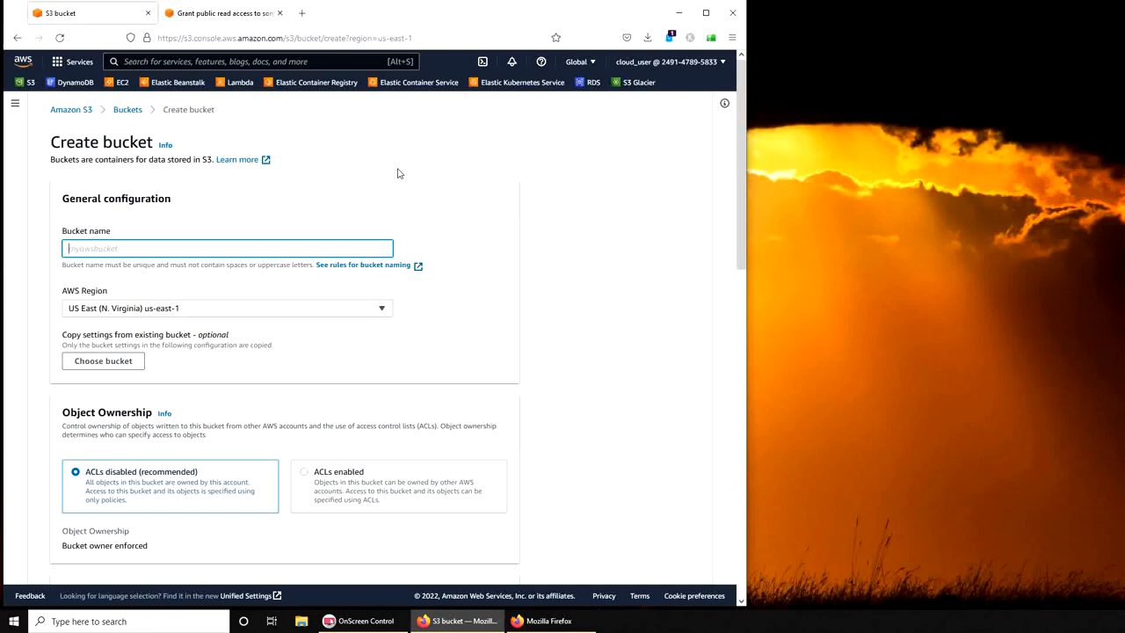
{"action": "mouse_move", "coordinate": [408, 158]}
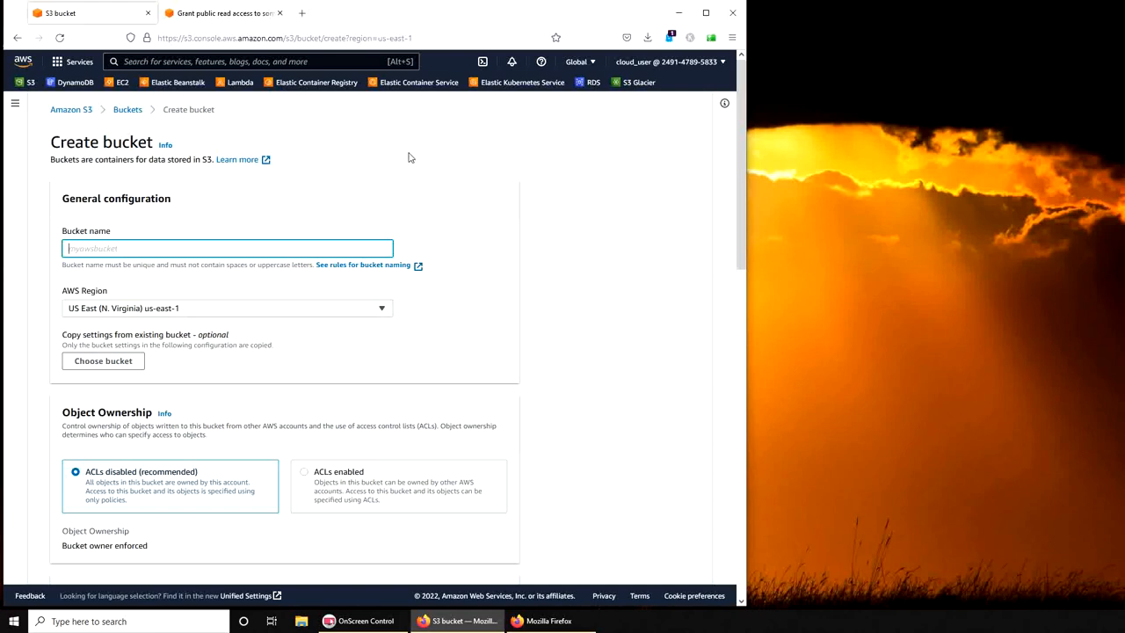
{"action": "mouse_move", "coordinate": [429, 148]}
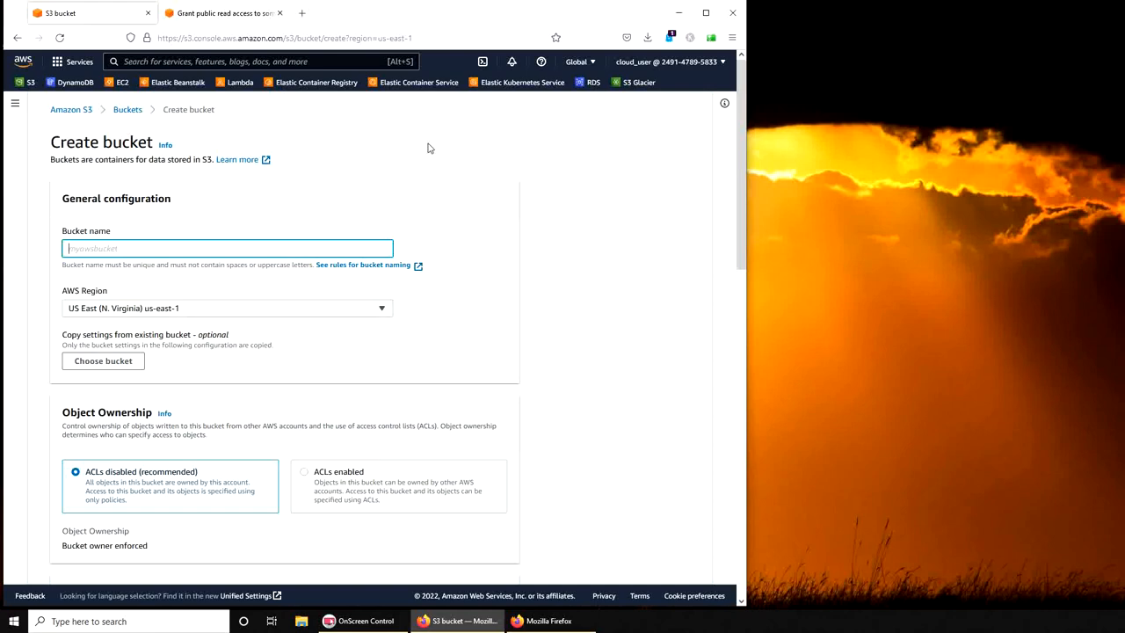
{"action": "mouse_move", "coordinate": [564, 160]}
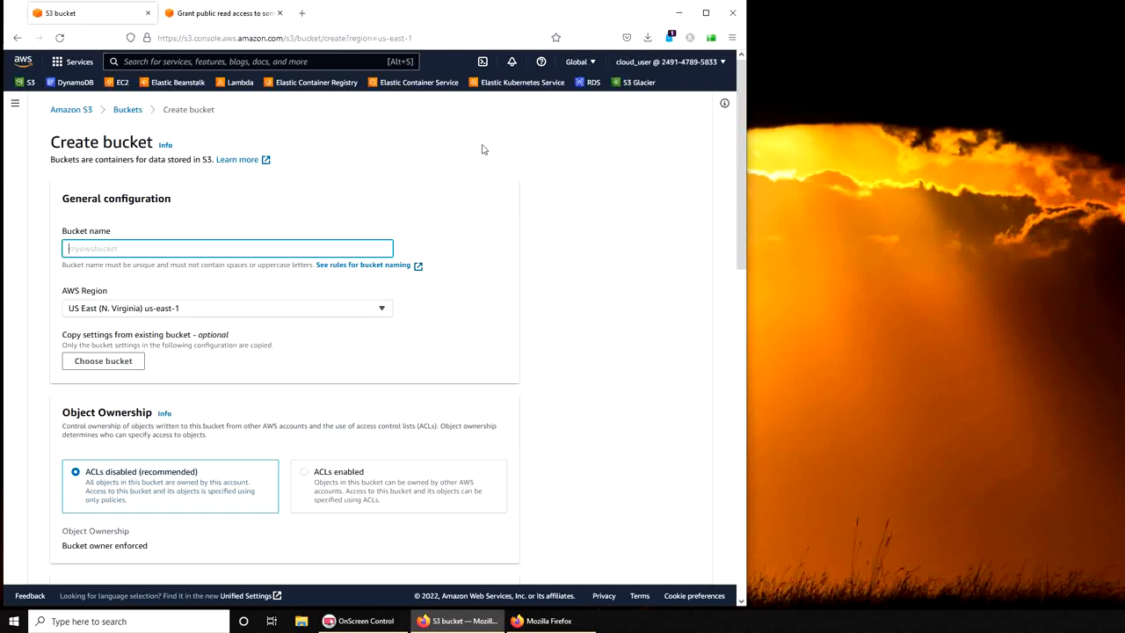
{"action": "mouse_move", "coordinate": [580, 174]}
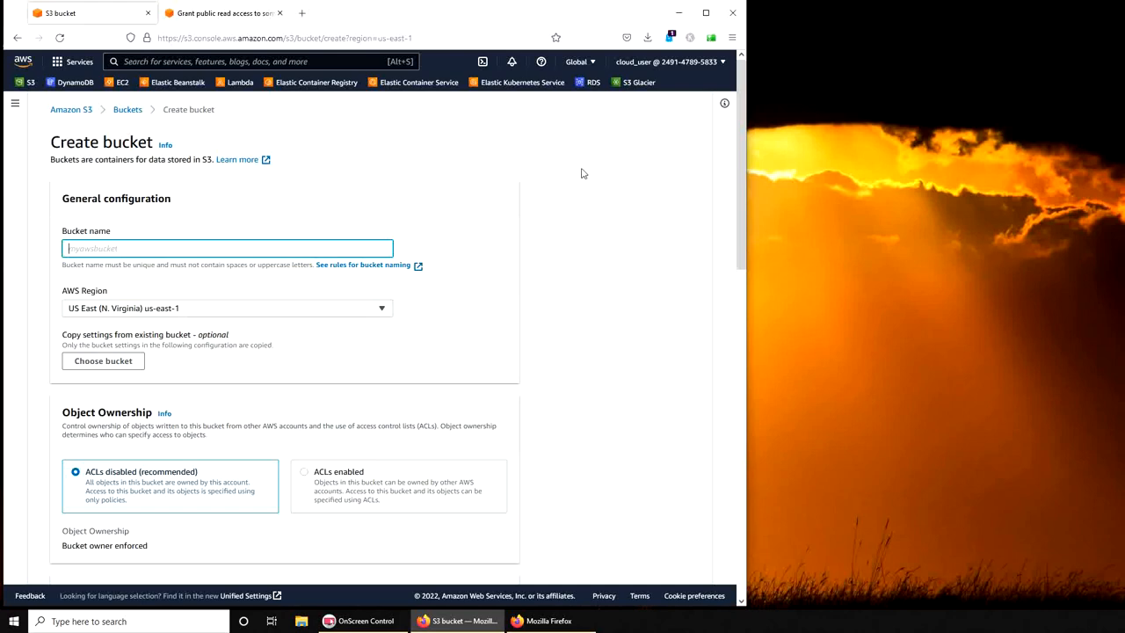
{"action": "mouse_move", "coordinate": [273, 245]}
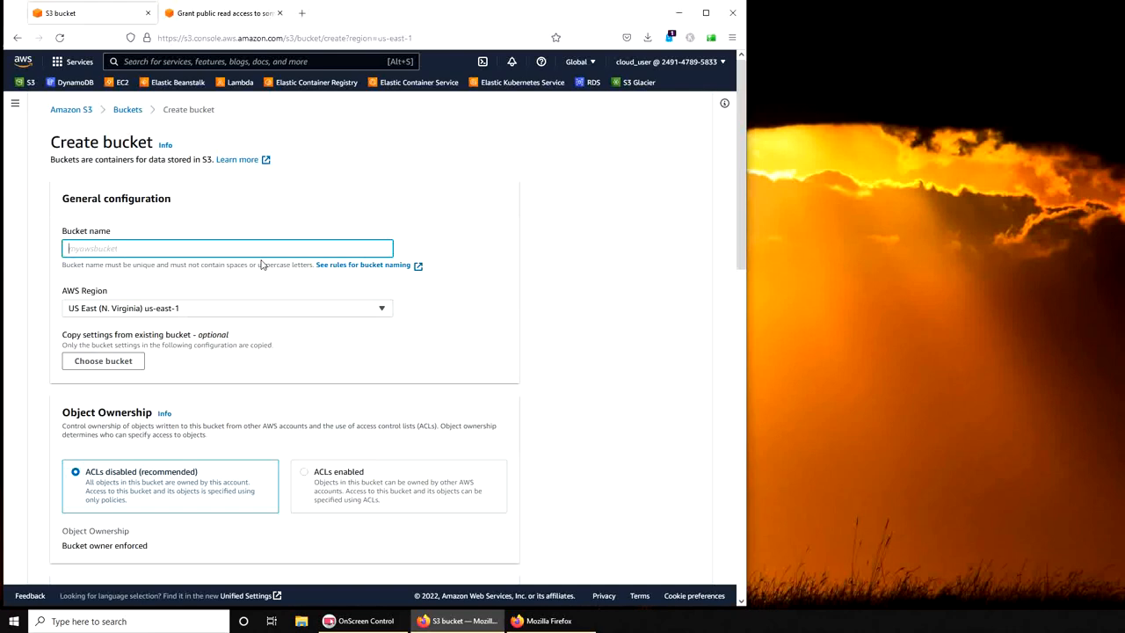
{"action": "type", "text": "imran"}
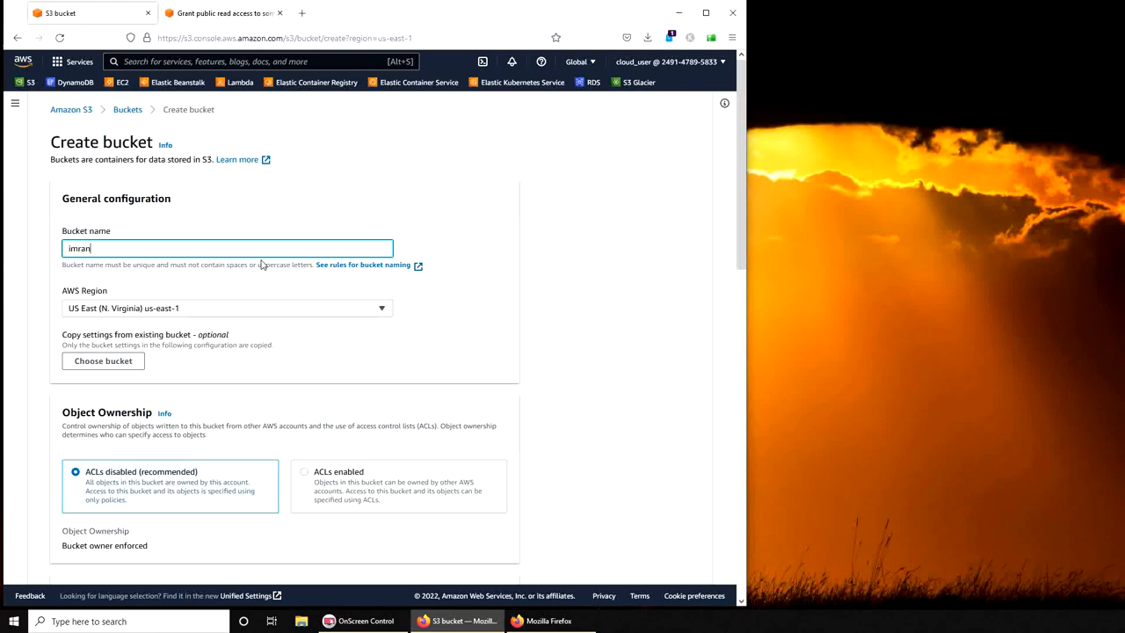
{"action": "type", "text": "bucketaws"}
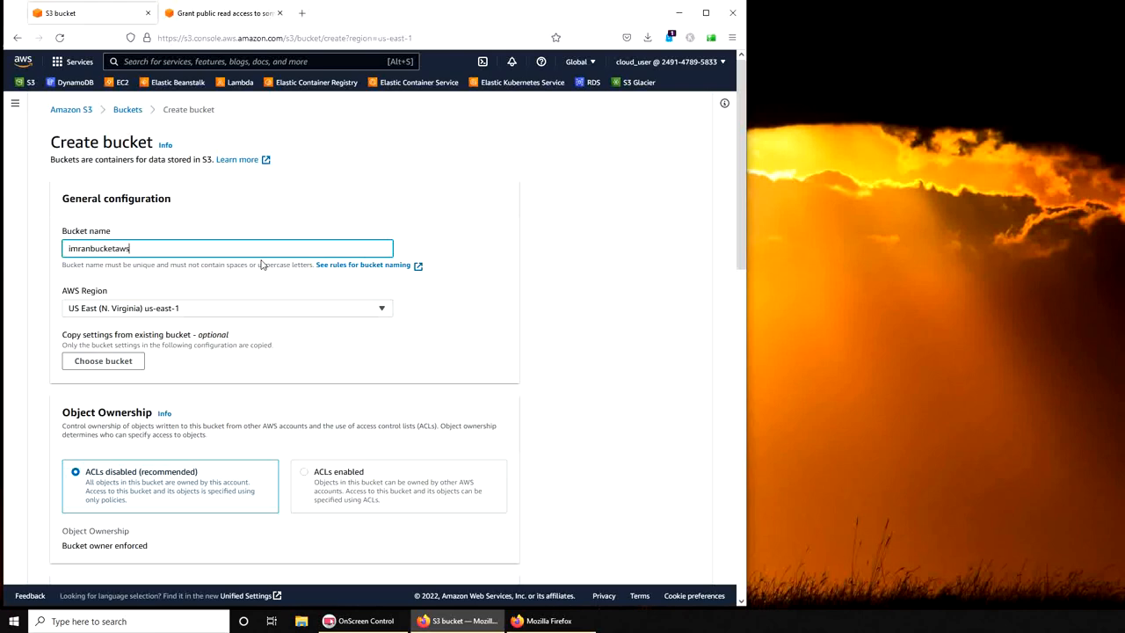
{"action": "scroll", "scroll_direction": "down", "scroll_amount": 3}
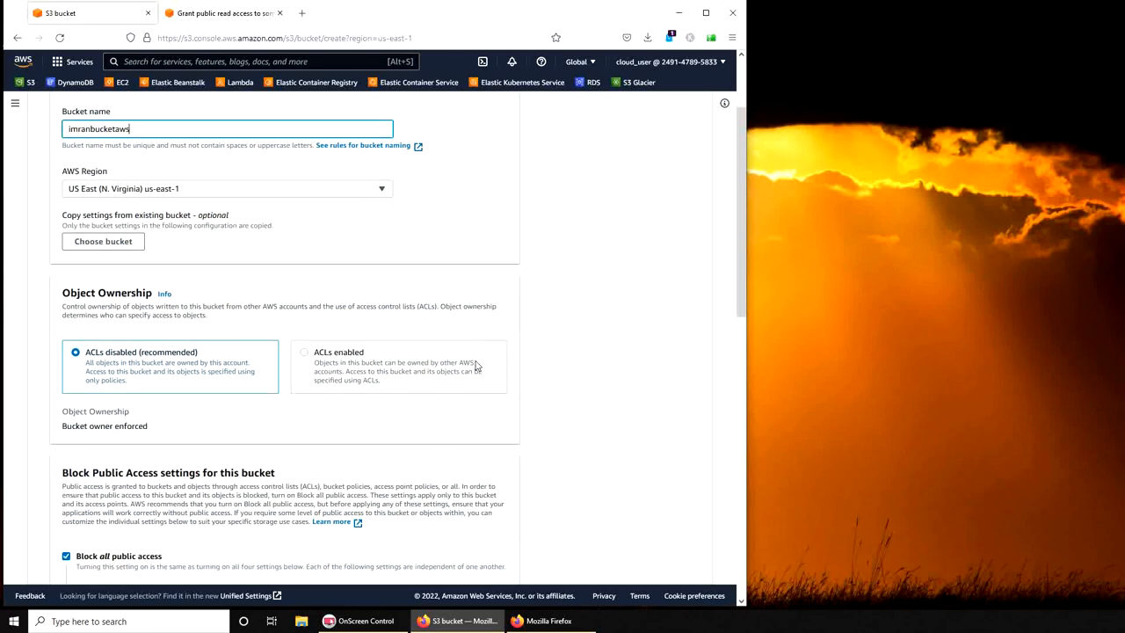
{"action": "scroll", "scroll_direction": "down", "scroll_amount": 3}
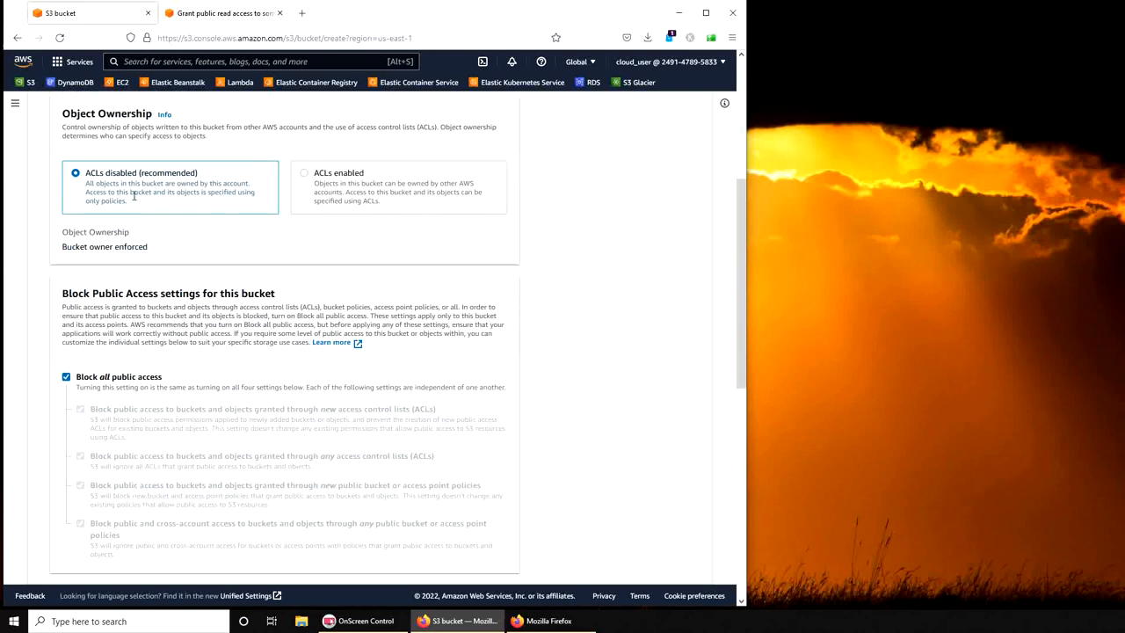
{"action": "mouse_move", "coordinate": [180, 204]}
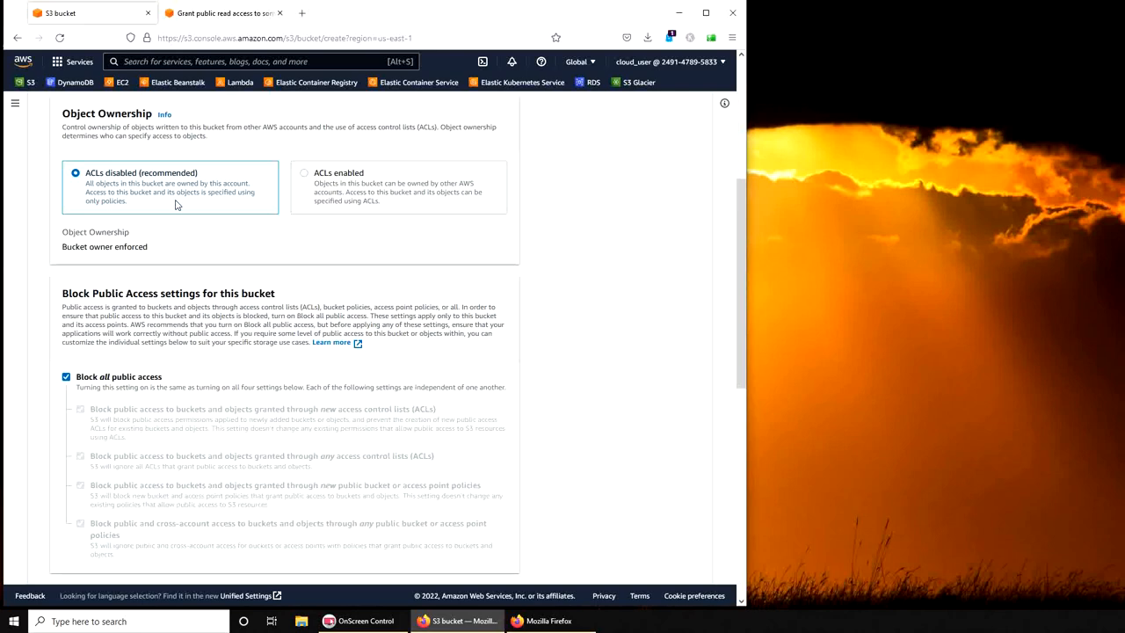
{"action": "mouse_move", "coordinate": [415, 223]}
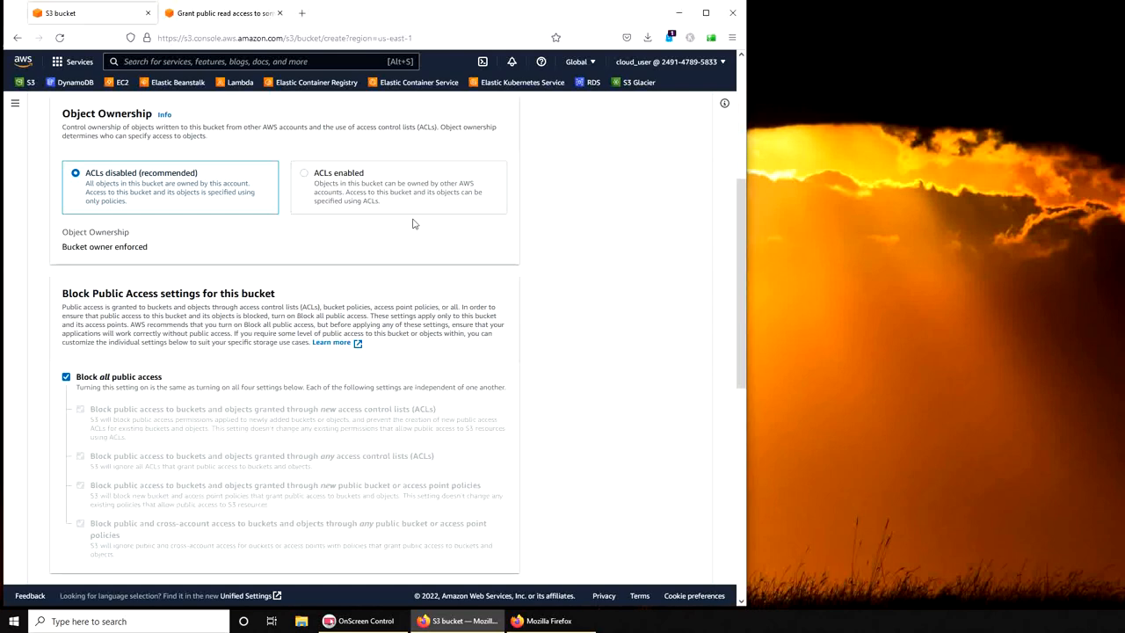
{"action": "mouse_move", "coordinate": [419, 299]}
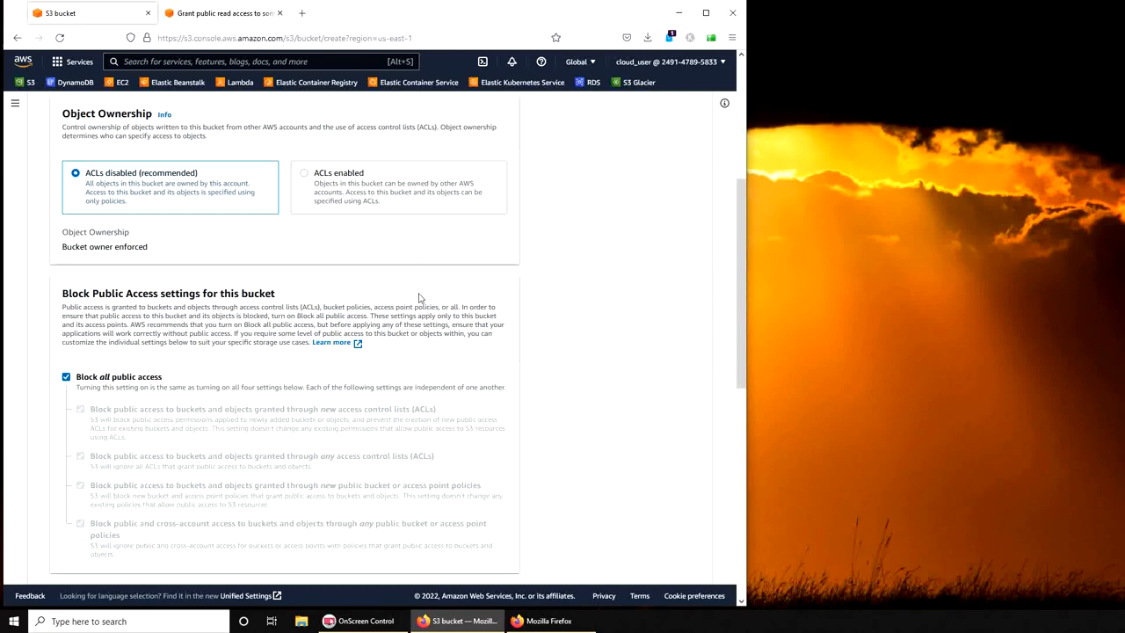
{"action": "mouse_move", "coordinate": [420, 299]}
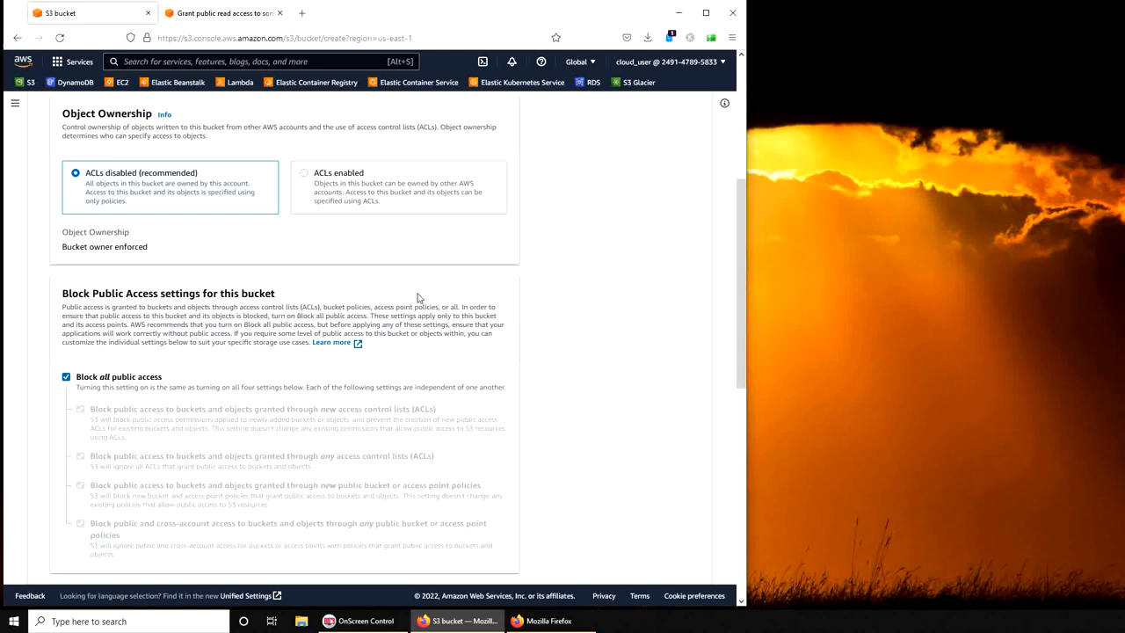
{"action": "mouse_move", "coordinate": [119, 188]}
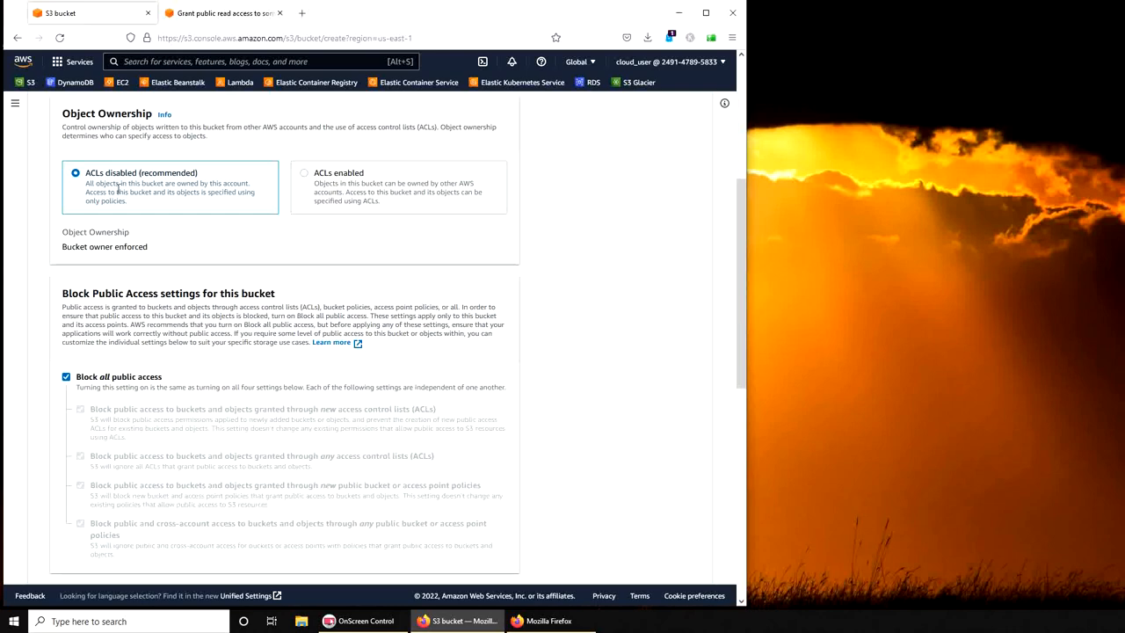
{"action": "mouse_move", "coordinate": [246, 225]}
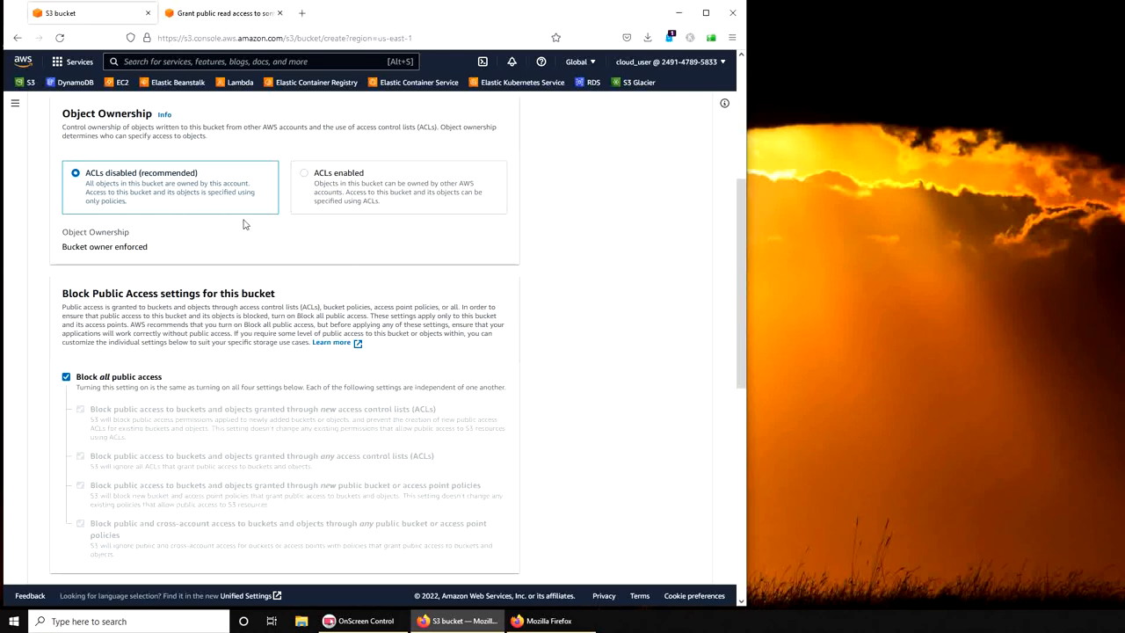
{"action": "scroll", "scroll_direction": "down", "scroll_amount": 3}
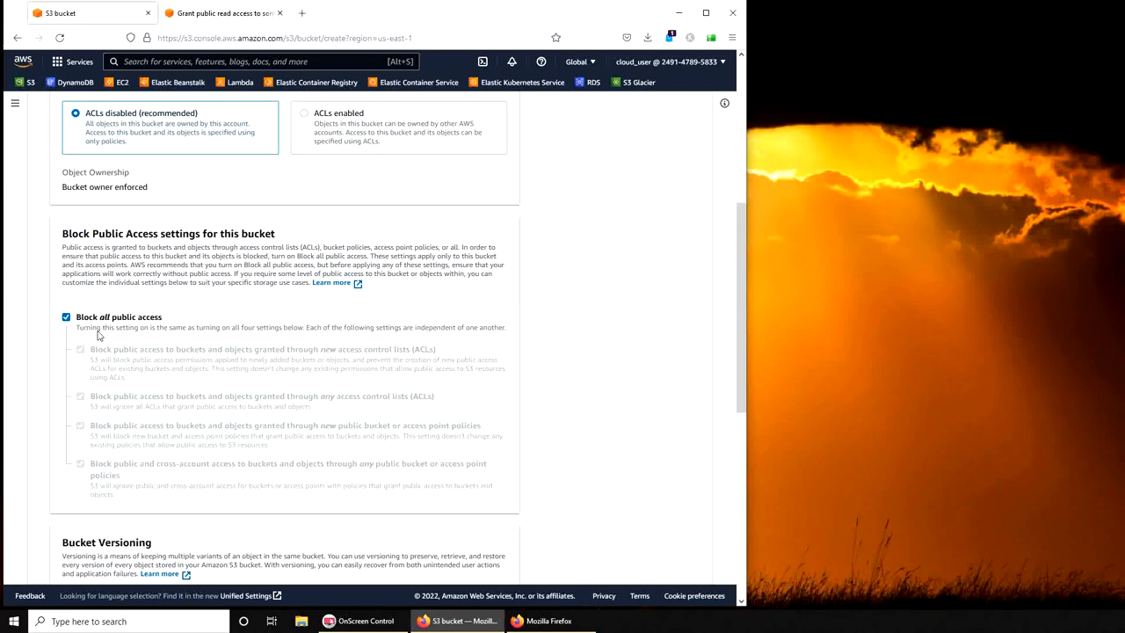
{"action": "mouse_move", "coordinate": [138, 337]}
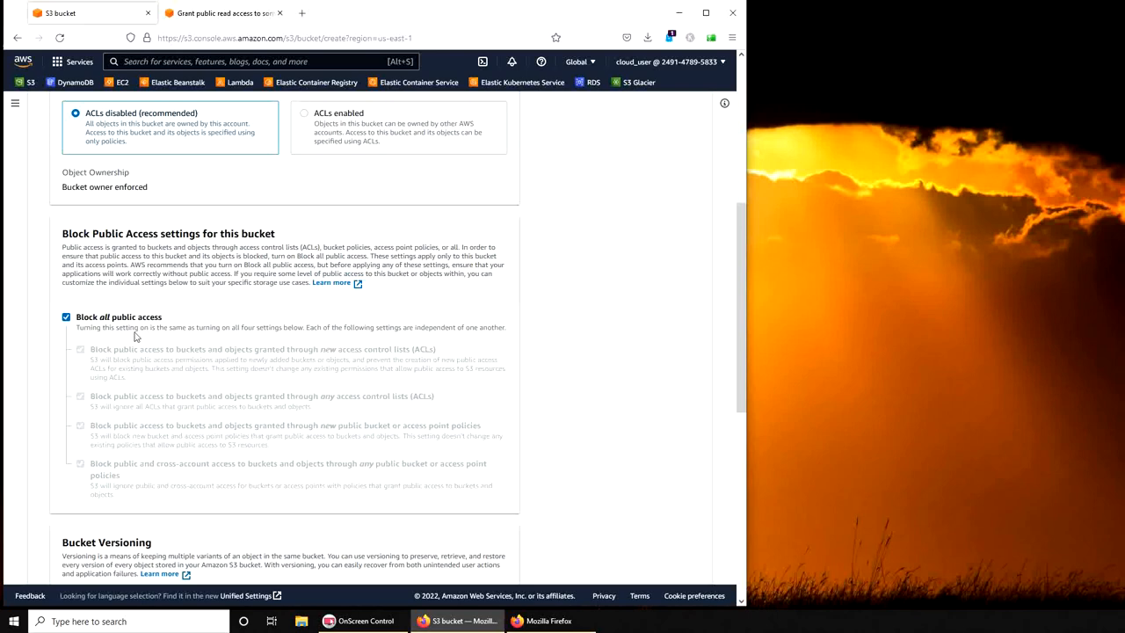
{"action": "mouse_move", "coordinate": [387, 364]}
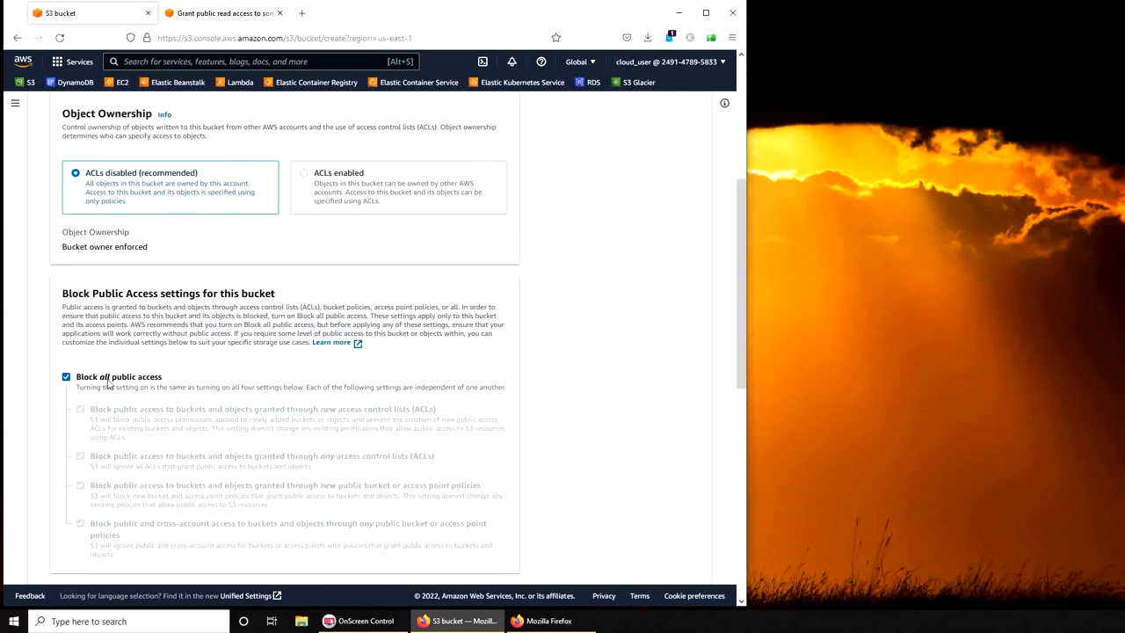
- Leave Versioning, Tags and Default encryption at defaults and create the imranbucketaws bucket
{"action": "scroll", "scroll_direction": "down", "scroll_amount": 3}
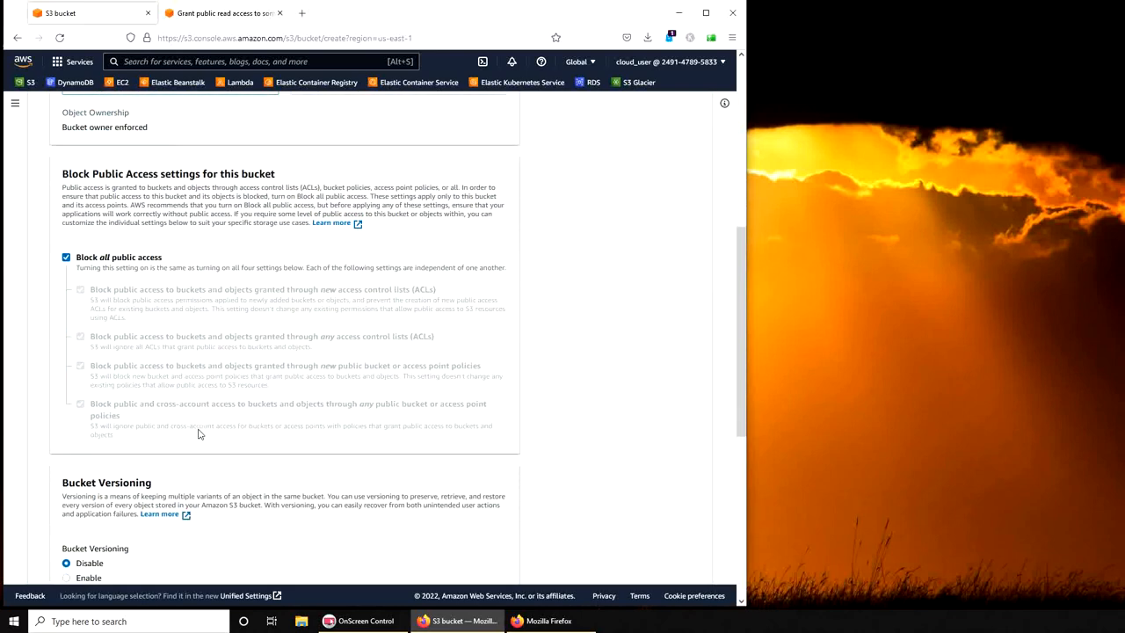
{"action": "scroll", "scroll_direction": "down", "scroll_amount": 3}
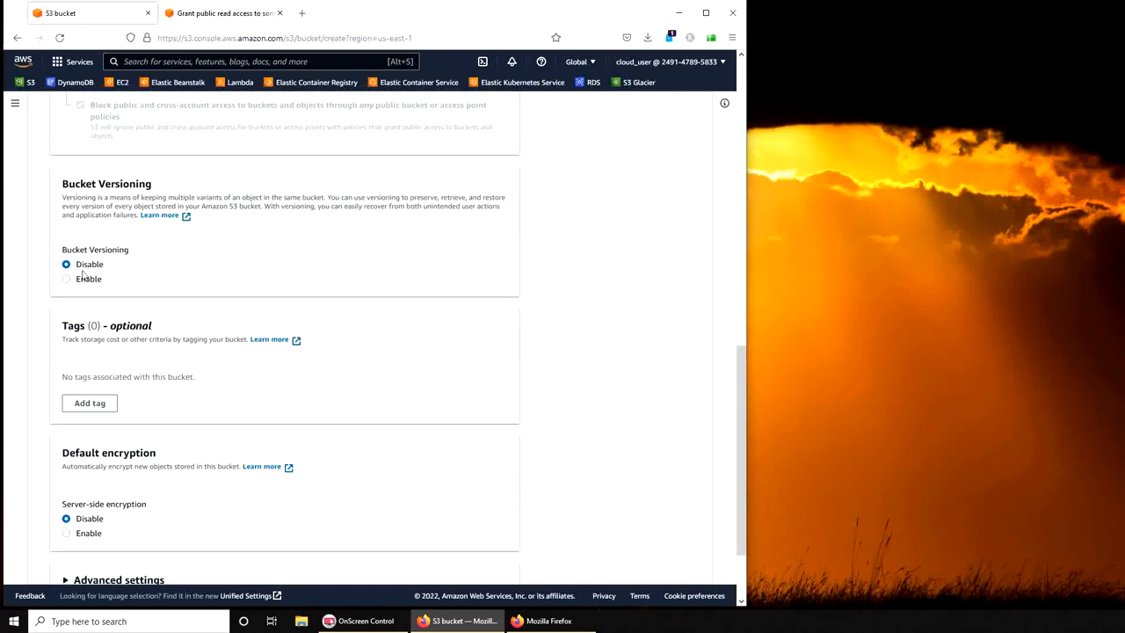
{"action": "mouse_move", "coordinate": [114, 276]}
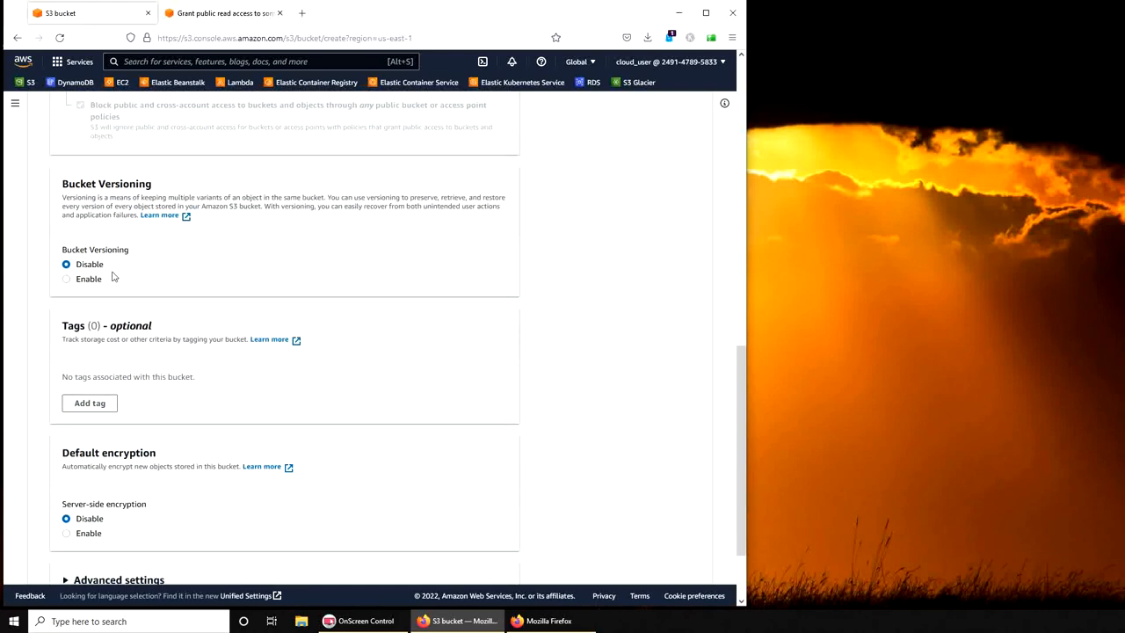
{"action": "mouse_move", "coordinate": [123, 288]}
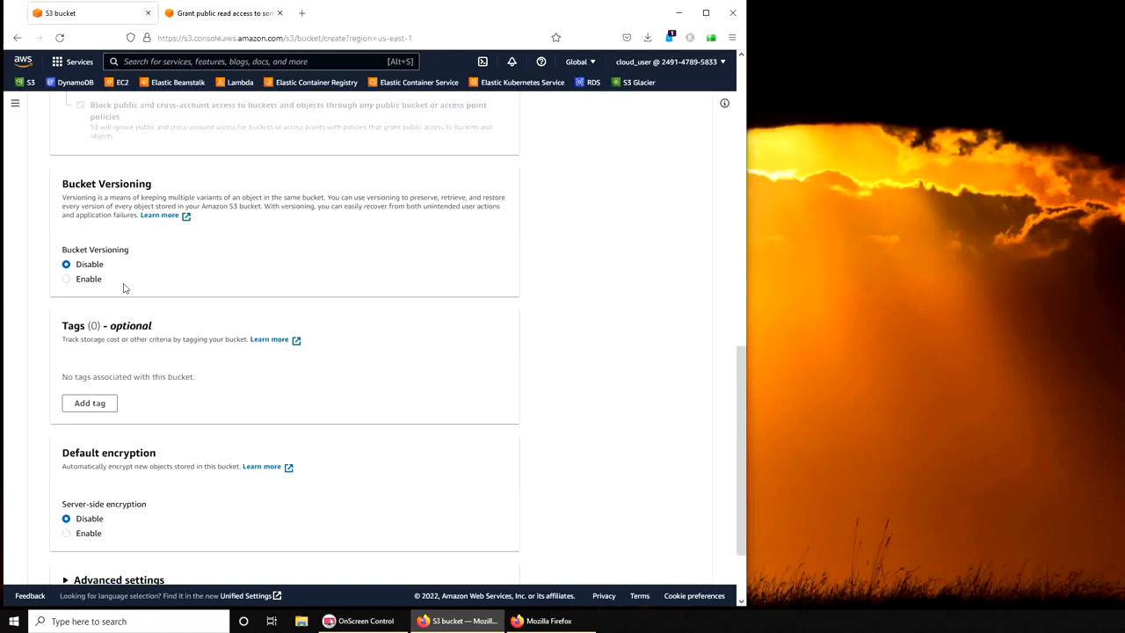
{"action": "scroll", "scroll_direction": "down", "scroll_amount": 3}
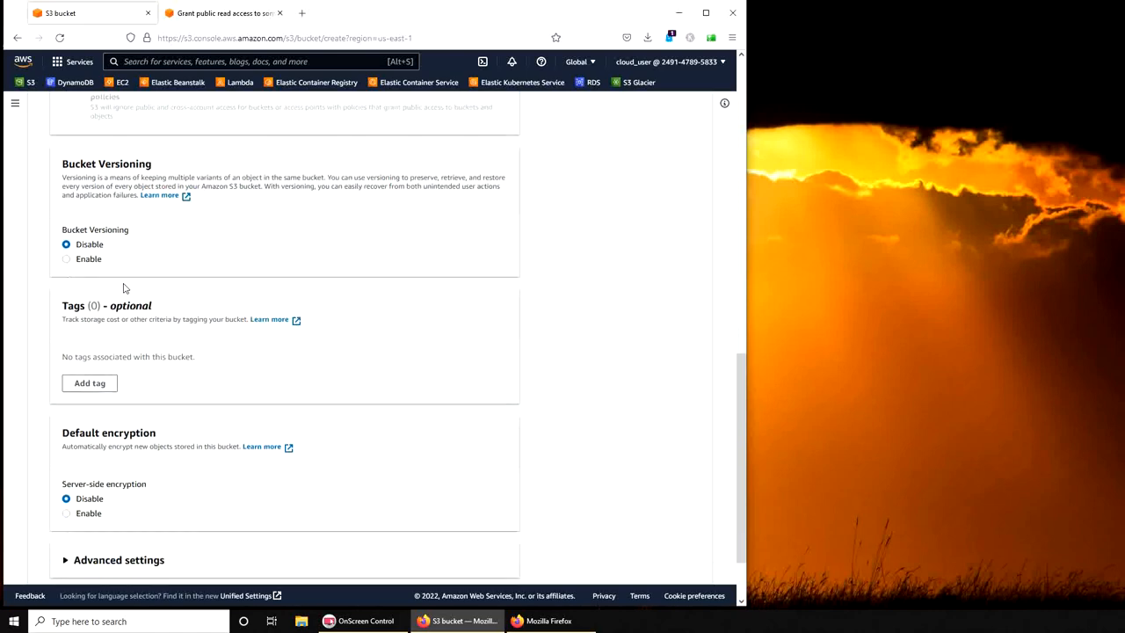
{"action": "scroll", "scroll_direction": "down", "scroll_amount": 3}
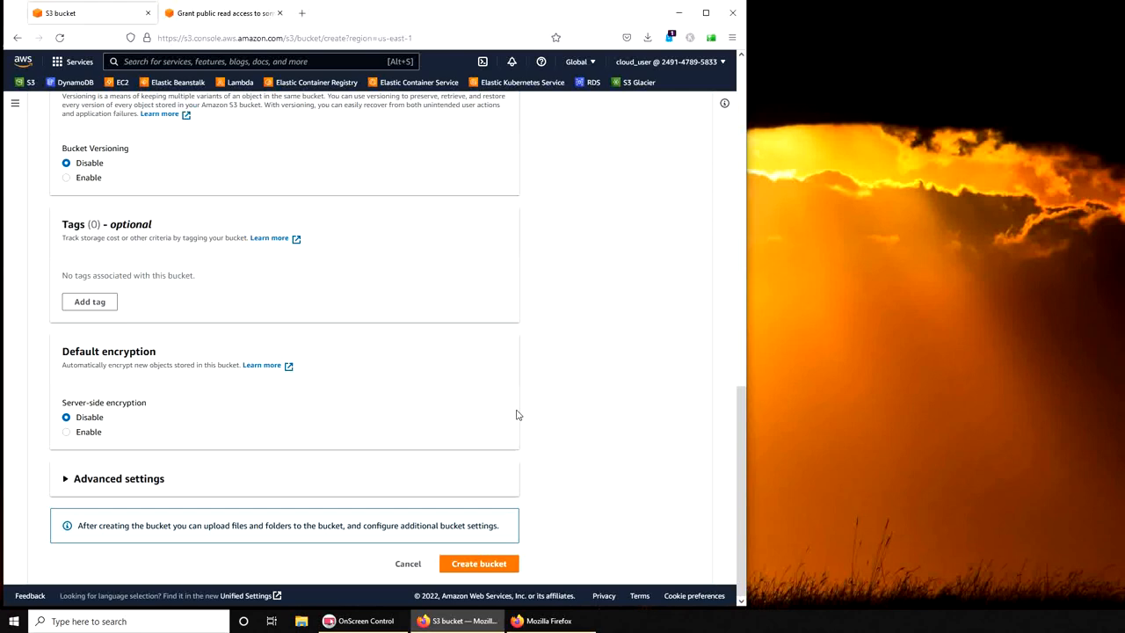
{"action": "mouse_move", "coordinate": [478, 562]}
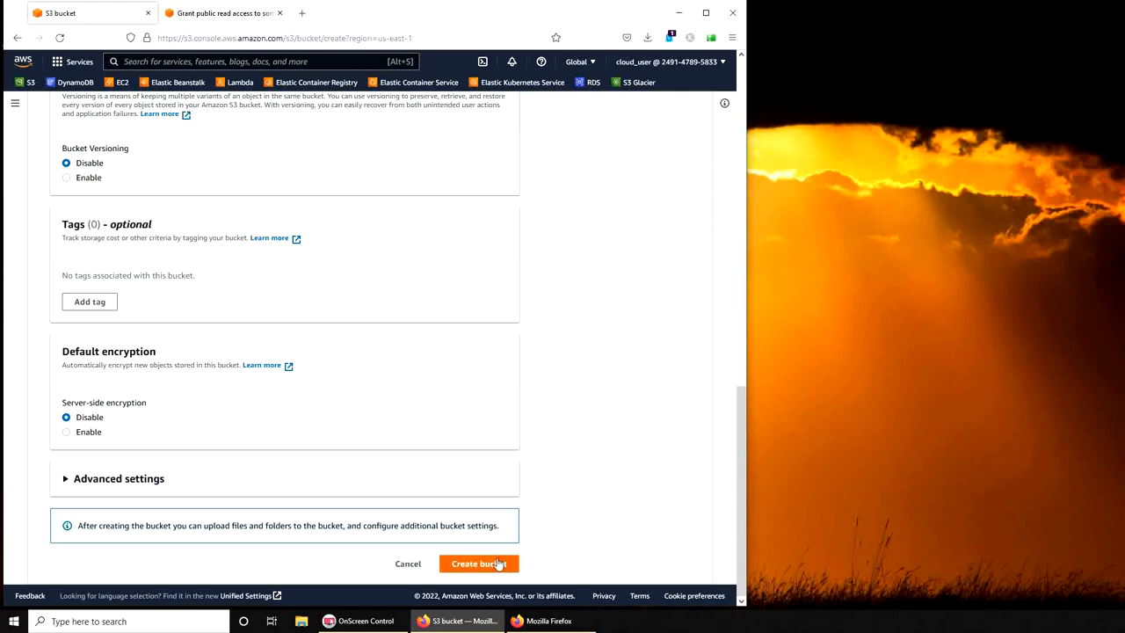
{"action": "left_click", "coordinate": [478, 562]}
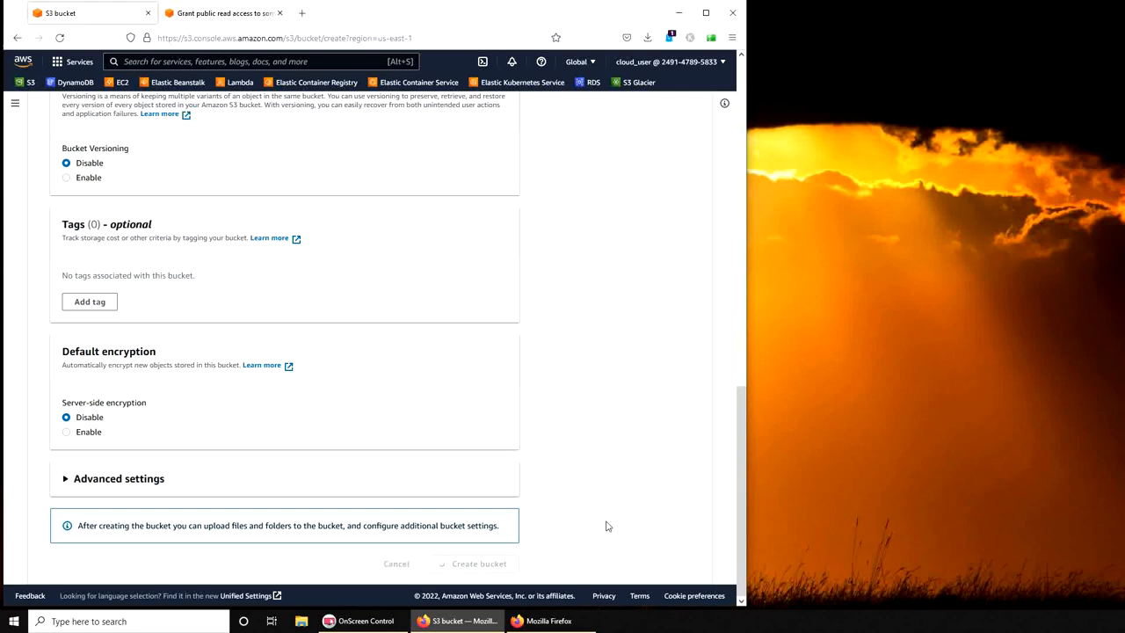
{"action": "left_click", "coordinate": [478, 563]}
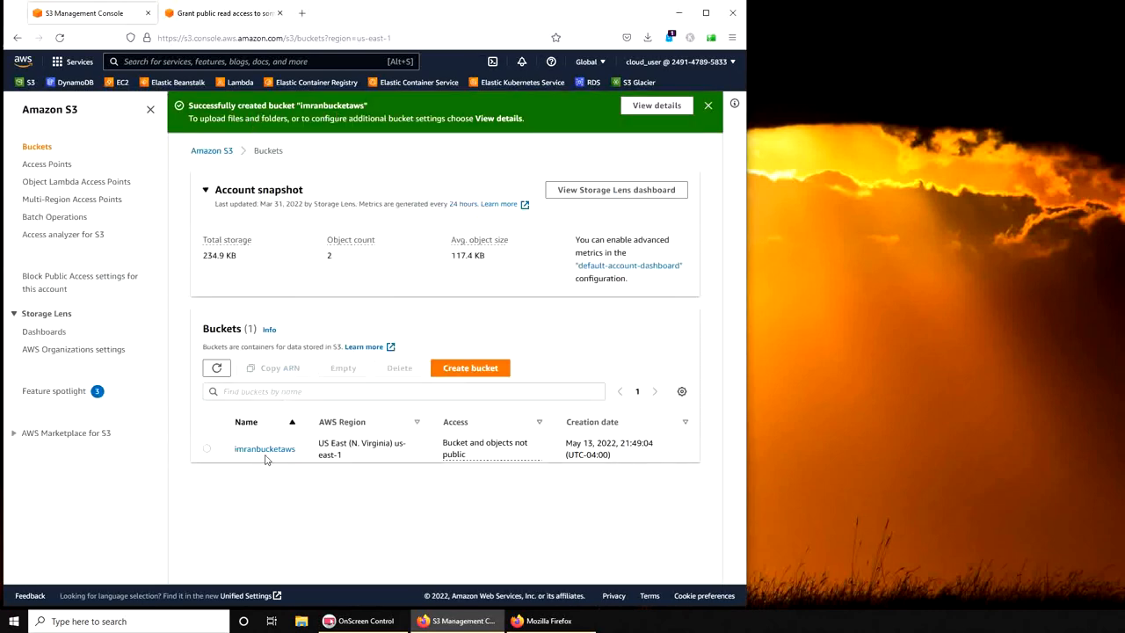
{"action": "mouse_move", "coordinate": [393, 465]}
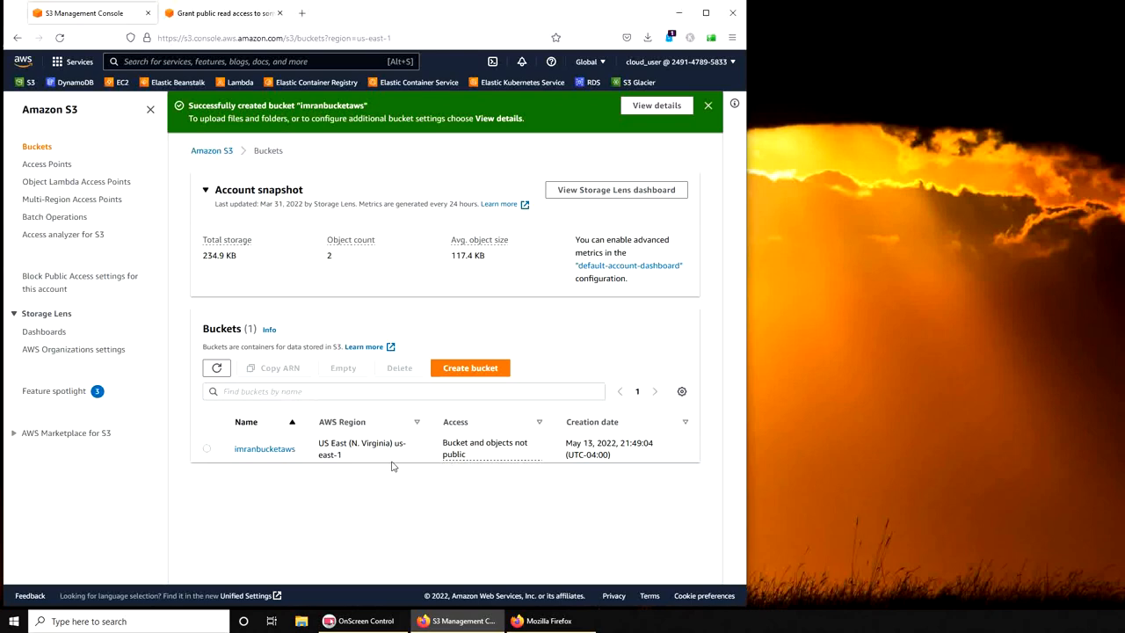
- Upload the two JPG photos (3.4 MB and 5.0 MB) into imranbucketaws
{"action": "left_click", "coordinate": [264, 448]}
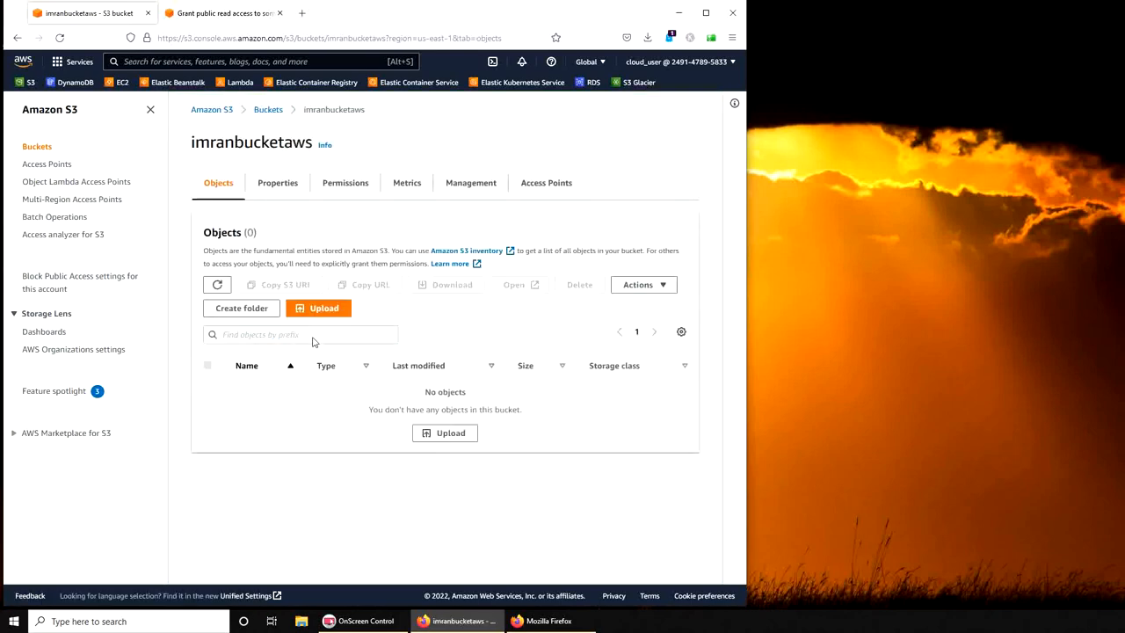
{"action": "left_click", "coordinate": [318, 308]}
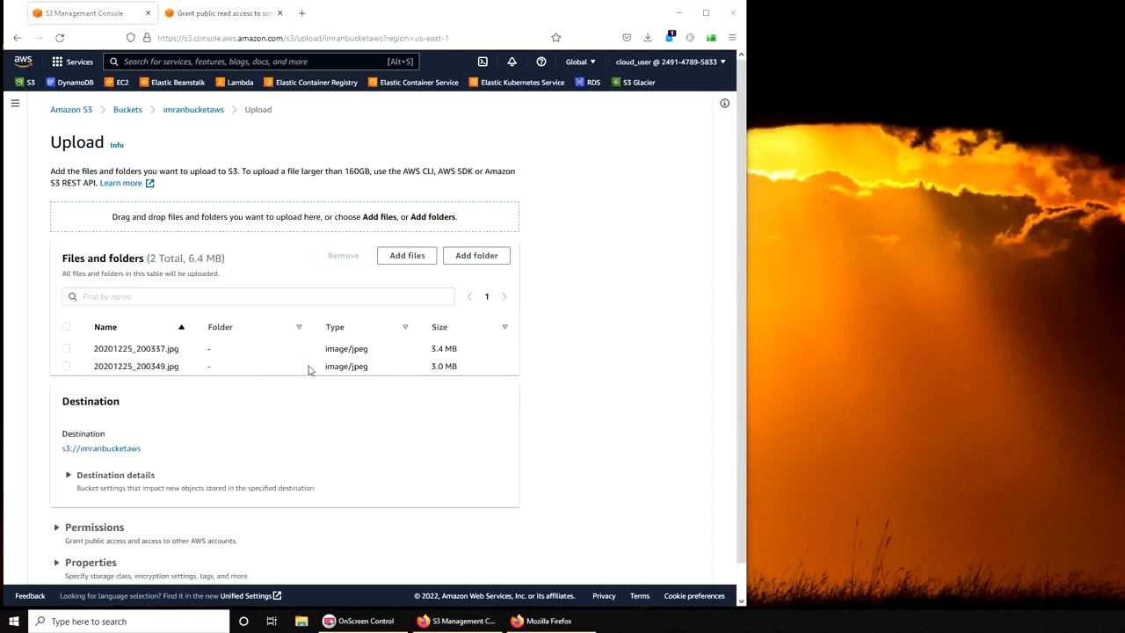
{"action": "mouse_move", "coordinate": [425, 368]}
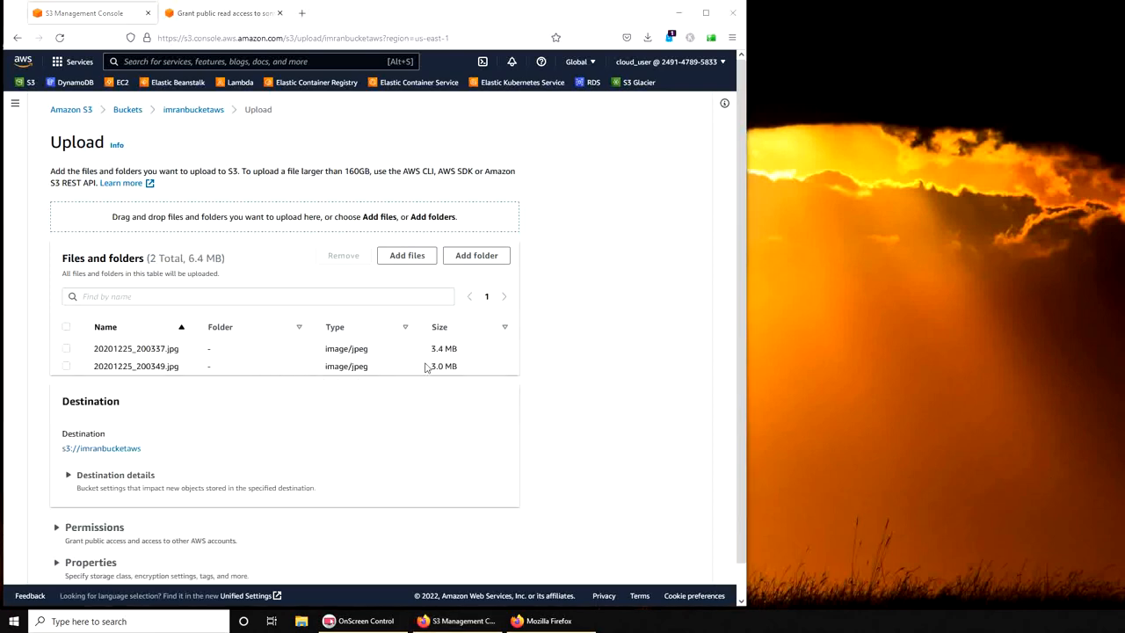
{"action": "scroll", "scroll_direction": "down", "scroll_amount": 3}
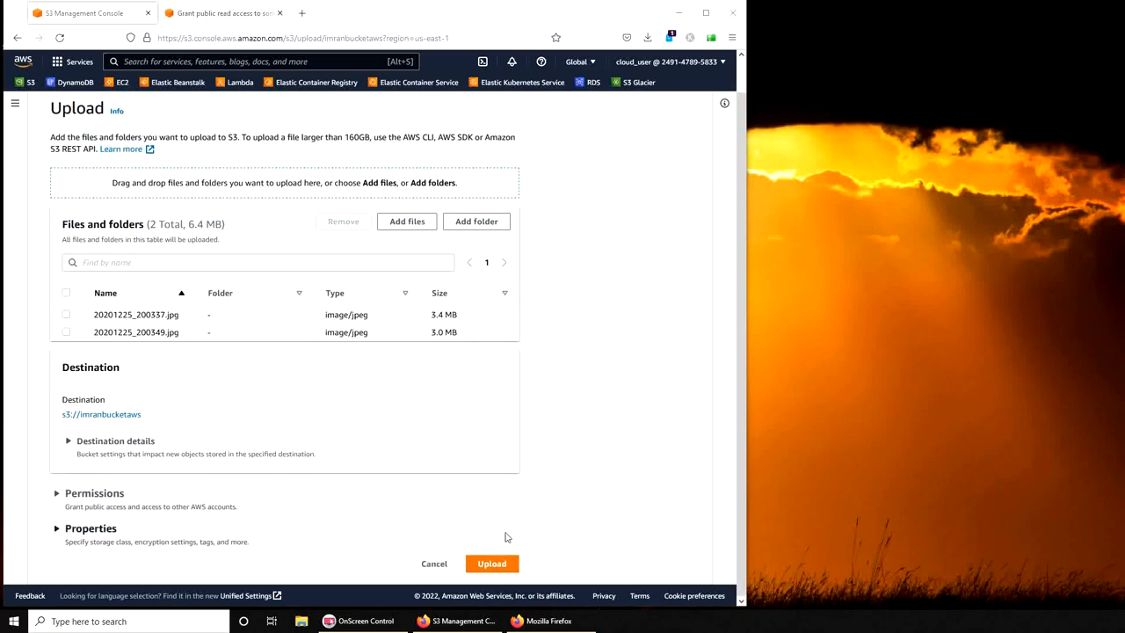
{"action": "mouse_move", "coordinate": [70, 431]}
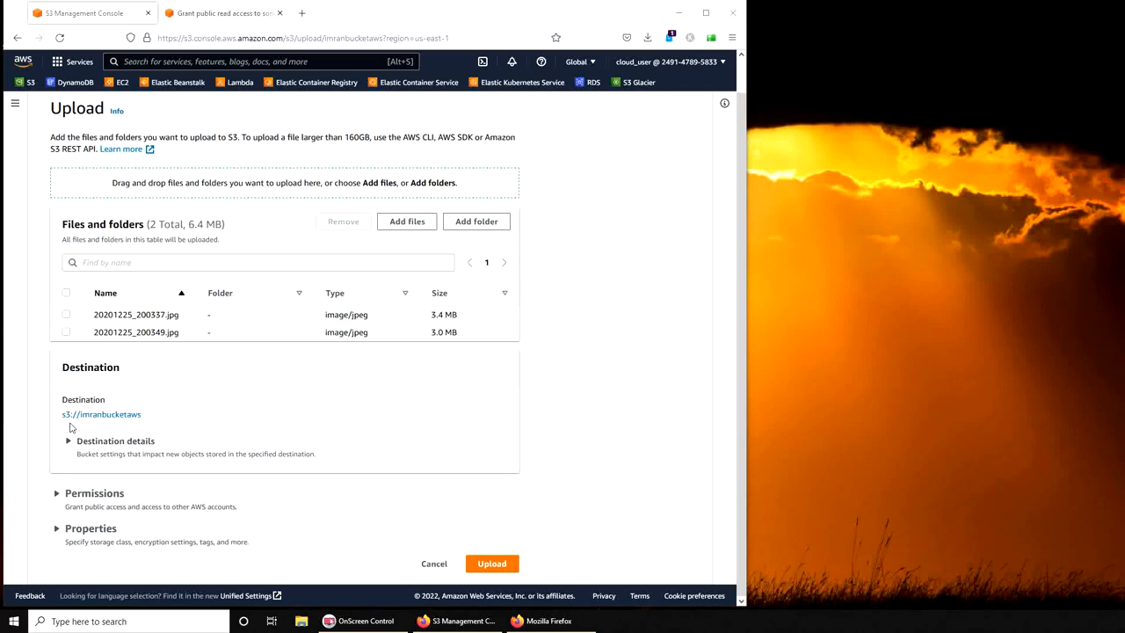
{"action": "mouse_move", "coordinate": [70, 427]}
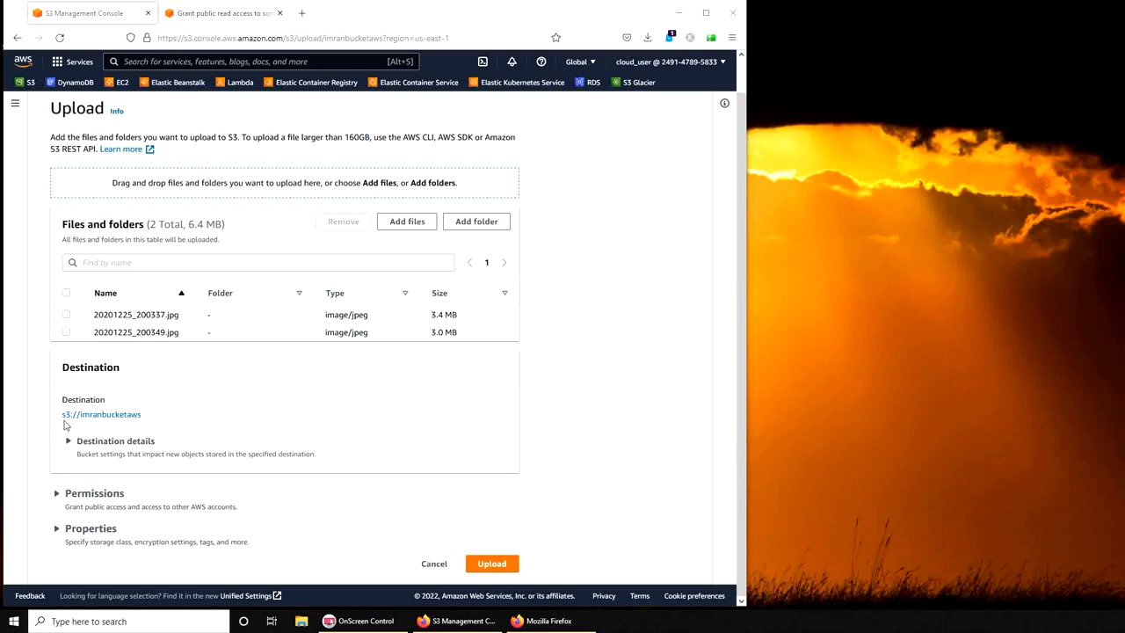
{"action": "mouse_move", "coordinate": [100, 415]}
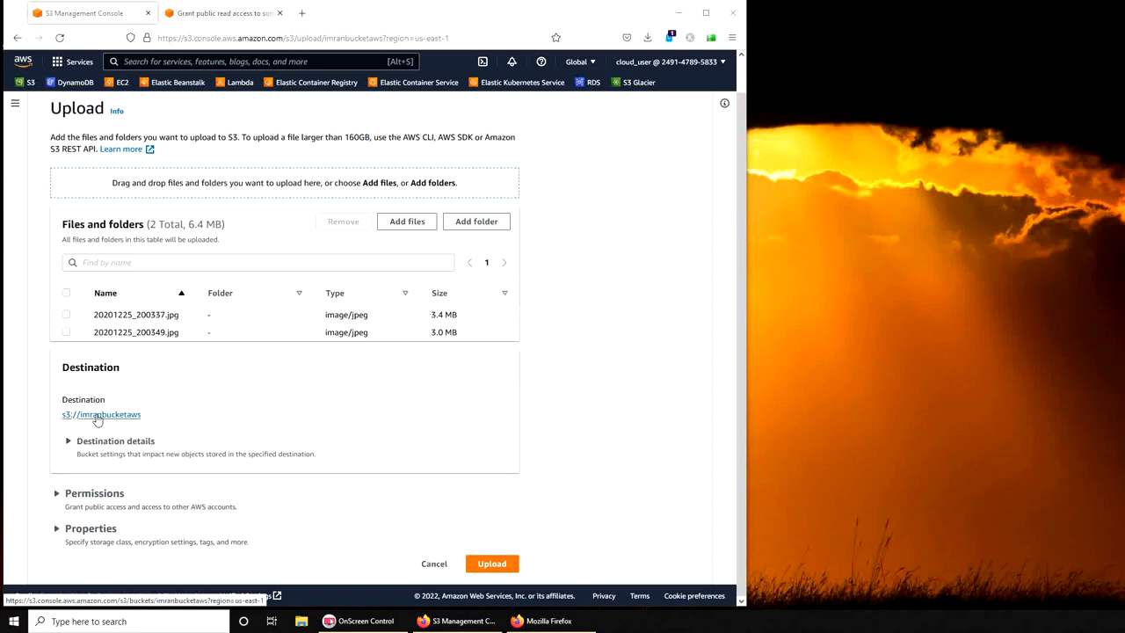
{"action": "mouse_move", "coordinate": [100, 415]}
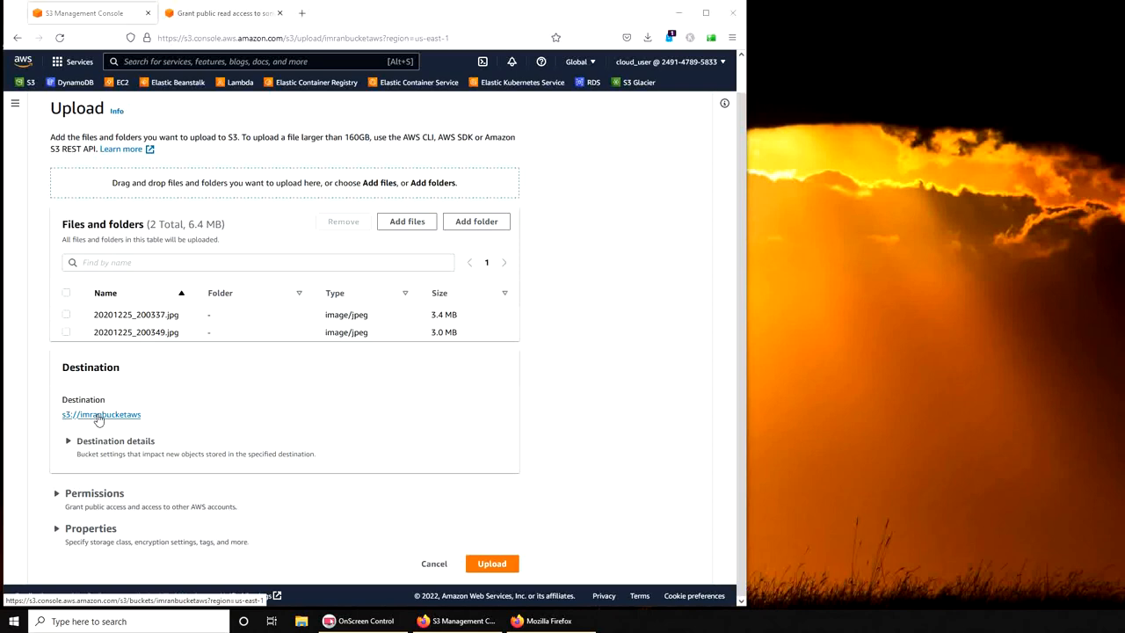
{"action": "left_click", "coordinate": [492, 562]}
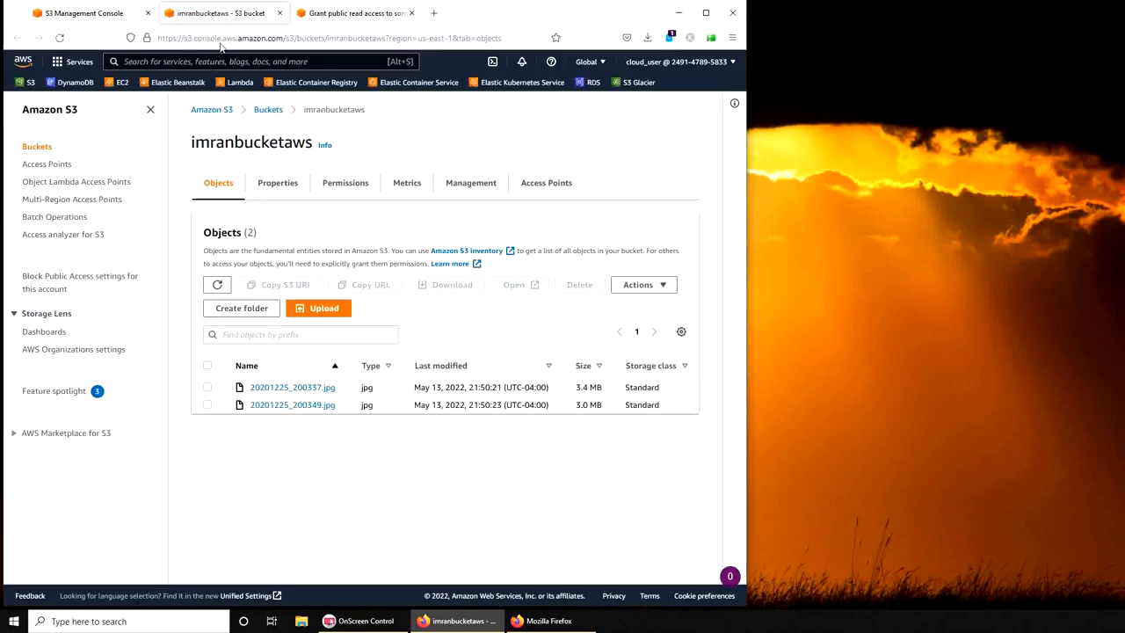
- Show the properties of the uploaded photo 20201225_200337.jpg
{"action": "left_click", "coordinate": [318, 308]}
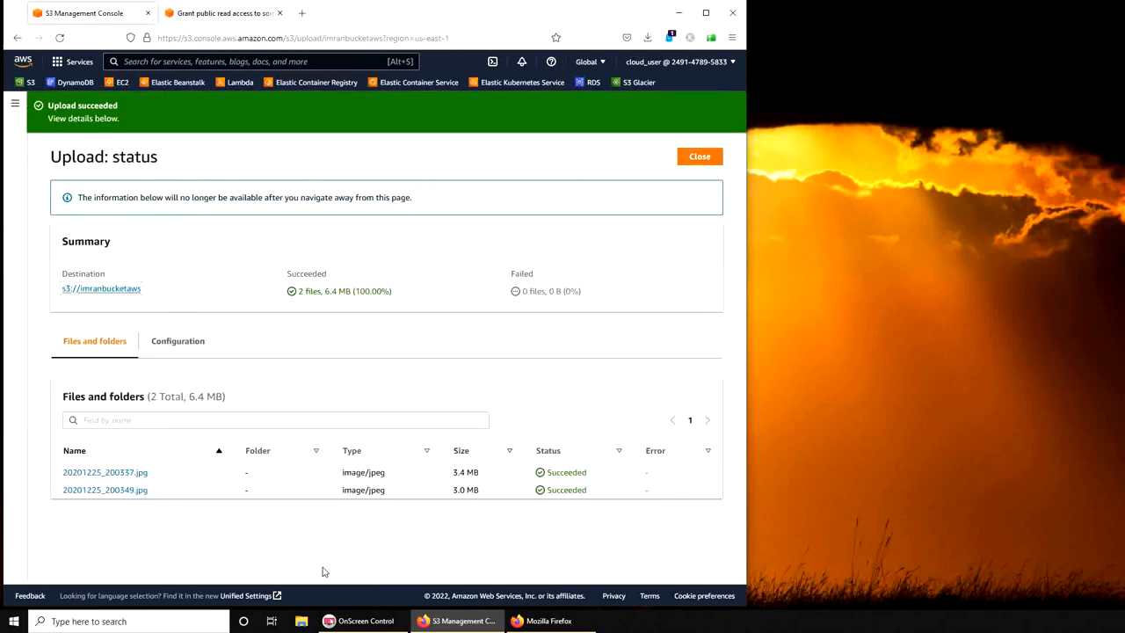
{"action": "mouse_move", "coordinate": [355, 450]}
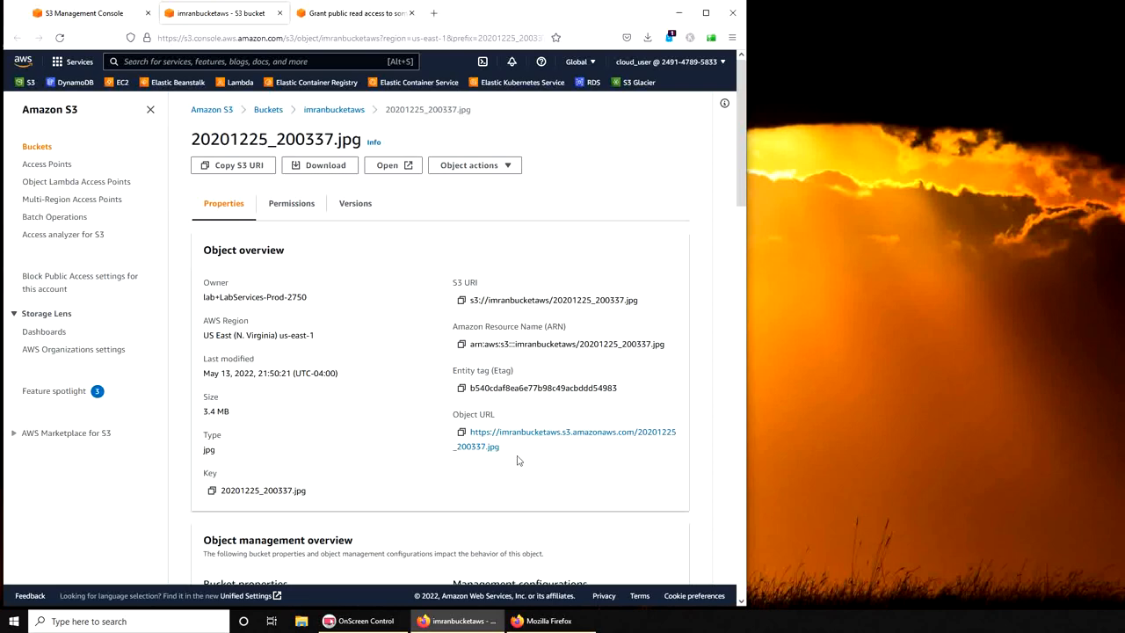
{"action": "mouse_move", "coordinate": [530, 456]}
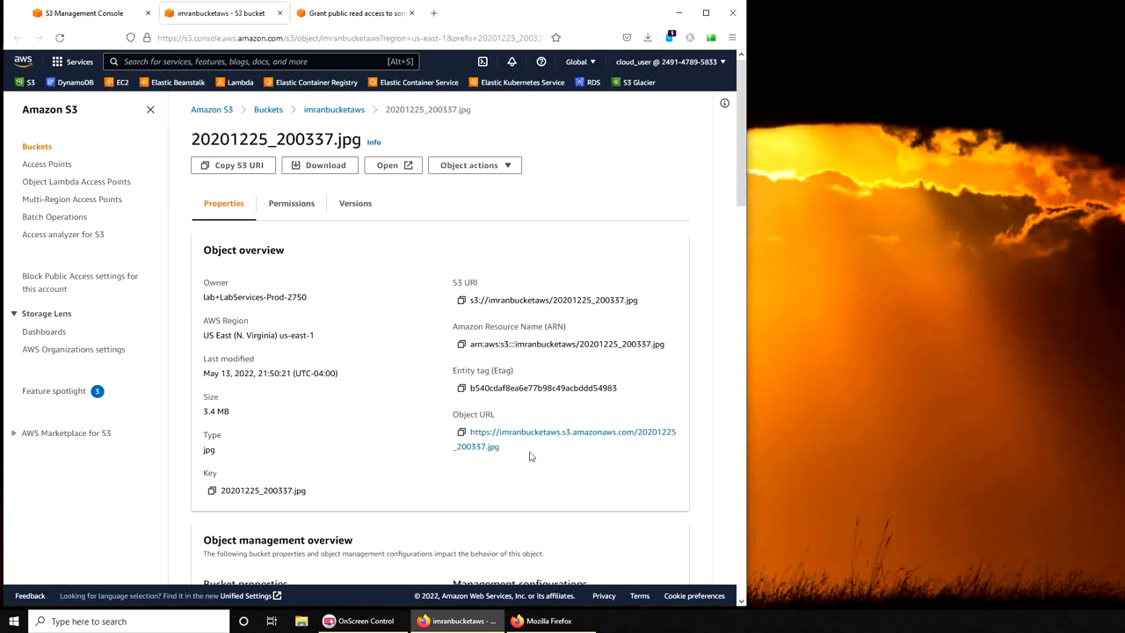
{"action": "mouse_move", "coordinate": [538, 436]}
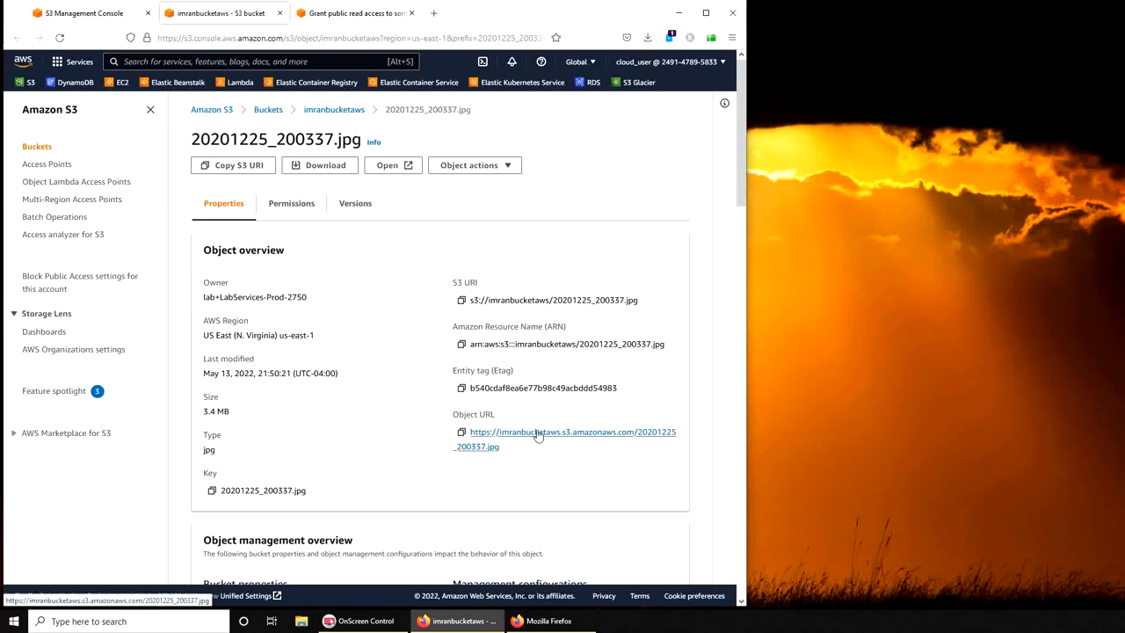
- Load the photo's Object URL in a new browser tab
{"action": "right_click", "coordinate": [538, 432]}
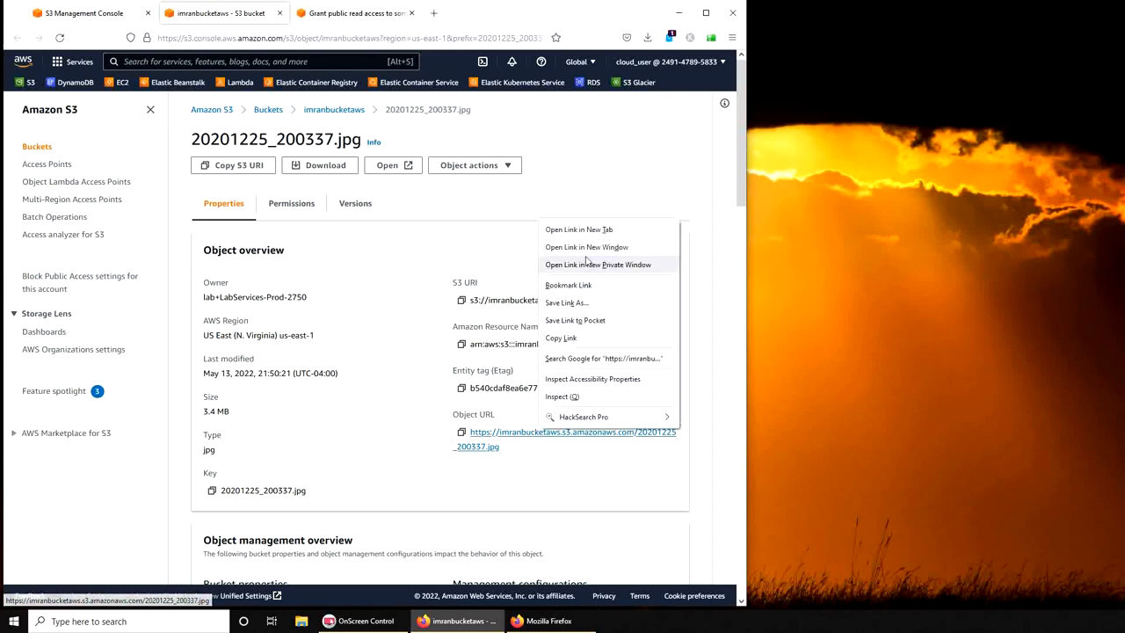
{"action": "left_click", "coordinate": [580, 228]}
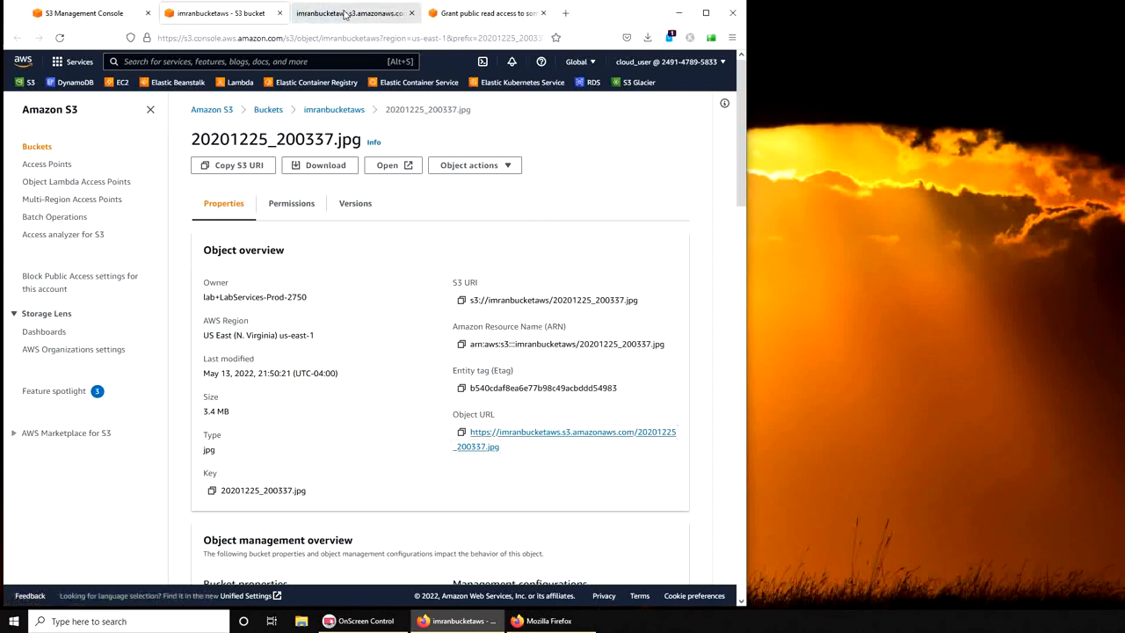
{"action": "left_click", "coordinate": [564, 433]}
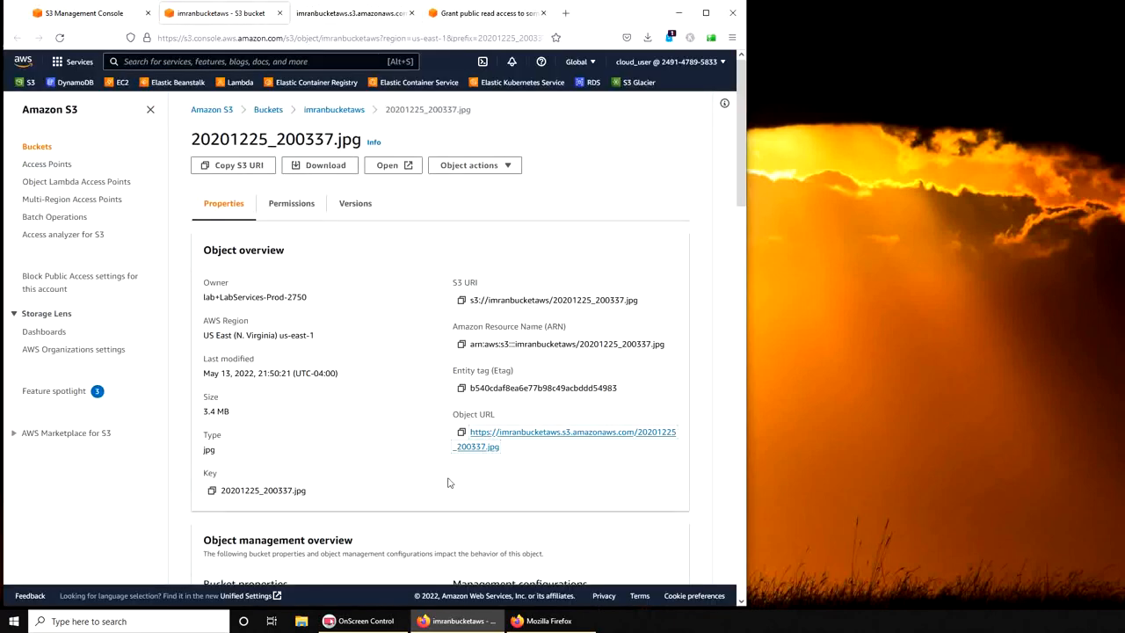
{"action": "mouse_move", "coordinate": [330, 279]}
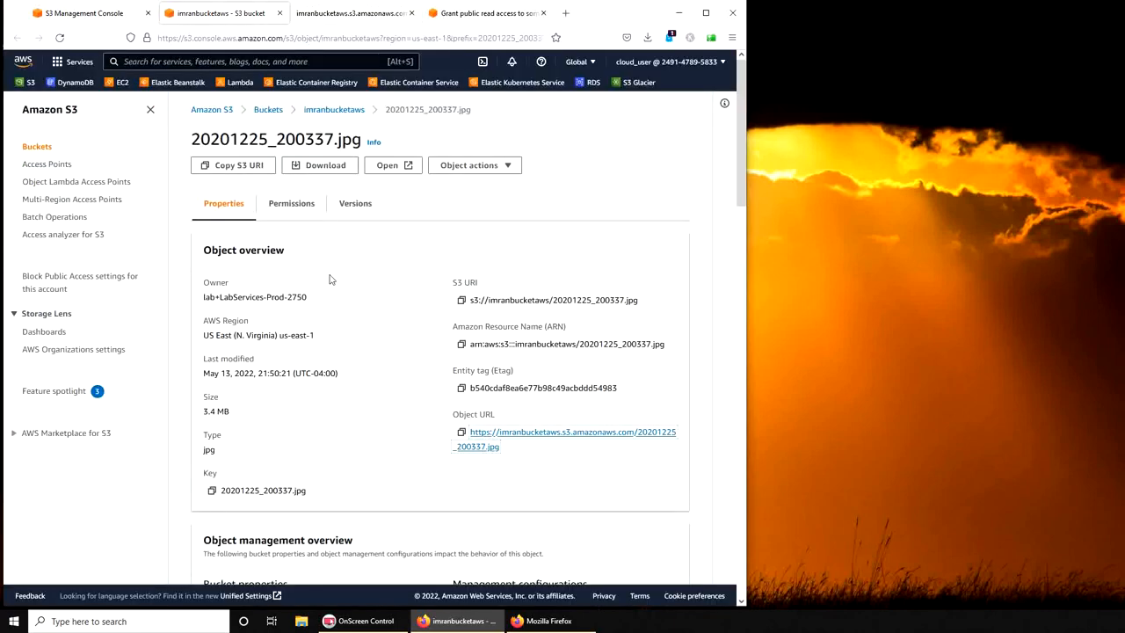
- Review Object actions, then go back to imranbucketaws and its Permissions
{"action": "left_click", "coordinate": [475, 165]}
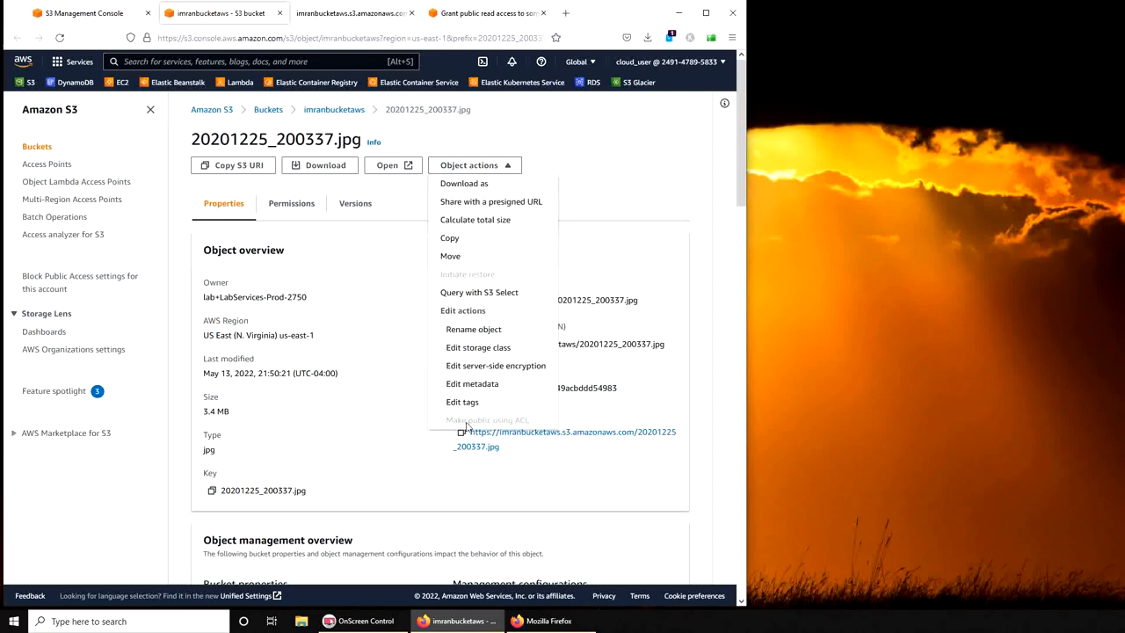
{"action": "mouse_move", "coordinate": [544, 427]}
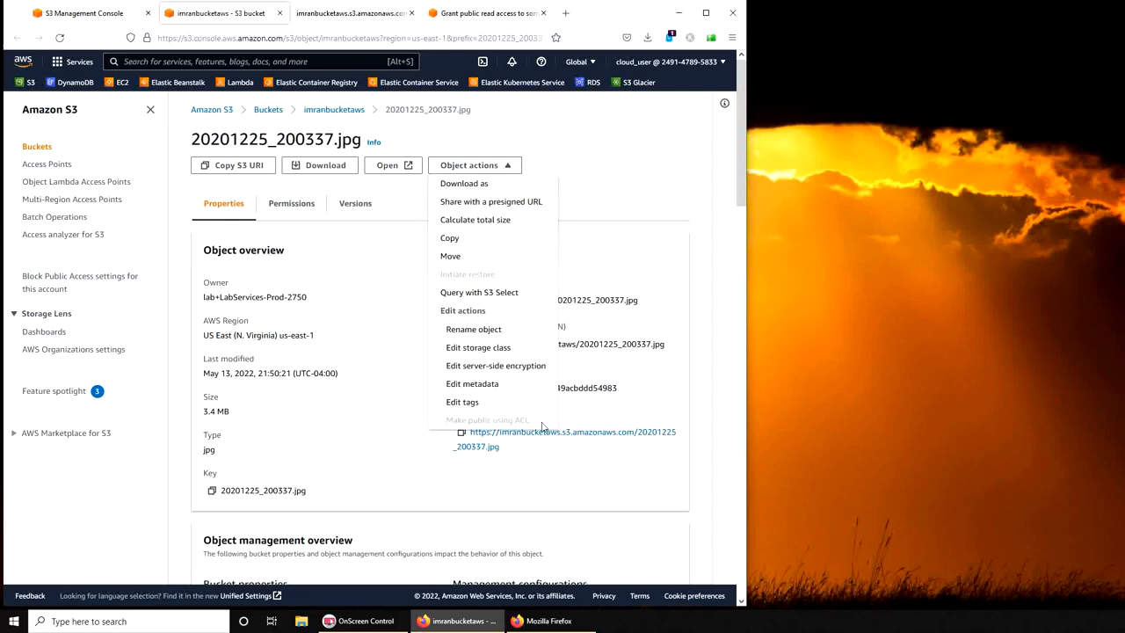
{"action": "mouse_move", "coordinate": [608, 383]}
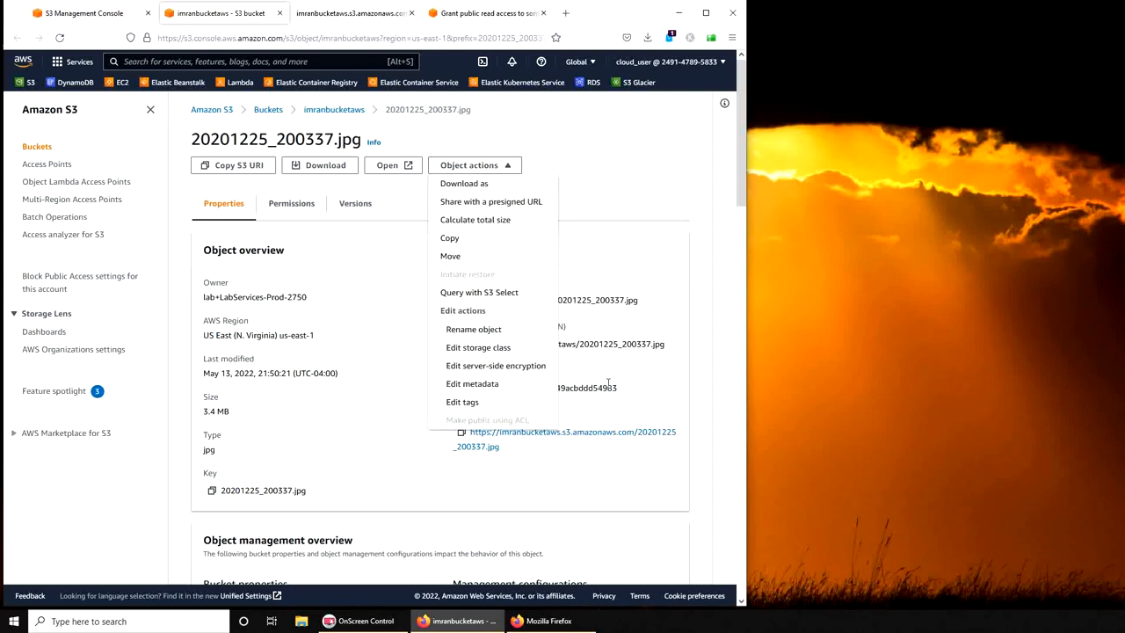
{"action": "left_click", "coordinate": [471, 383]}
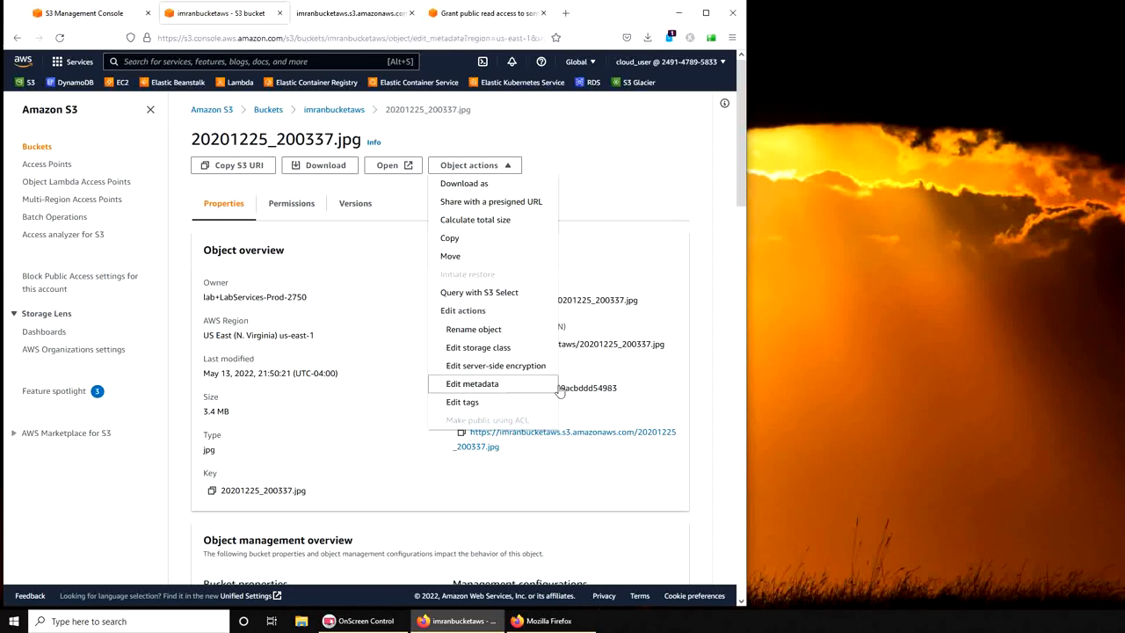
{"action": "left_click", "coordinate": [471, 383]}
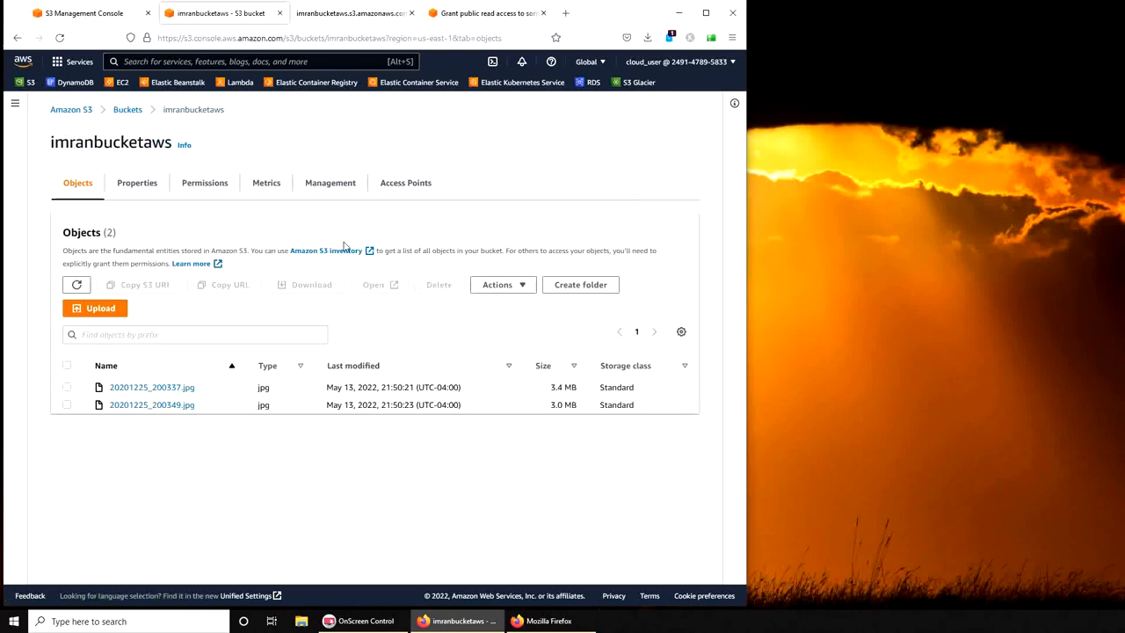
{"action": "left_click", "coordinate": [204, 183]}
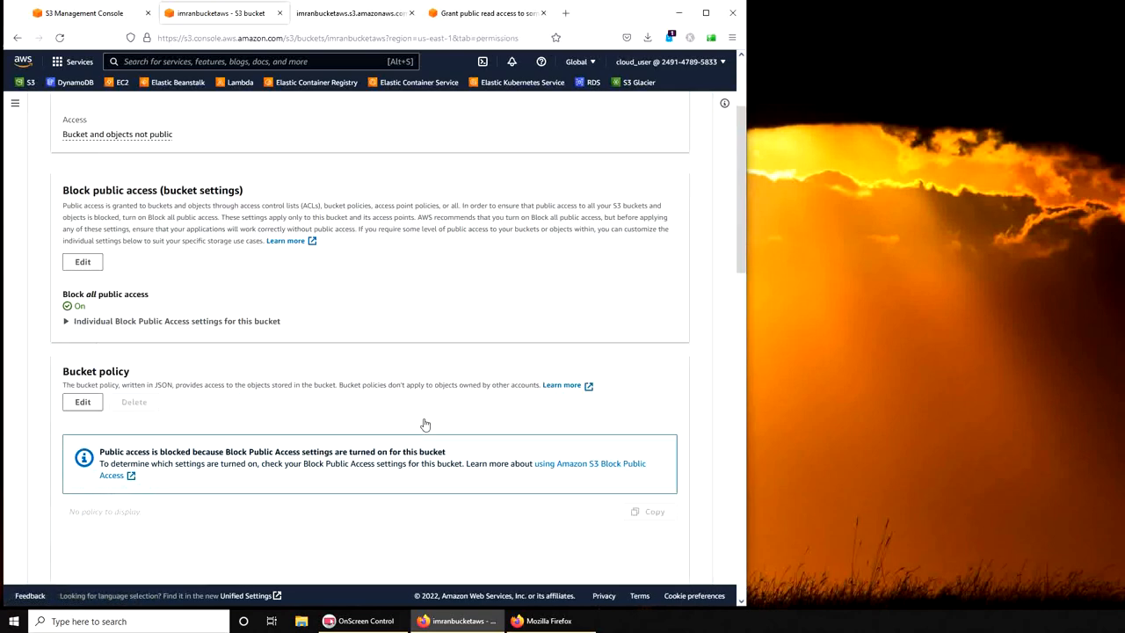
- Turn off Block all public access for imranbucketaws and confirm the change with 'confirm'
{"action": "scroll", "scroll_direction": "down", "scroll_amount": 3}
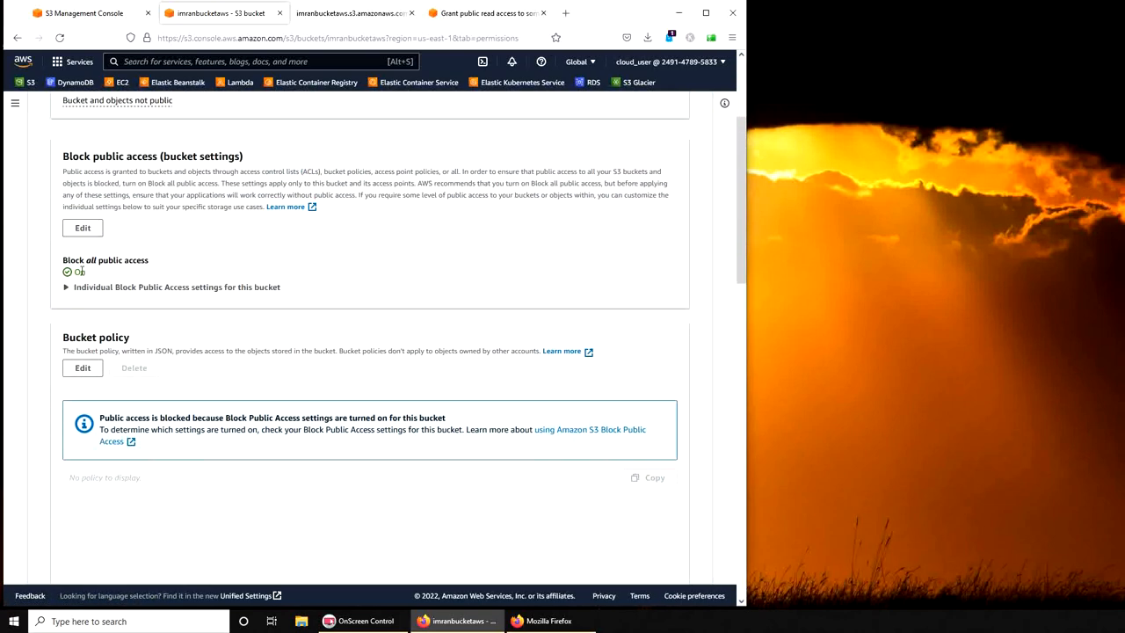
{"action": "left_click", "coordinate": [67, 287]}
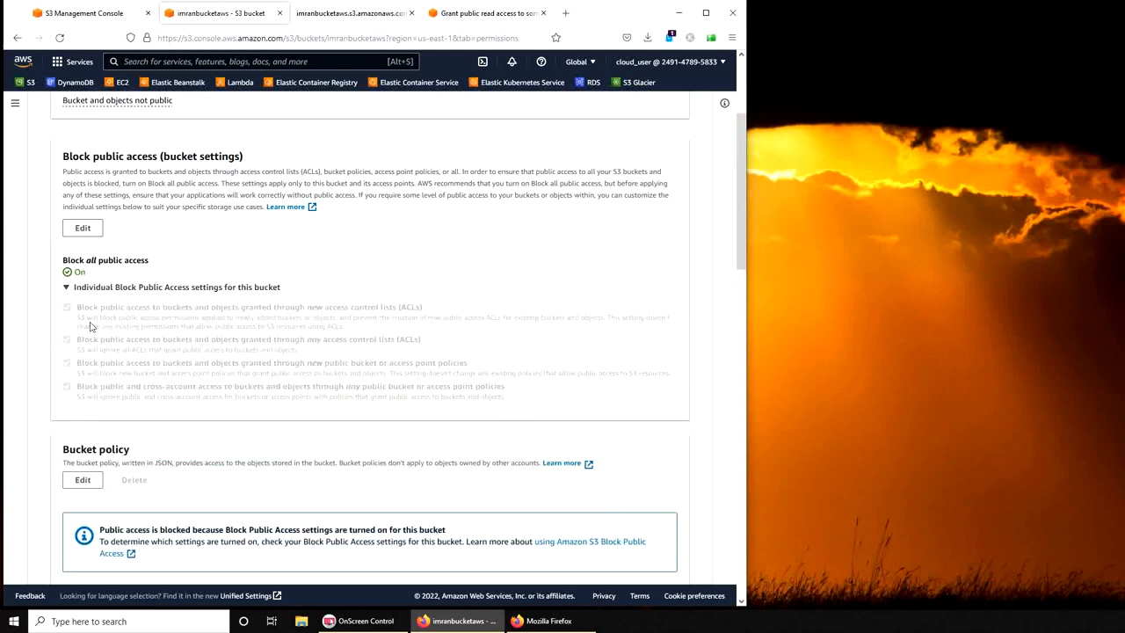
{"action": "left_click", "coordinate": [81, 228]}
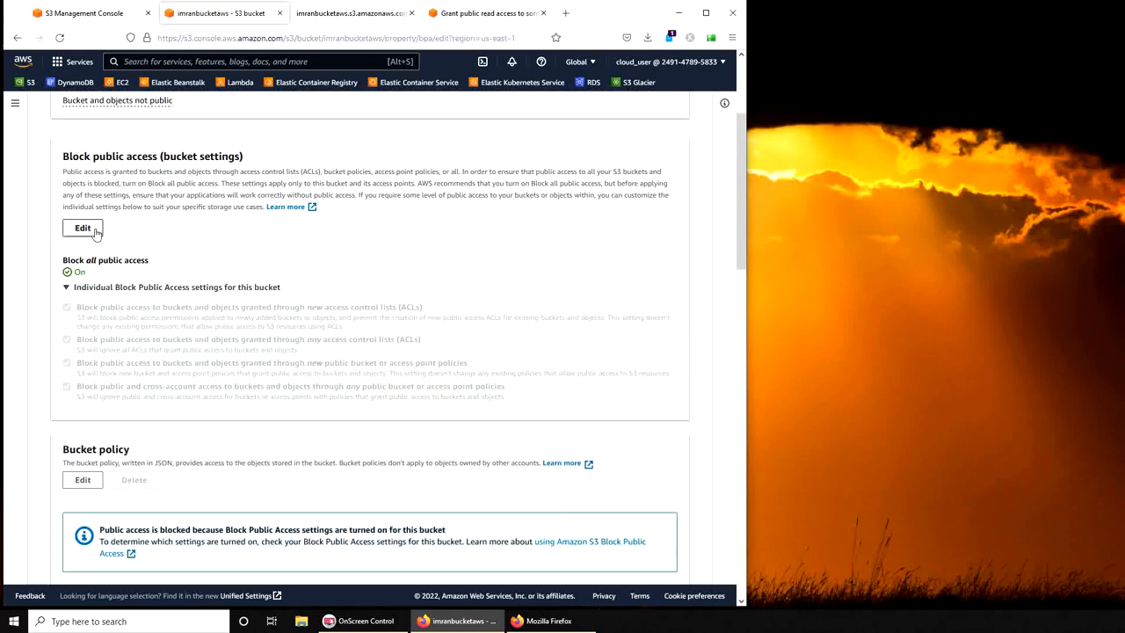
{"action": "left_click", "coordinate": [81, 229]}
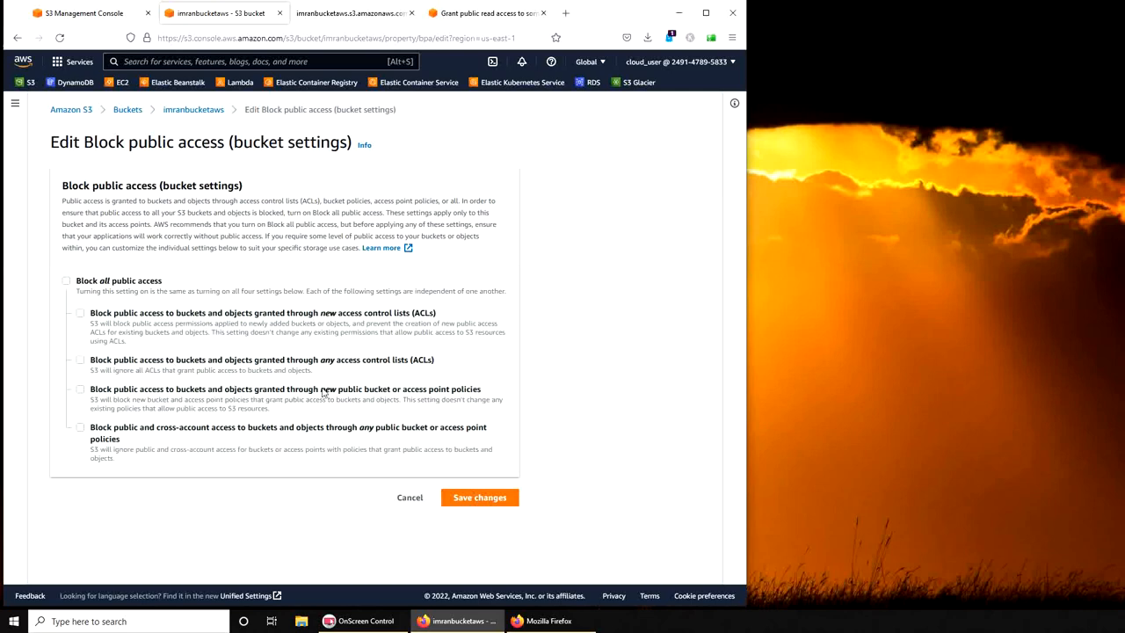
{"action": "left_click", "coordinate": [478, 495]}
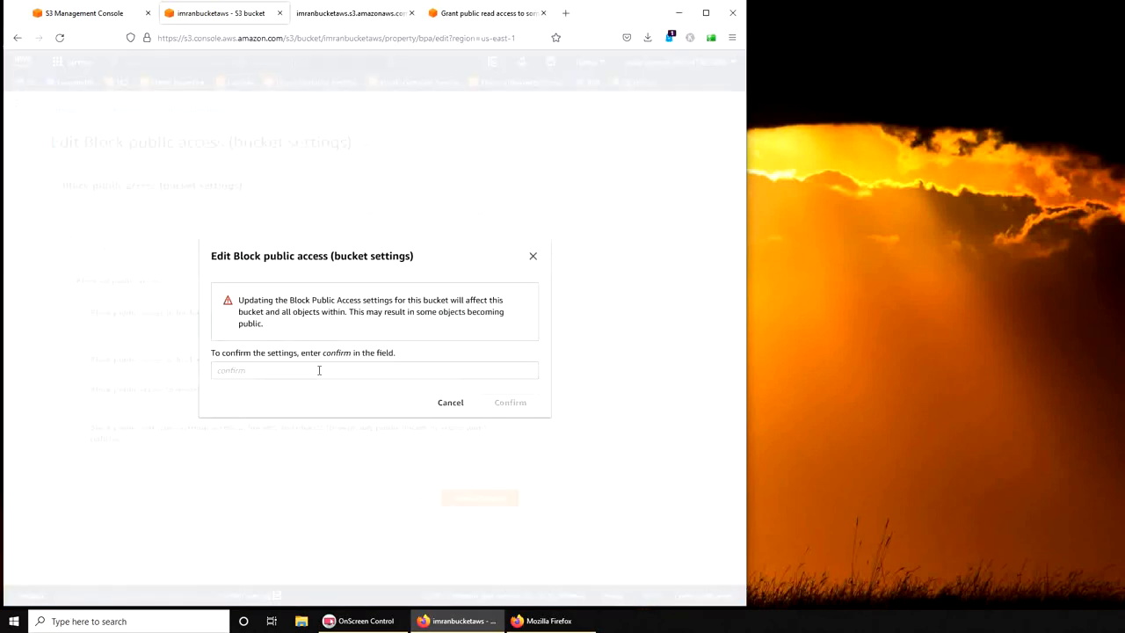
{"action": "type", "text": "confirm"}
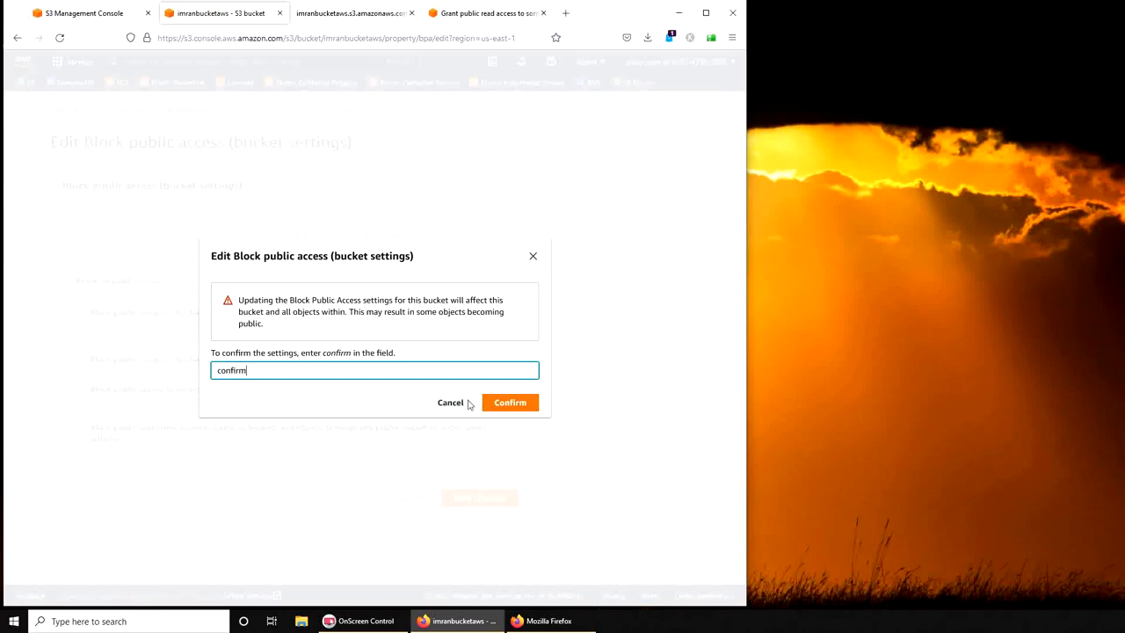
{"action": "left_click", "coordinate": [510, 401]}
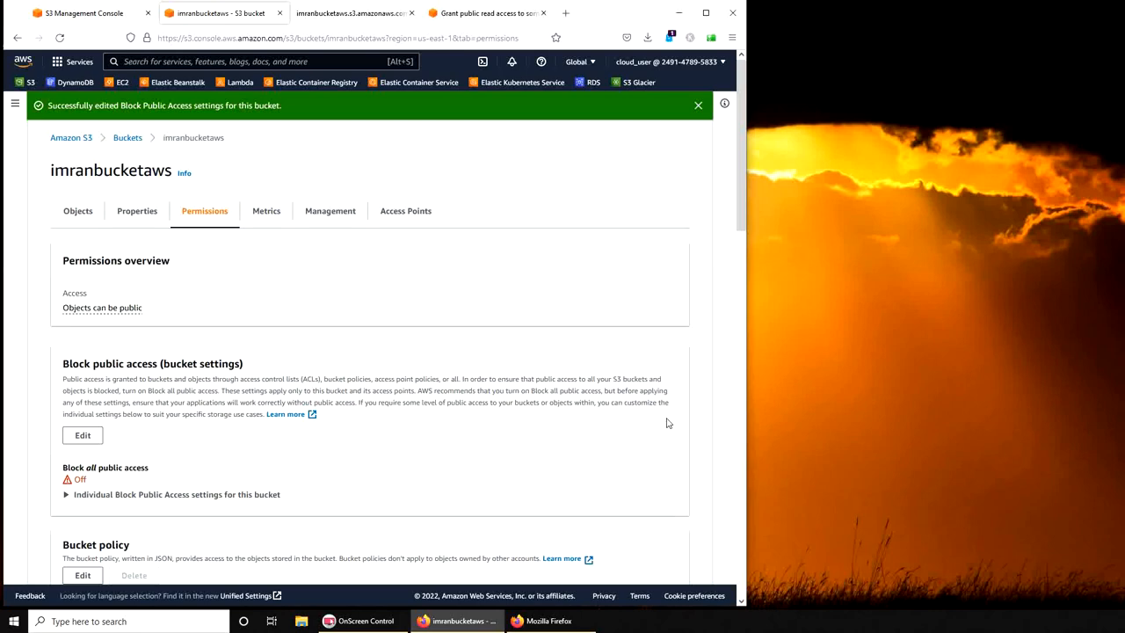
{"action": "mouse_move", "coordinate": [662, 425]}
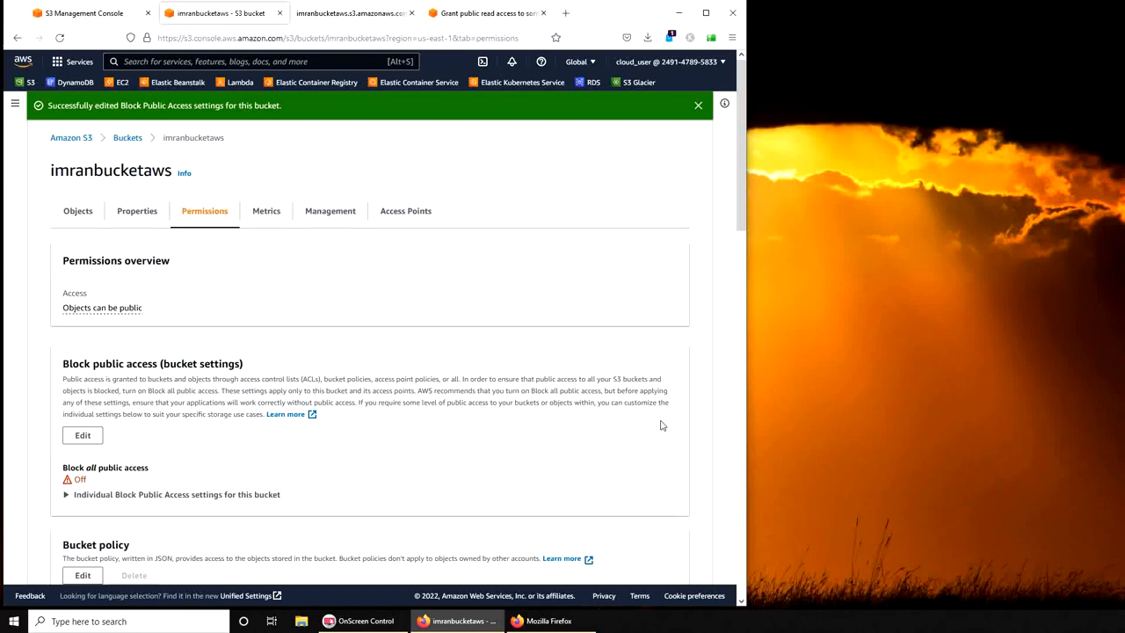
- Reload the JPG's object URL and see it still returns AccessDenied
{"action": "scroll", "scroll_direction": "down", "scroll_amount": 3}
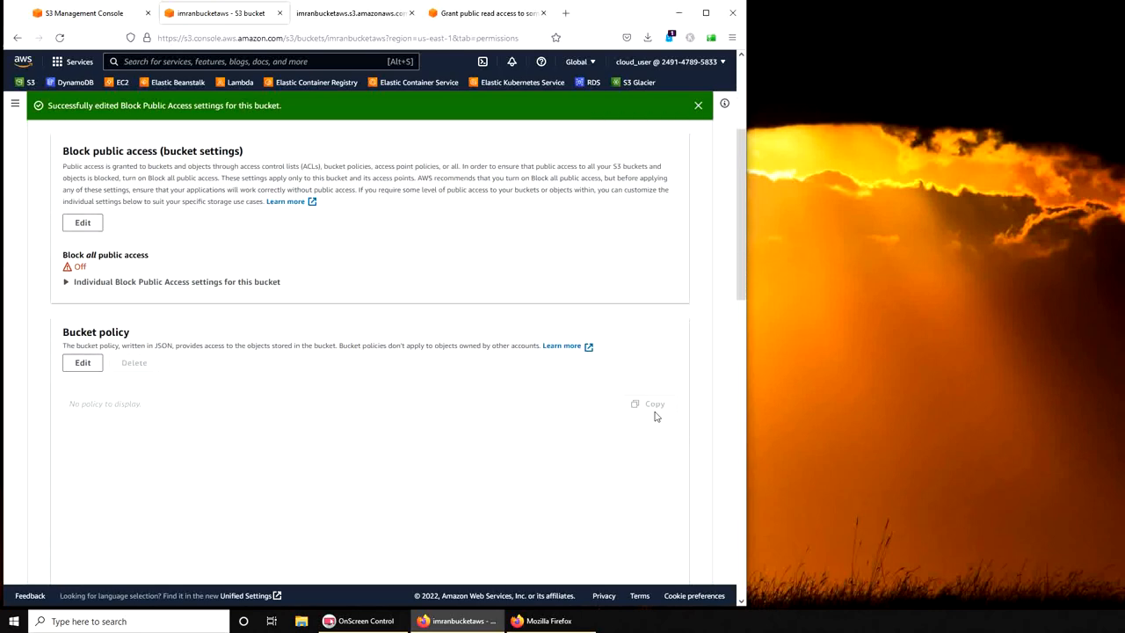
{"action": "scroll", "scroll_direction": "down", "scroll_amount": 3}
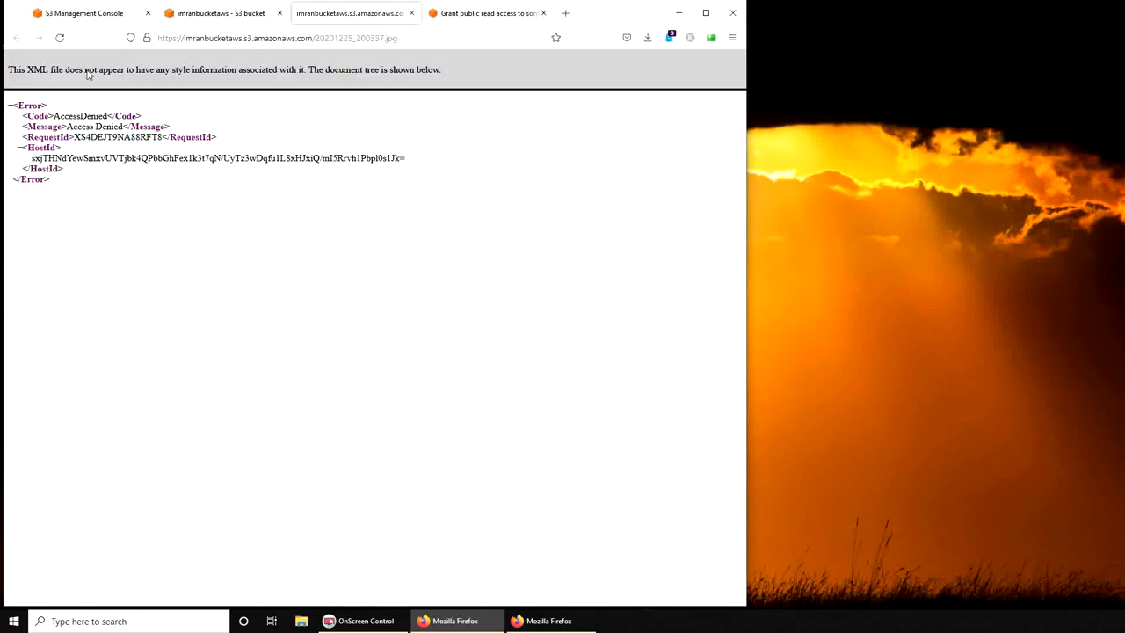
{"action": "left_click", "coordinate": [60, 39]}
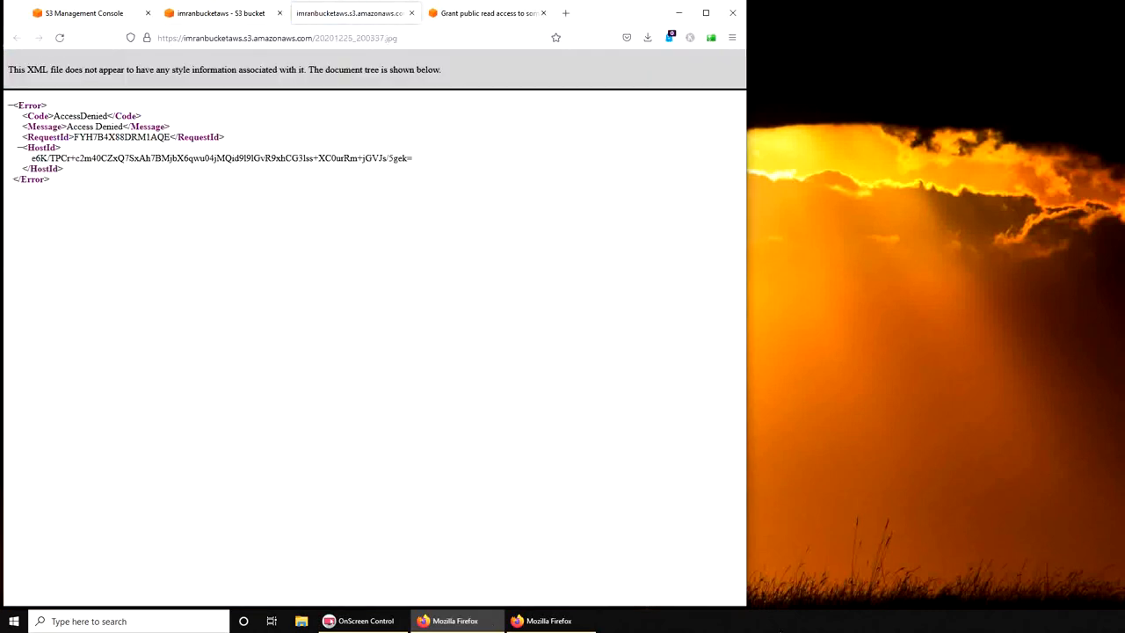
{"action": "mouse_move", "coordinate": [227, 218]}
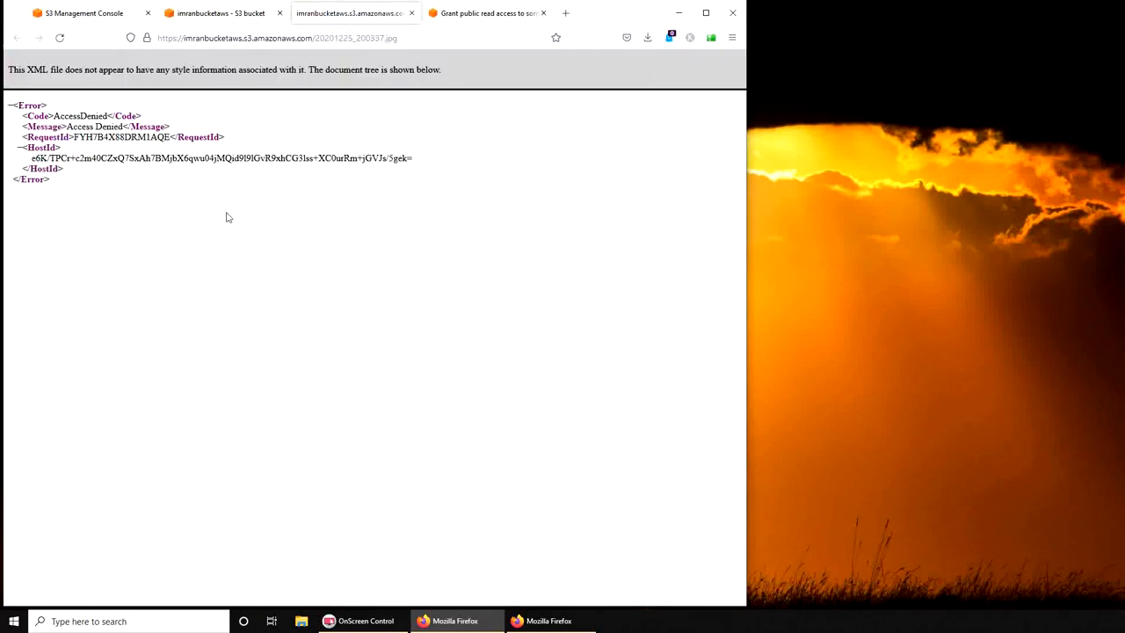
{"action": "left_click", "coordinate": [219, 12]}
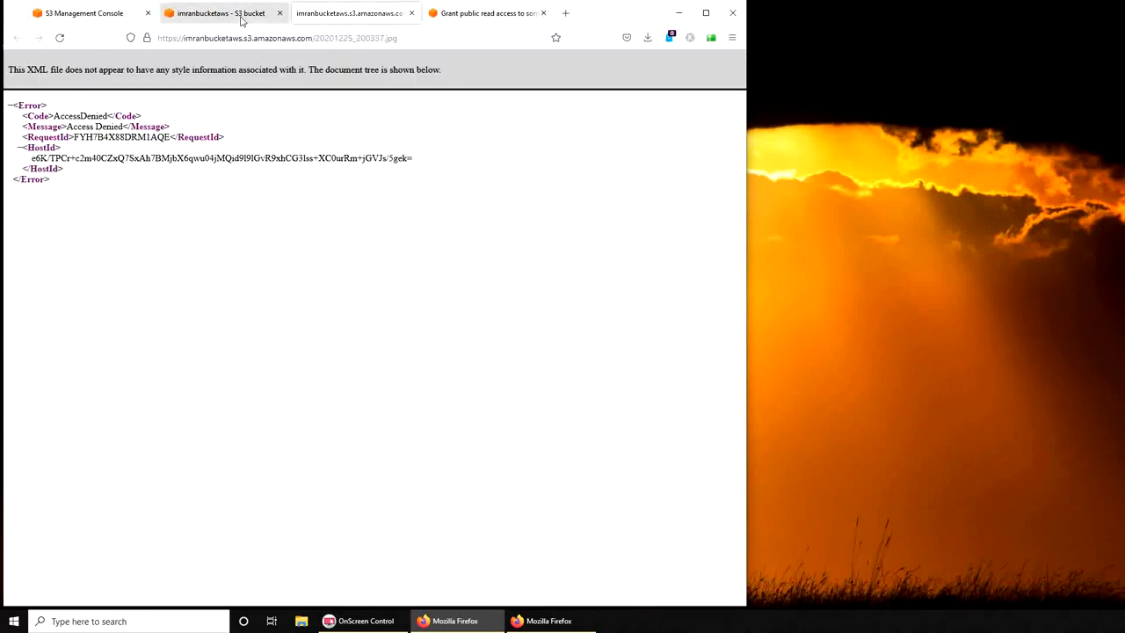
- Return to the bucket's Permissions and start editing Object Ownership
{"action": "left_click", "coordinate": [220, 12]}
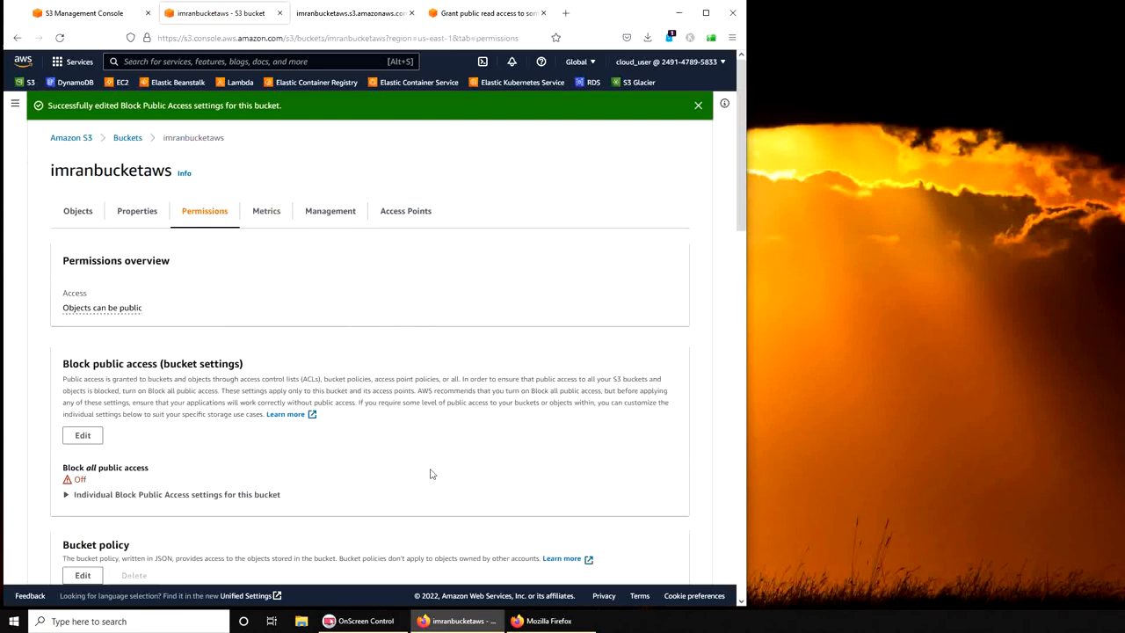
{"action": "mouse_move", "coordinate": [429, 474]}
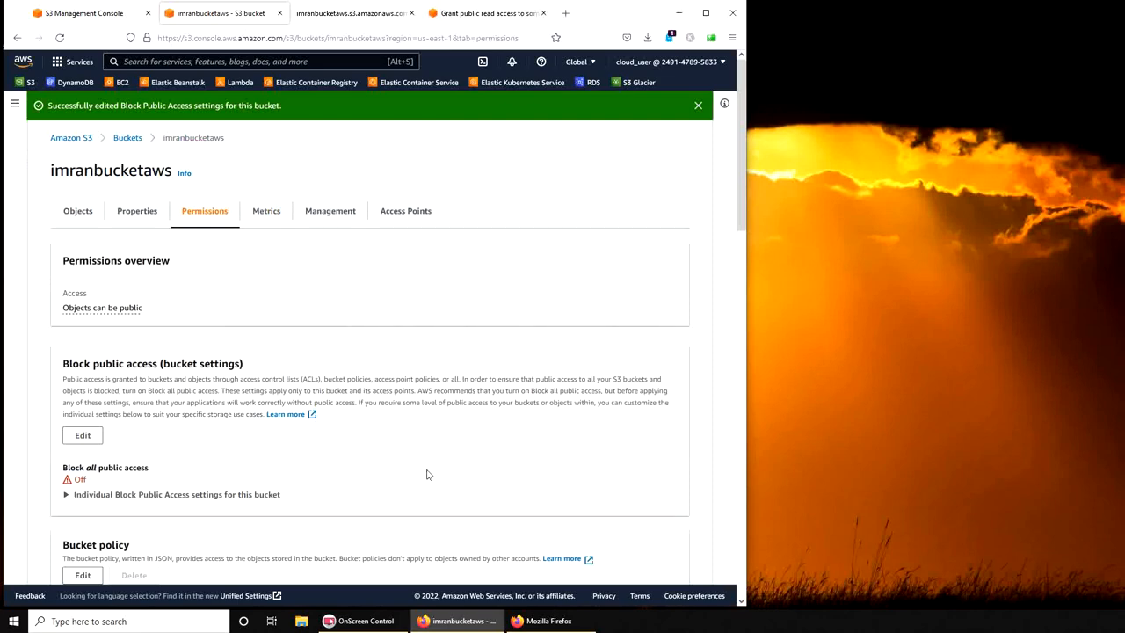
{"action": "mouse_move", "coordinate": [425, 476]}
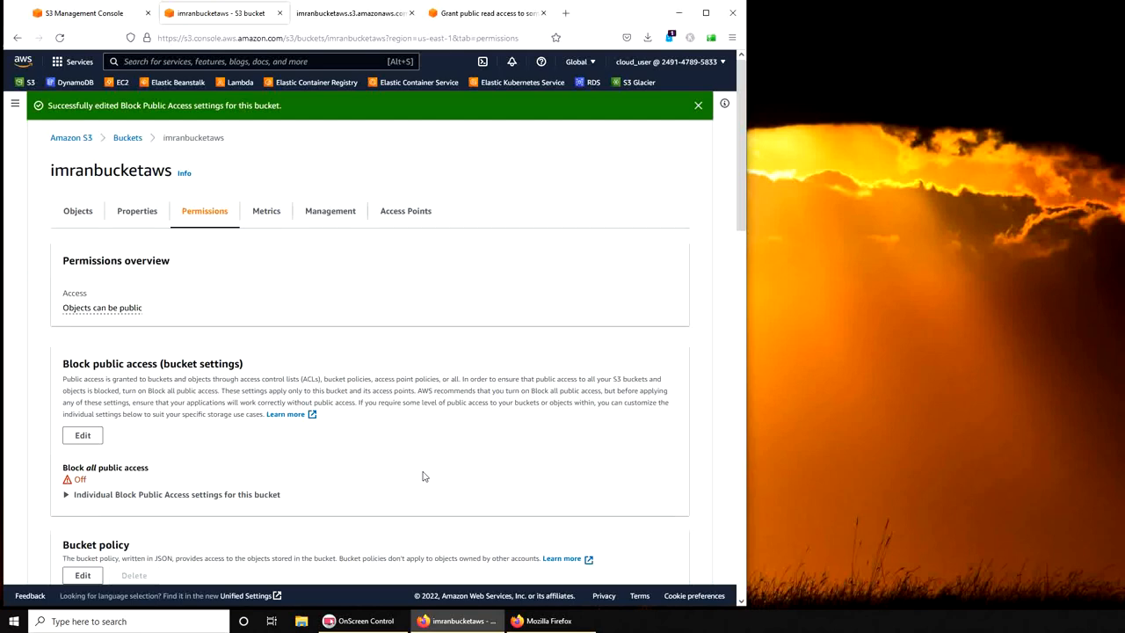
{"action": "mouse_move", "coordinate": [506, 484]}
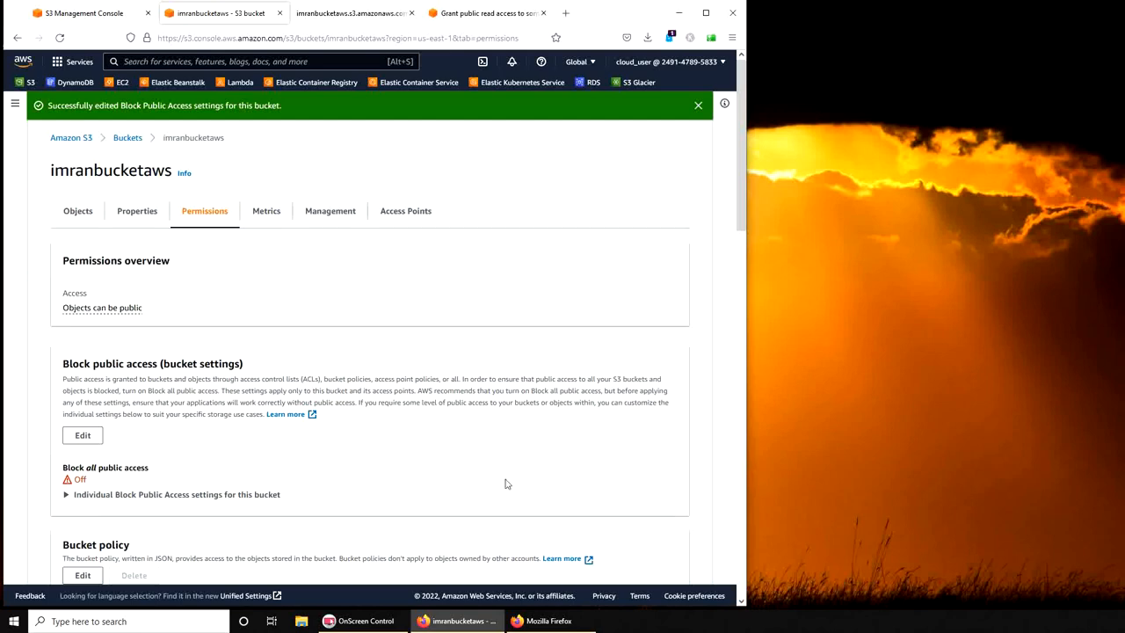
{"action": "scroll", "scroll_direction": "down", "scroll_amount": 3}
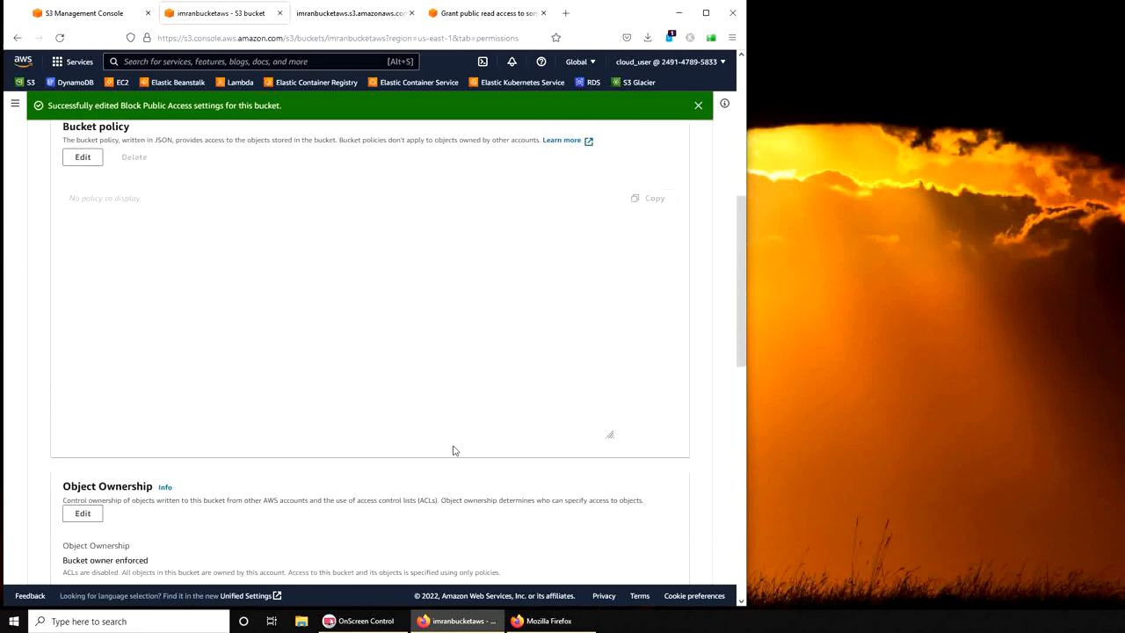
{"action": "scroll", "scroll_direction": "down", "scroll_amount": 3}
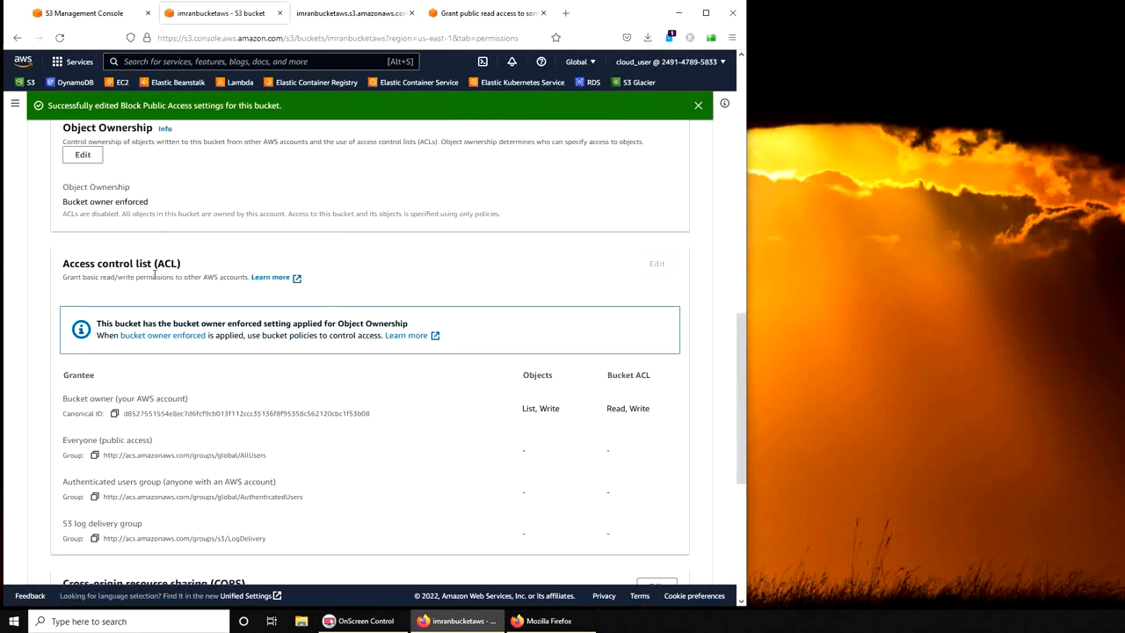
{"action": "scroll", "scroll_direction": "down", "scroll_amount": 3}
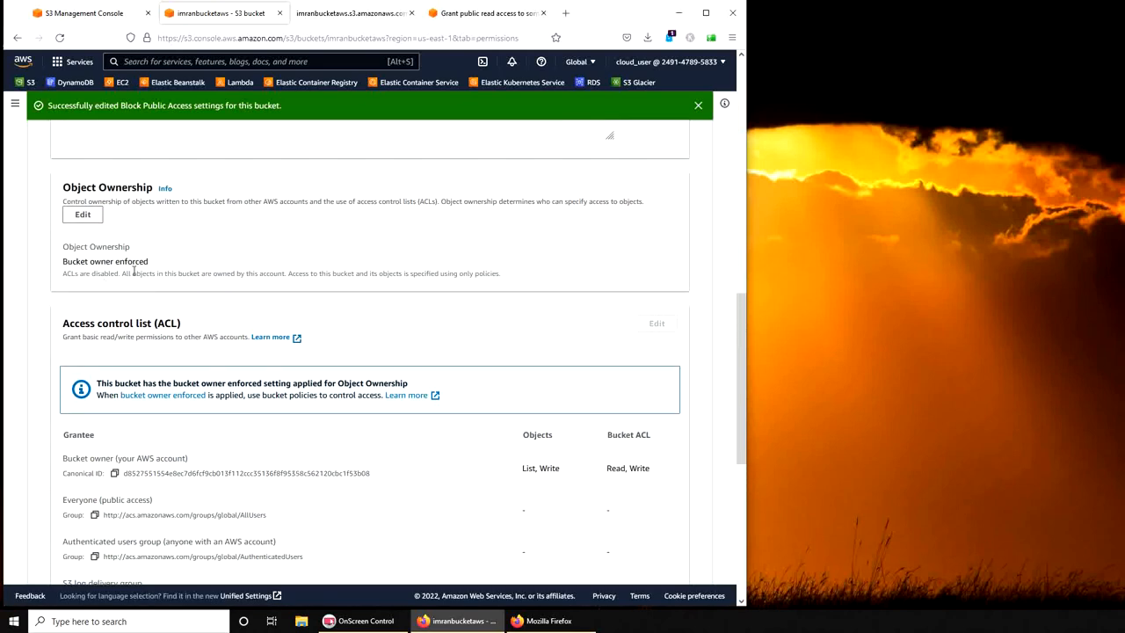
{"action": "left_click", "coordinate": [81, 214]}
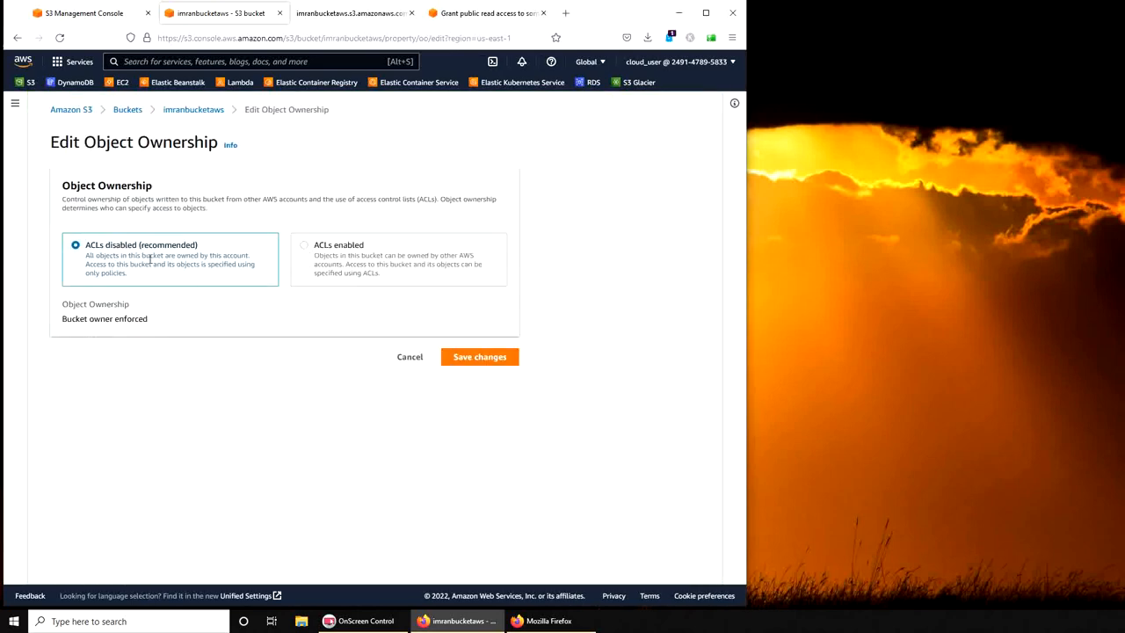
- Set ACLs enabled with acknowledgement and Bucket owner preferred, then save
{"action": "left_click", "coordinate": [304, 245]}
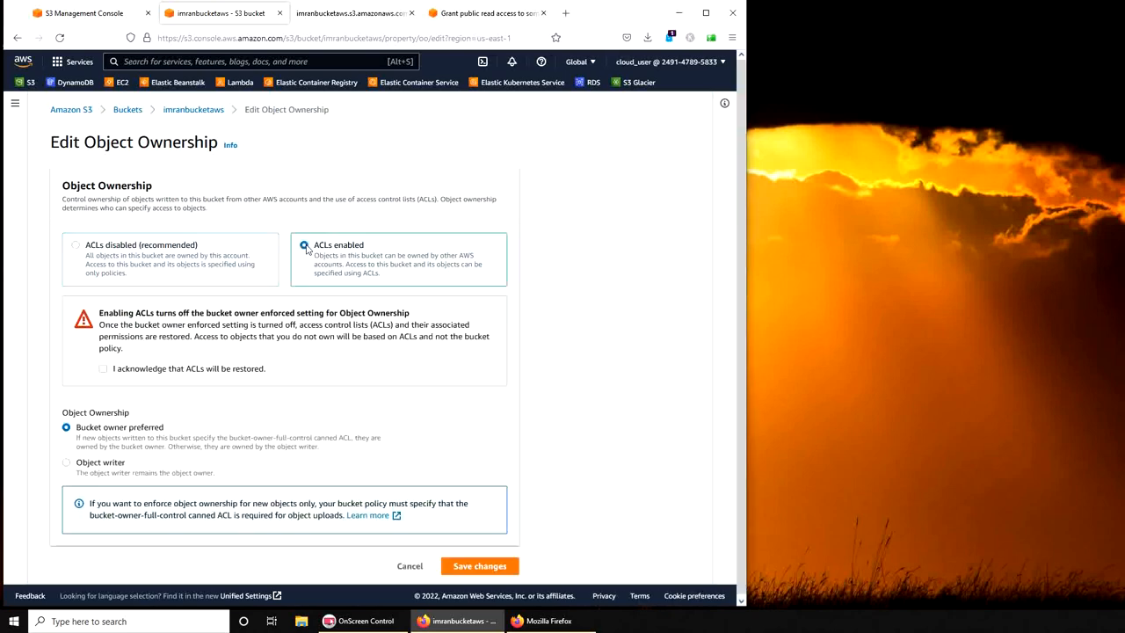
{"action": "left_click", "coordinate": [102, 369]}
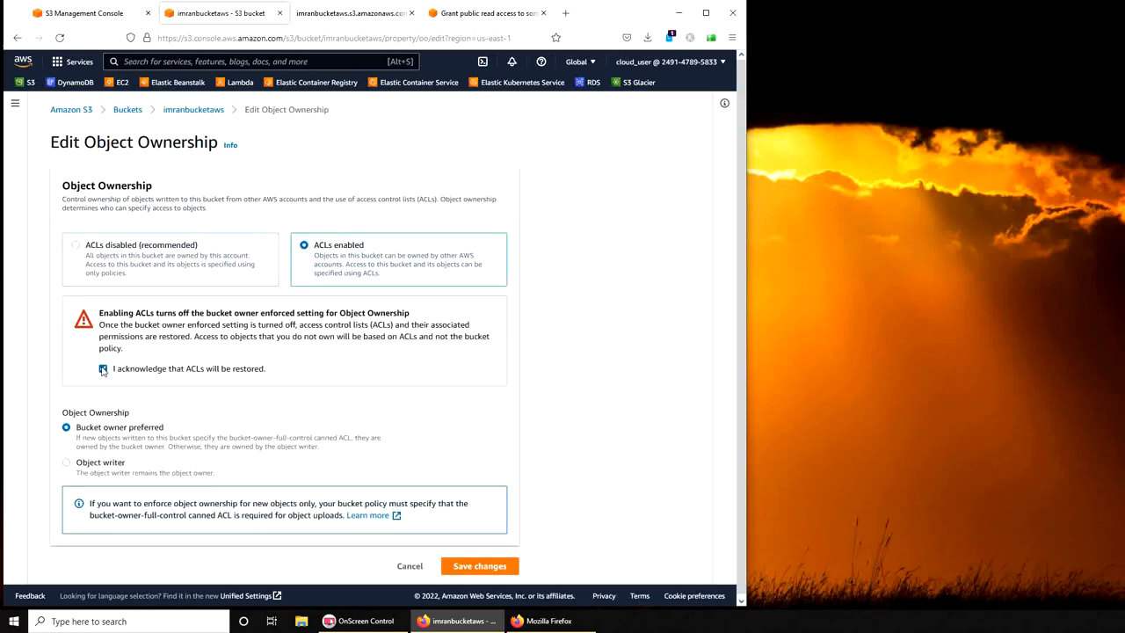
{"action": "left_click", "coordinate": [102, 369]}
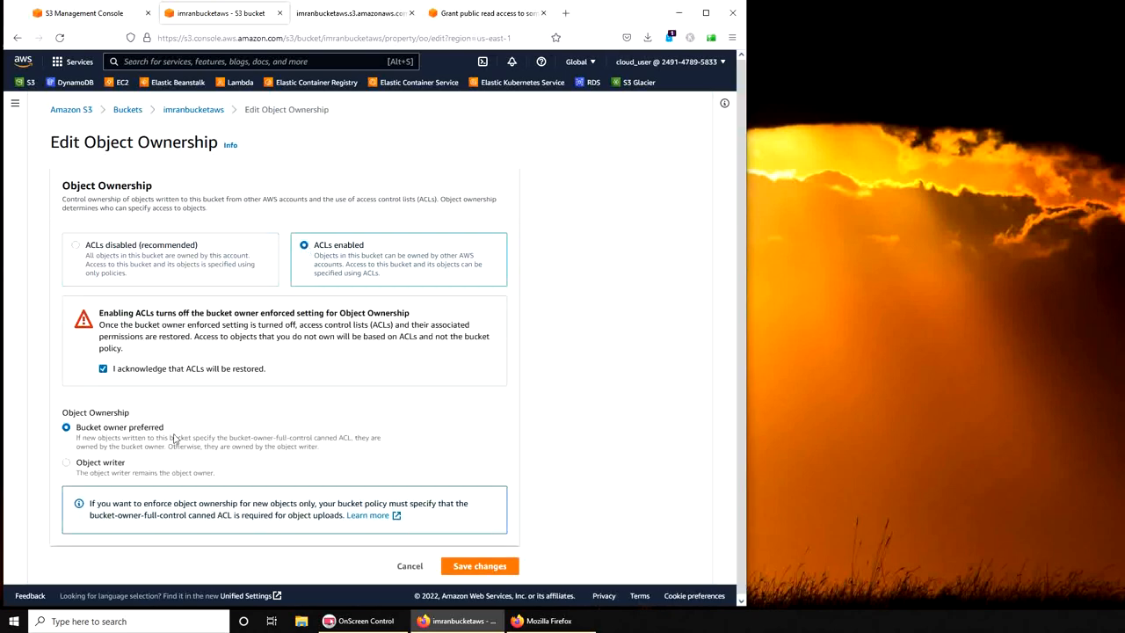
{"action": "mouse_move", "coordinate": [141, 478]}
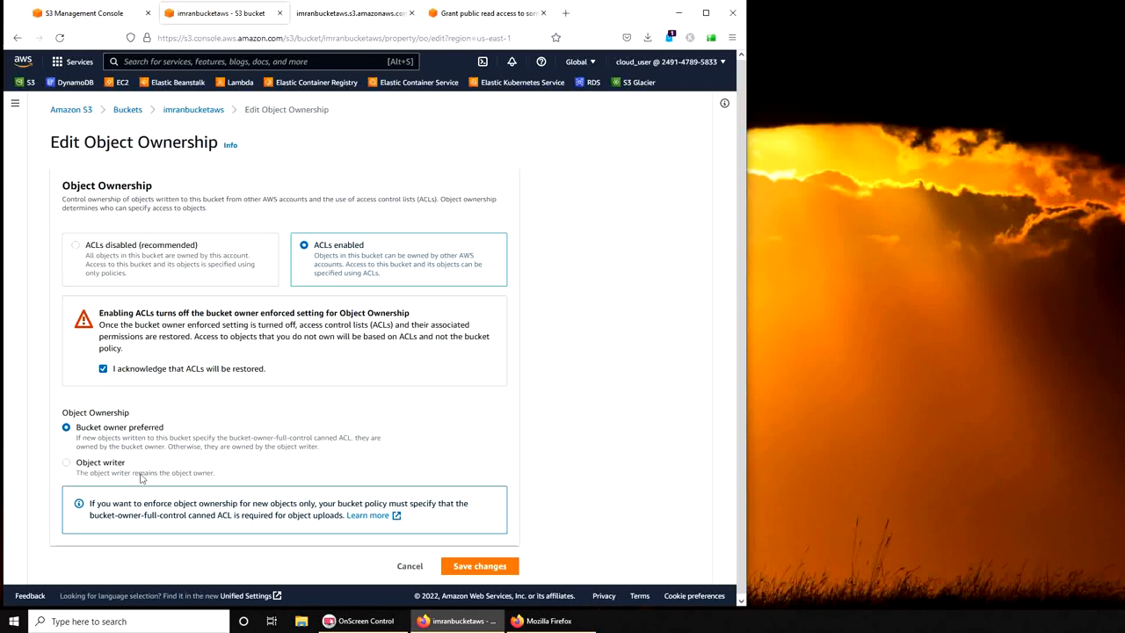
{"action": "mouse_move", "coordinate": [456, 555]}
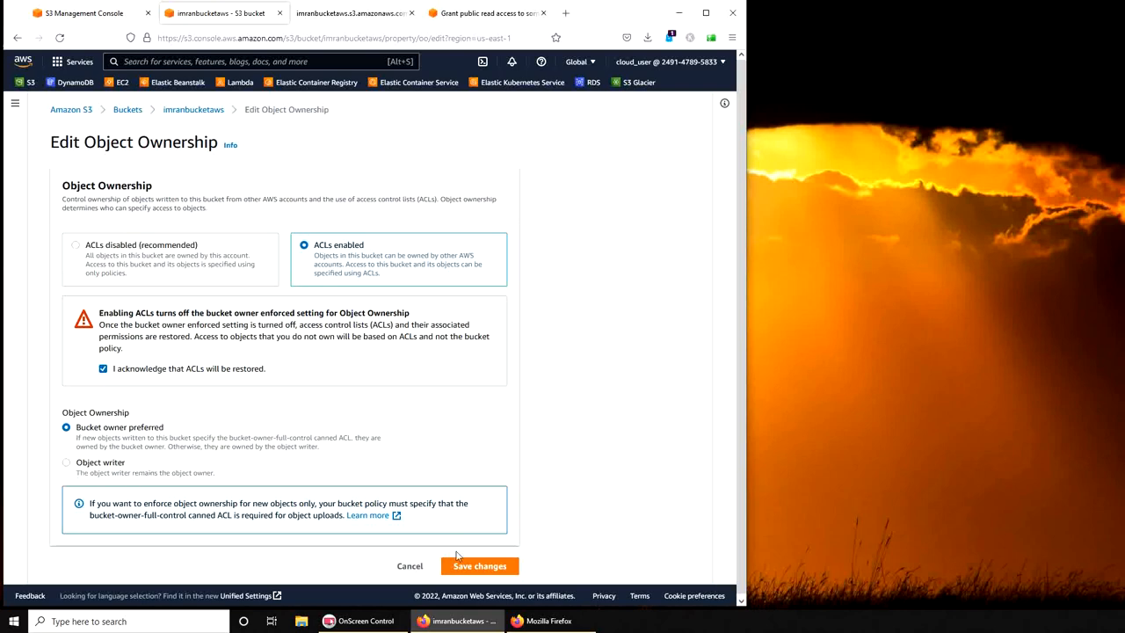
{"action": "left_click", "coordinate": [478, 566]}
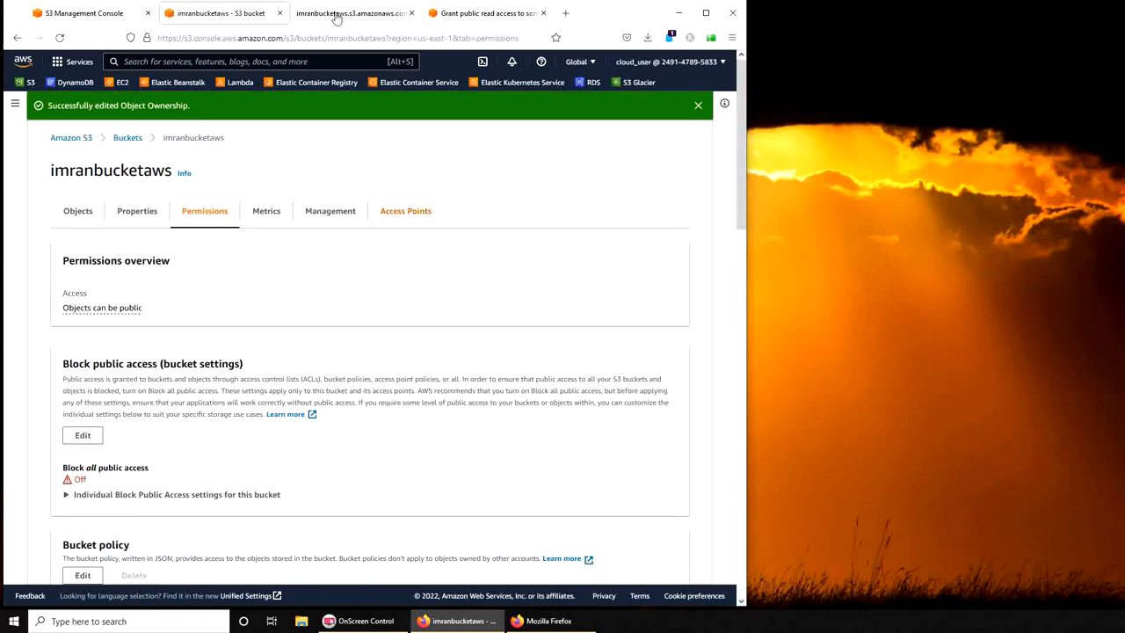
- Confirm the object URL is still Access Denied, then show the bucket's objects again
{"action": "left_click", "coordinate": [351, 13]}
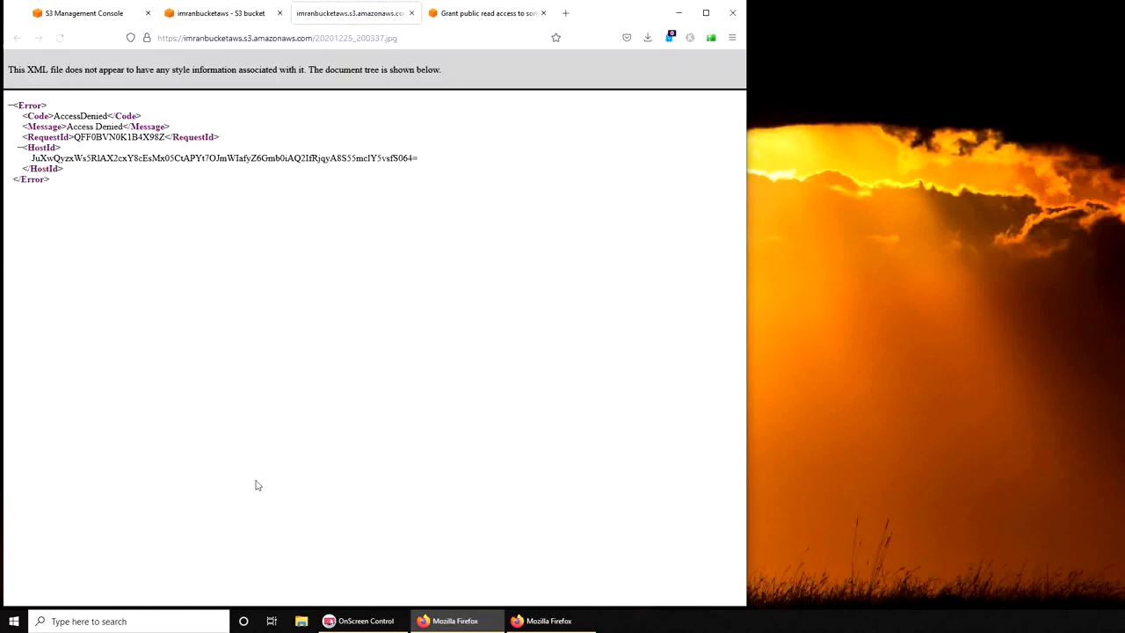
{"action": "left_click", "coordinate": [219, 12]}
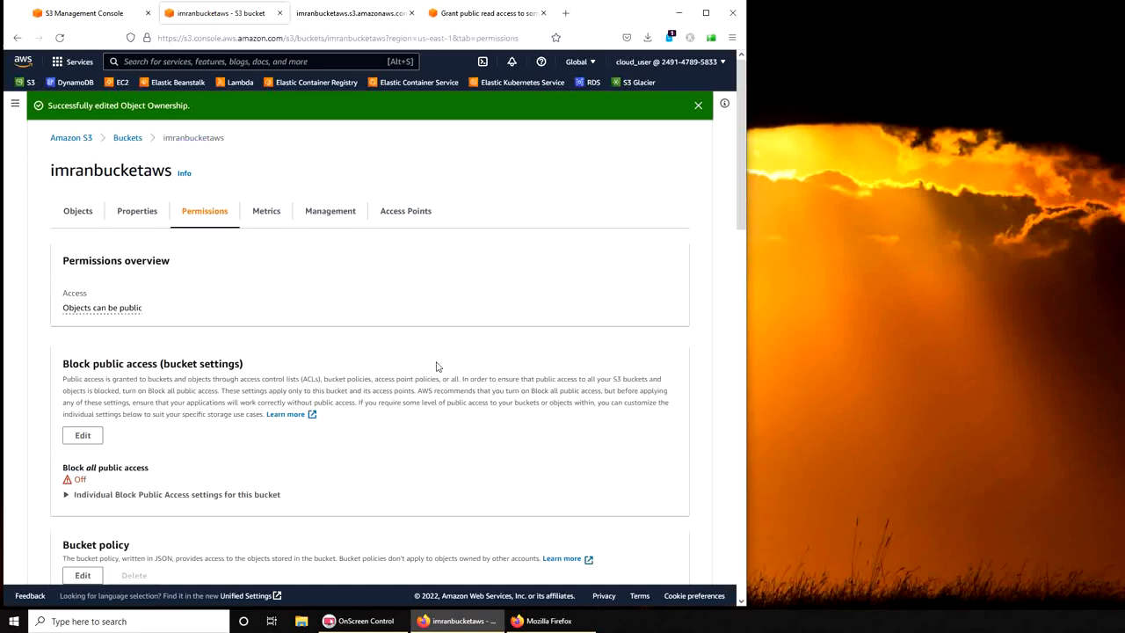
{"action": "mouse_move", "coordinate": [134, 239]}
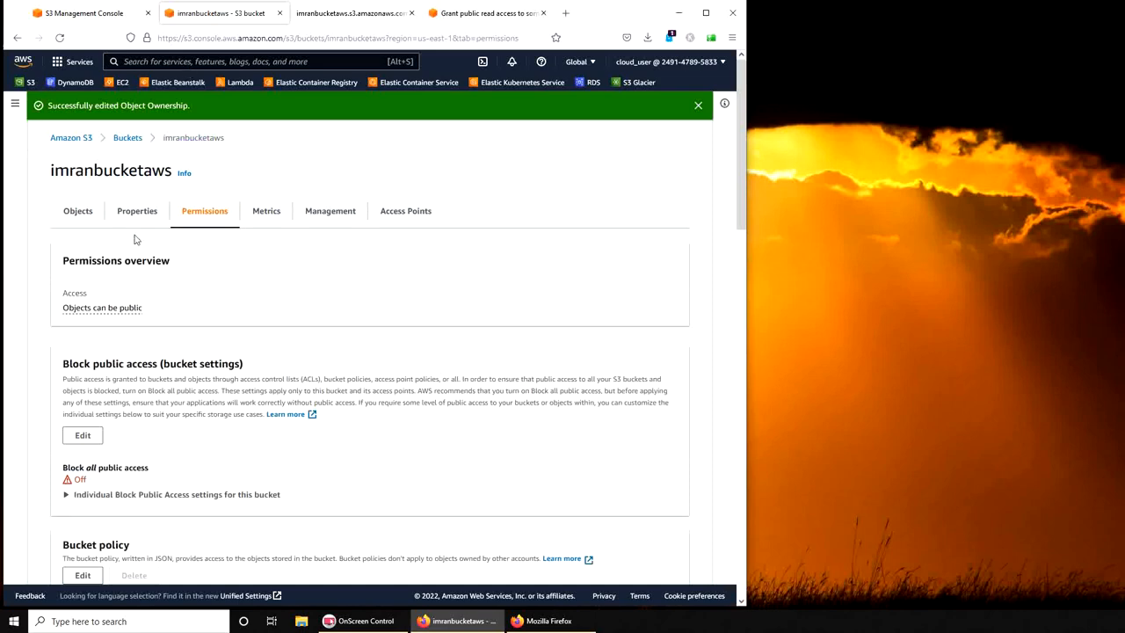
{"action": "left_click", "coordinate": [77, 211]}
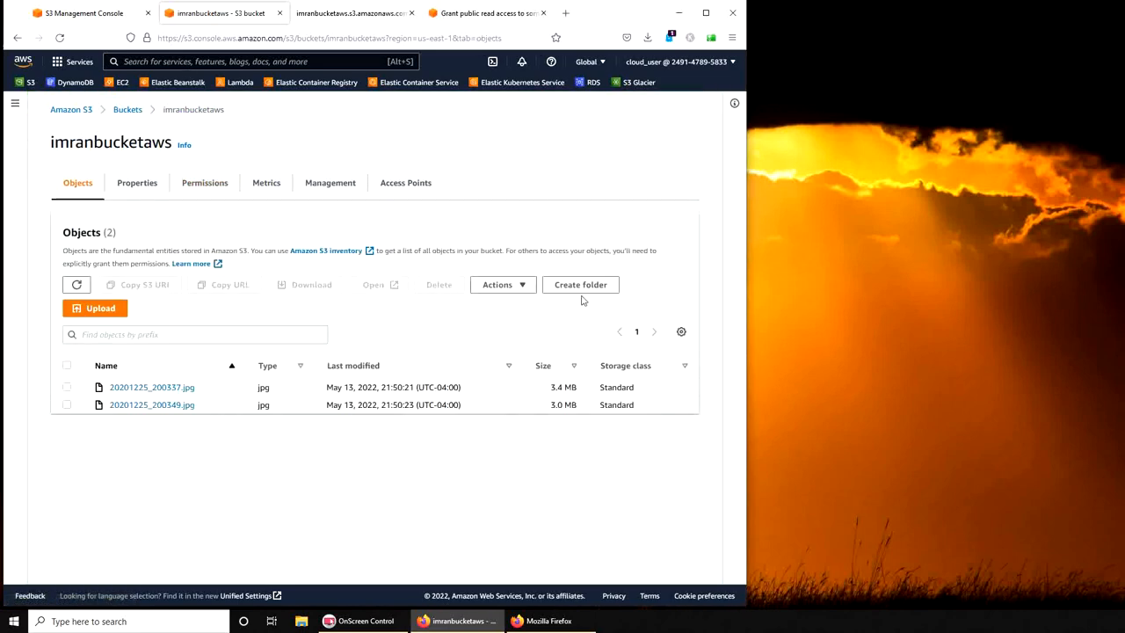
- Select 20201225_200337.jpg and choose Make public using ACL from its object actions
{"action": "left_click", "coordinate": [67, 387]}
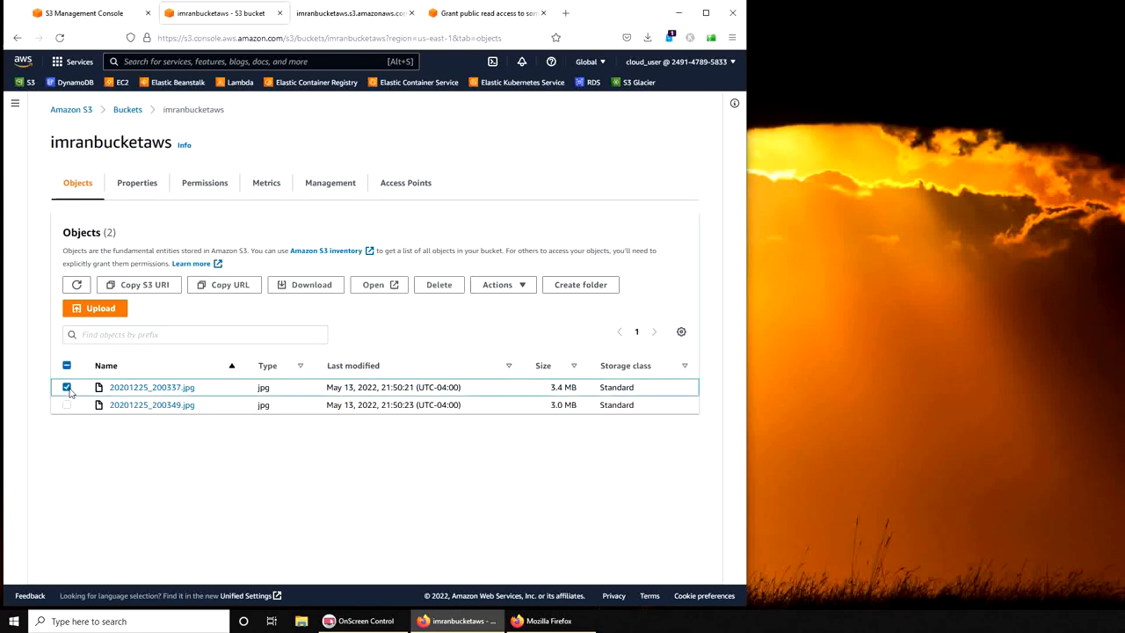
{"action": "left_click", "coordinate": [497, 284]}
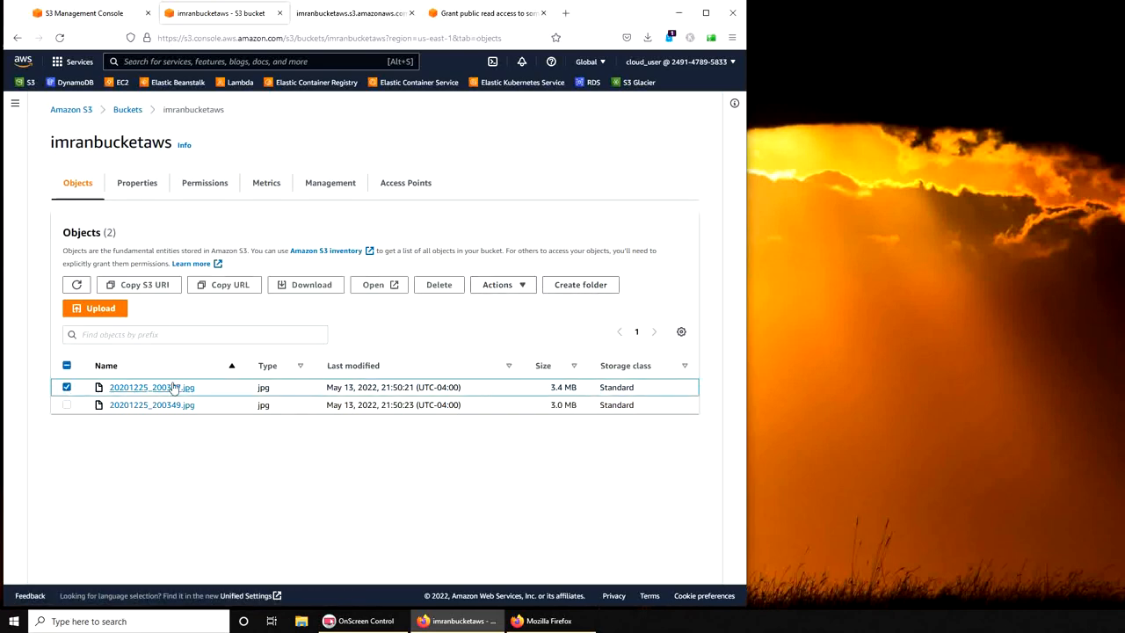
{"action": "left_click", "coordinate": [151, 386]}
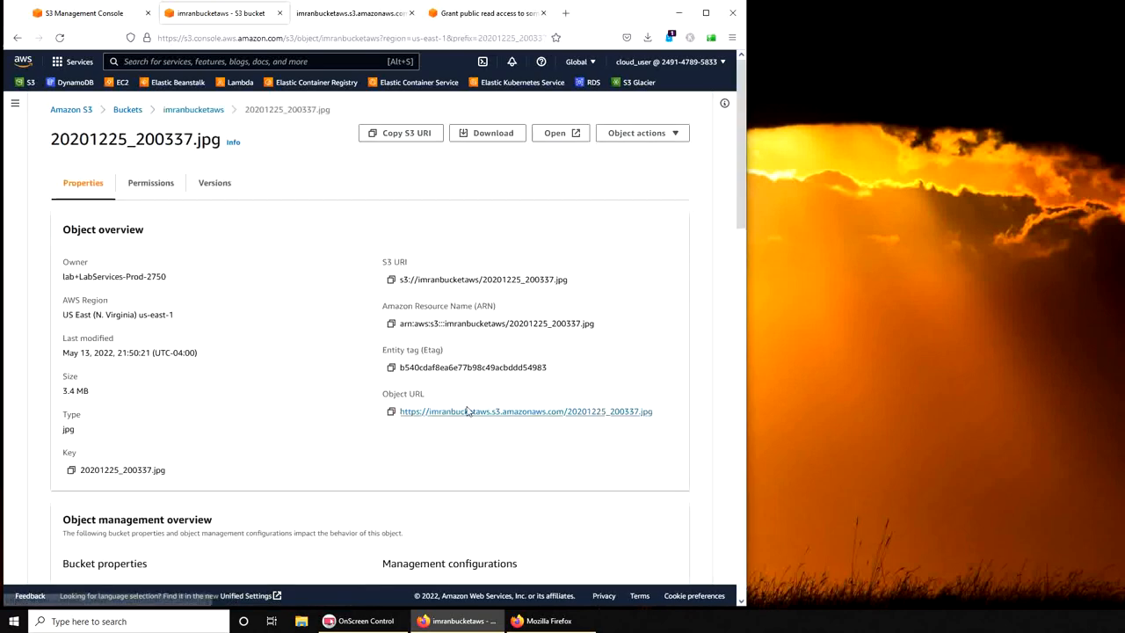
{"action": "left_click", "coordinate": [642, 133]}
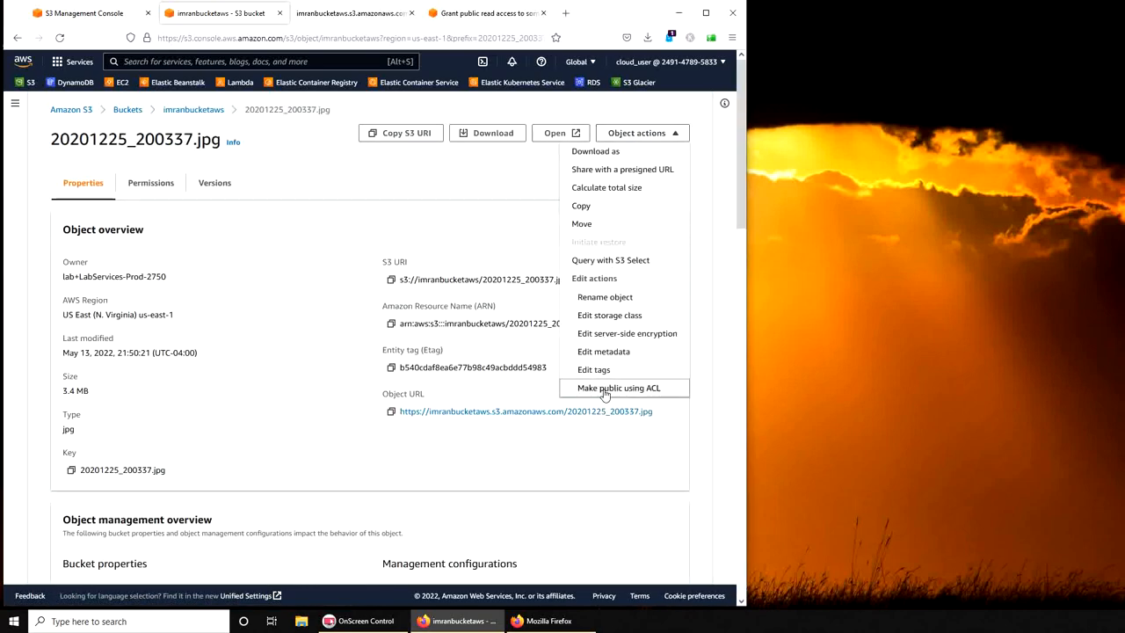
{"action": "left_click", "coordinate": [619, 388]}
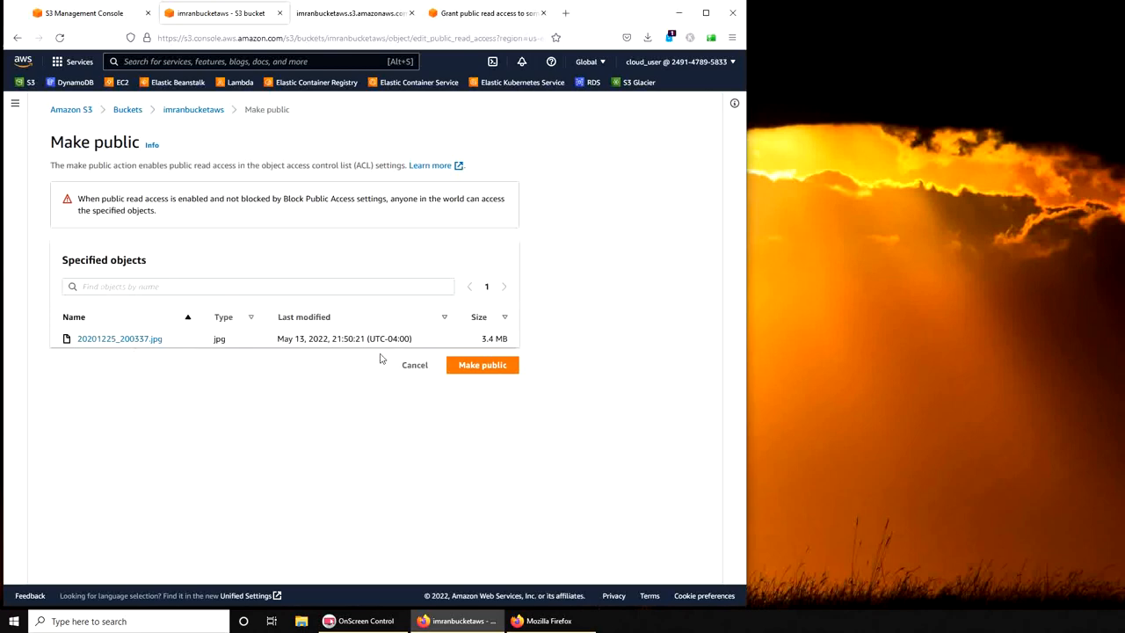
{"action": "mouse_move", "coordinate": [256, 212]}
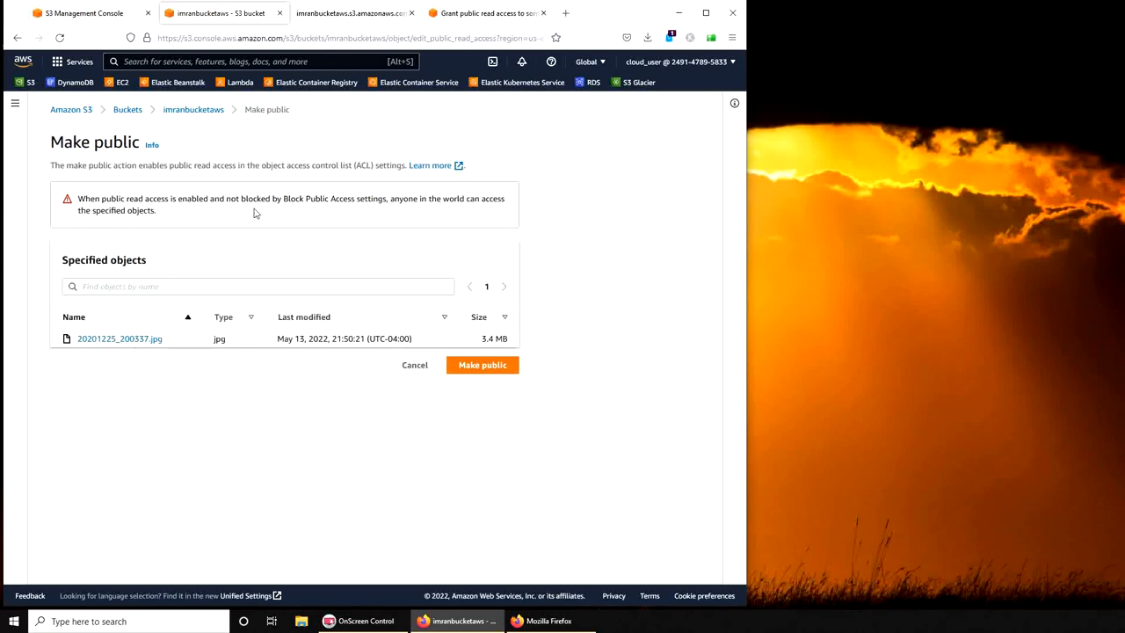
{"action": "mouse_move", "coordinate": [468, 211]}
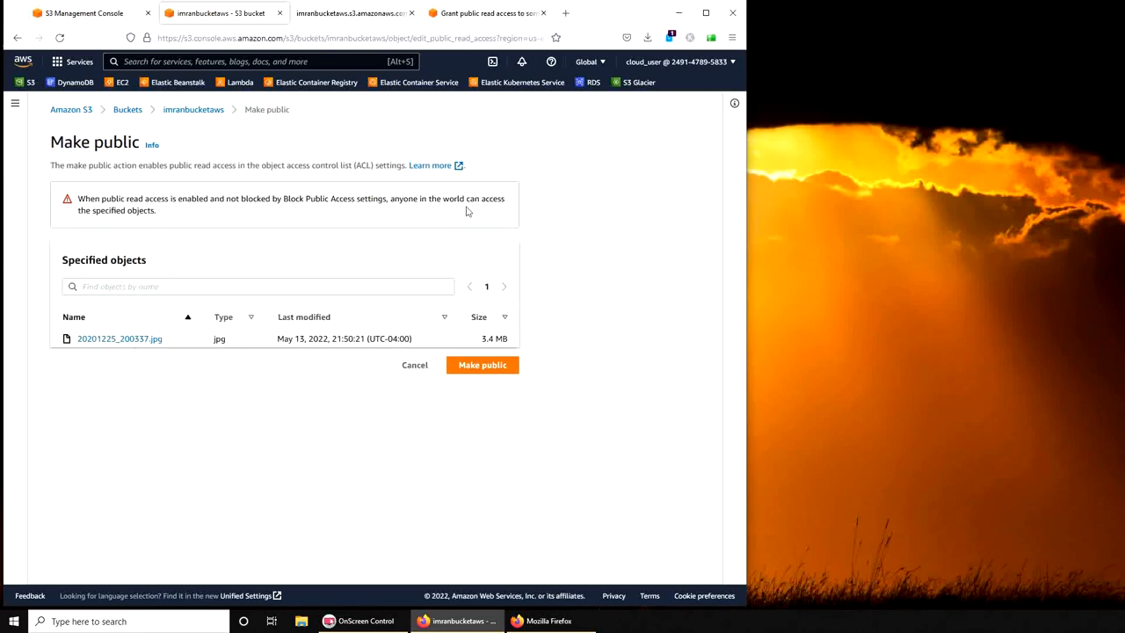
- Confirm Make public so 20201225_200337.jpg becomes publicly readable
{"action": "left_click", "coordinate": [481, 364]}
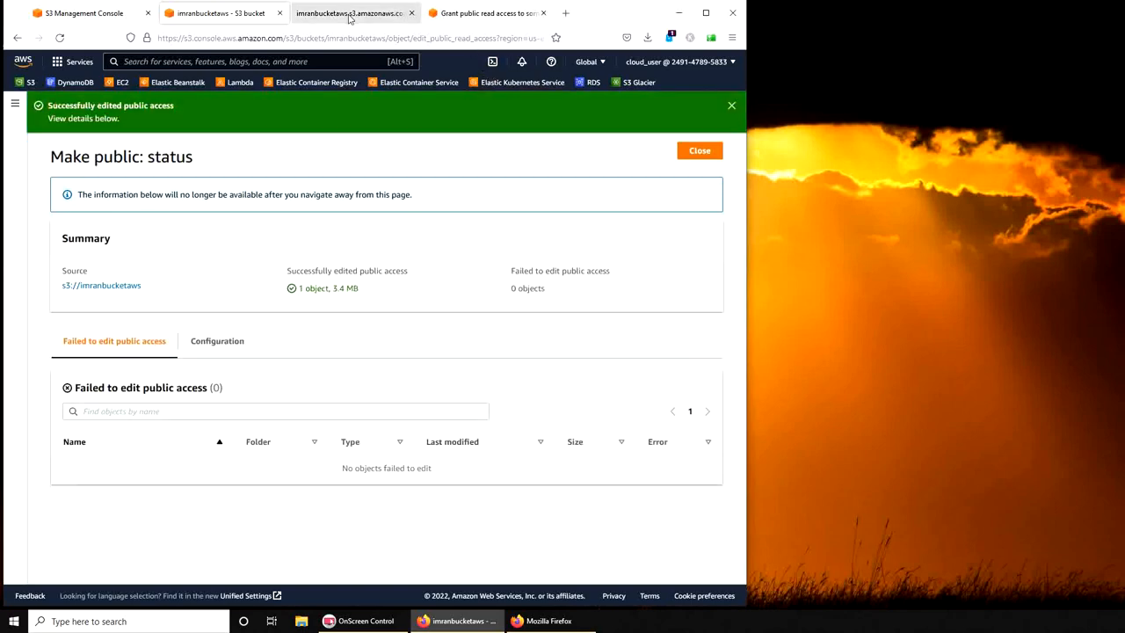
- Verify the object URL now loads the snowy winter photo, then return to the status page
{"action": "left_click", "coordinate": [352, 12]}
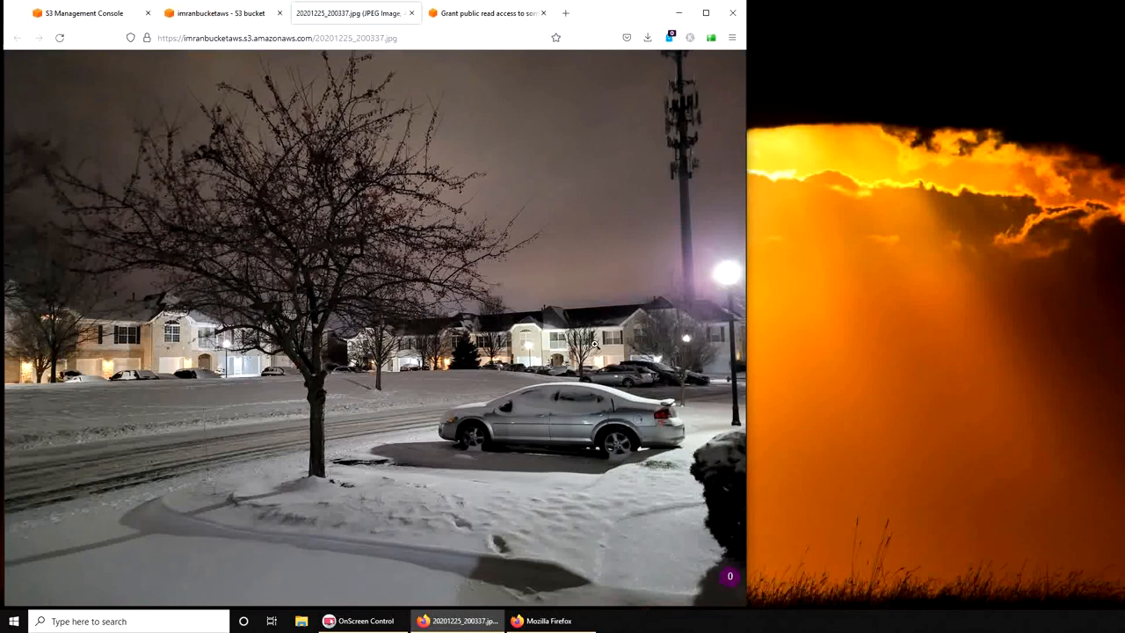
{"action": "mouse_move", "coordinate": [566, 460]}
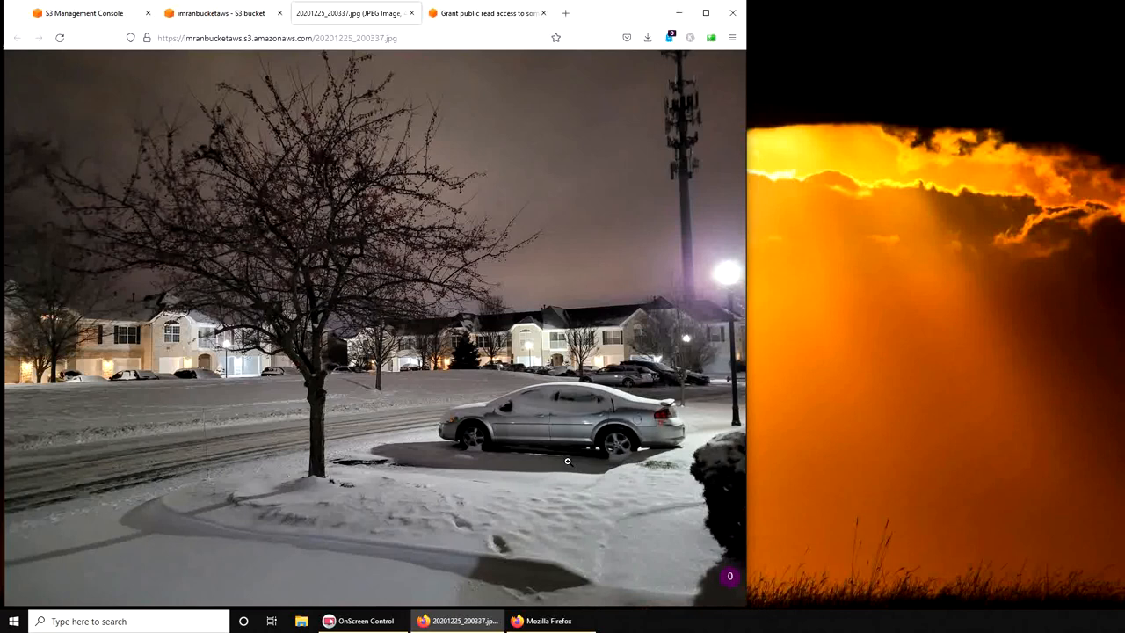
{"action": "mouse_move", "coordinate": [371, 422]}
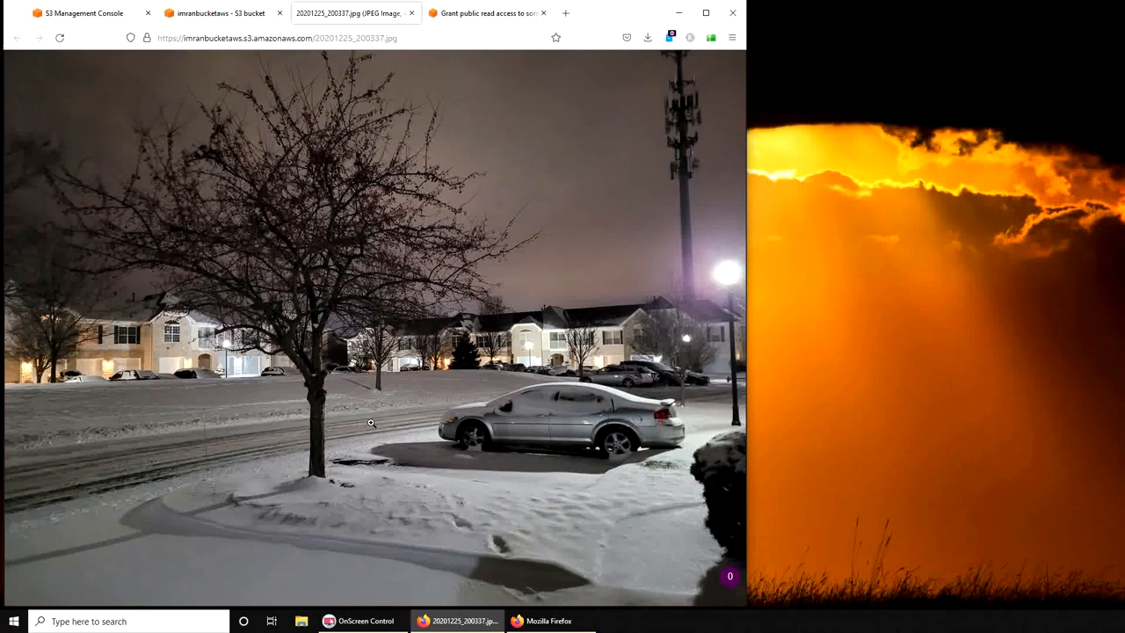
{"action": "mouse_move", "coordinate": [422, 67]}
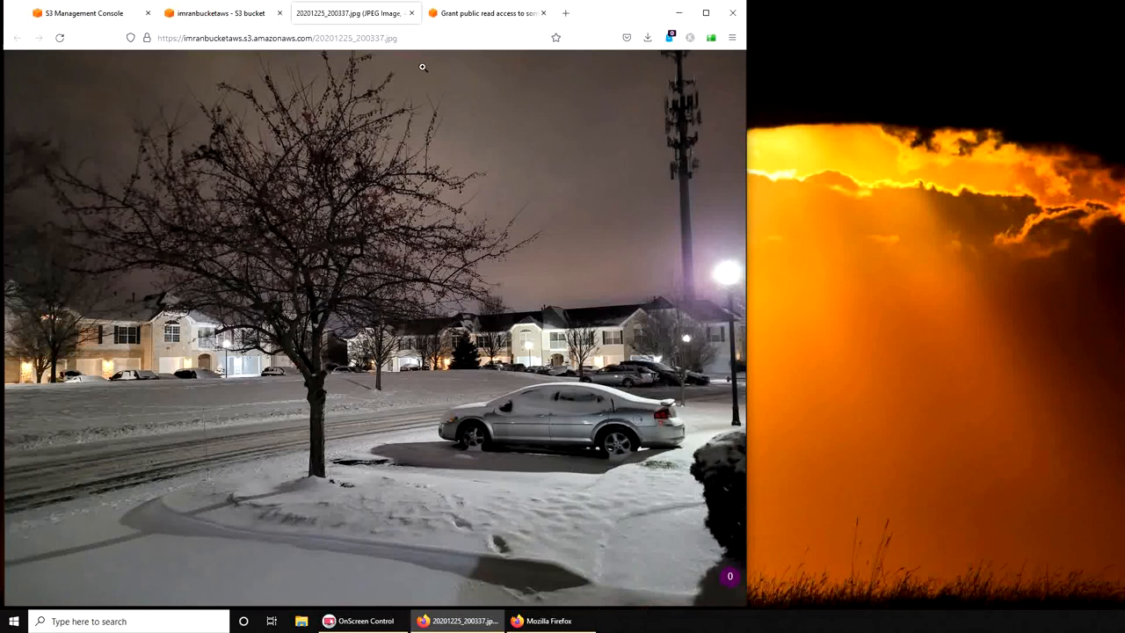
{"action": "left_click", "coordinate": [218, 14]}
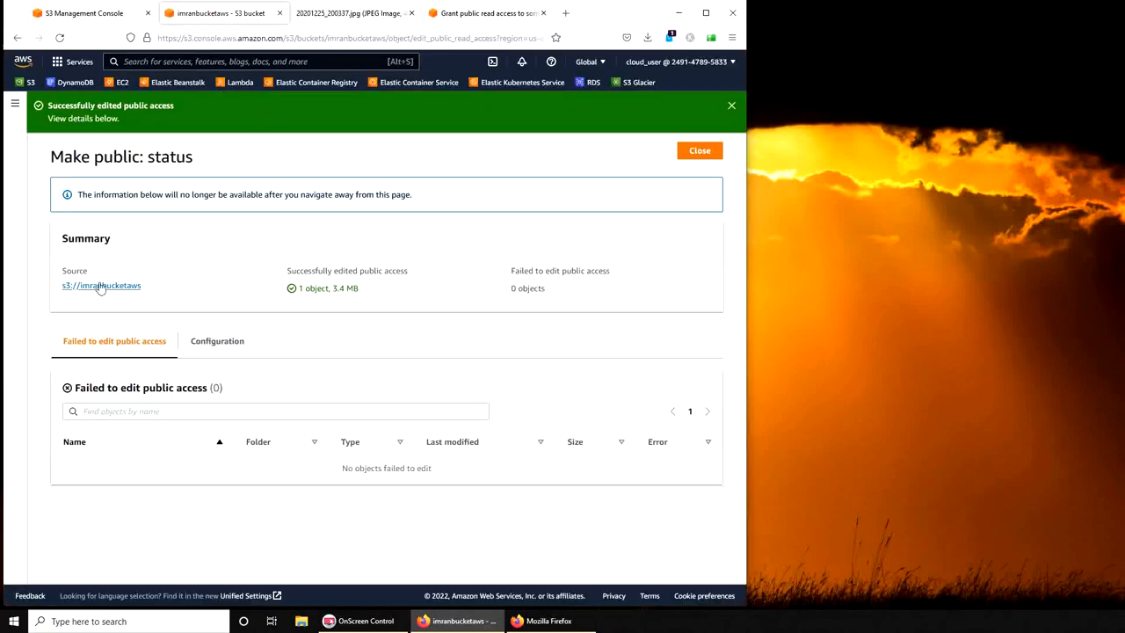
{"action": "mouse_move", "coordinate": [196, 229]}
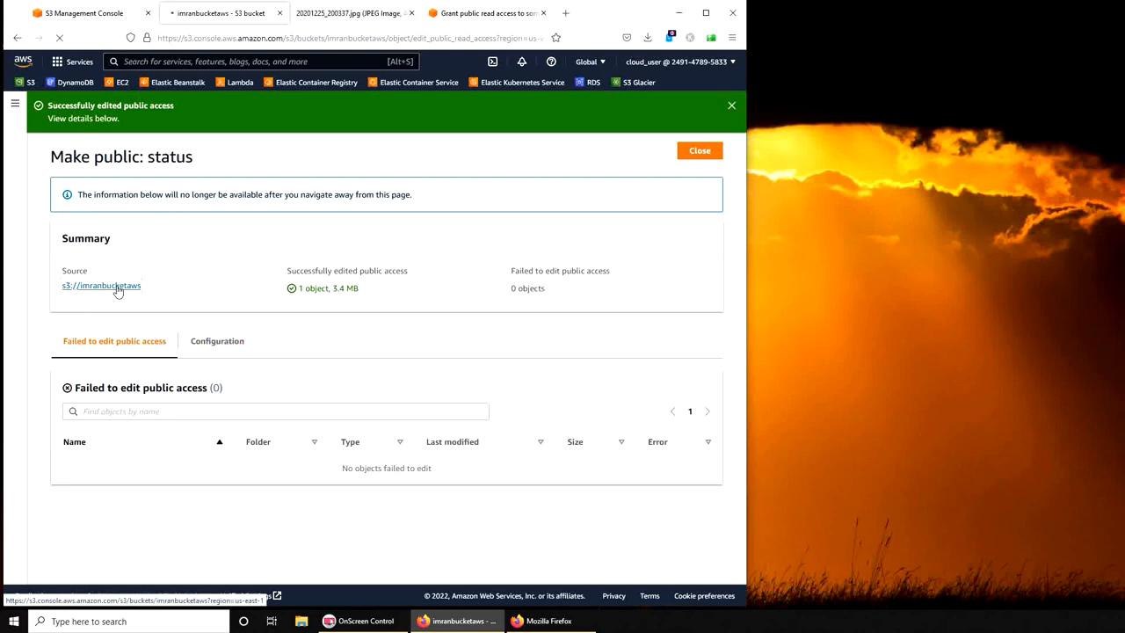
- Review 20201225_200349.jpg's details and available actions in imranbucketaws without changing it
{"action": "left_click", "coordinate": [700, 151]}
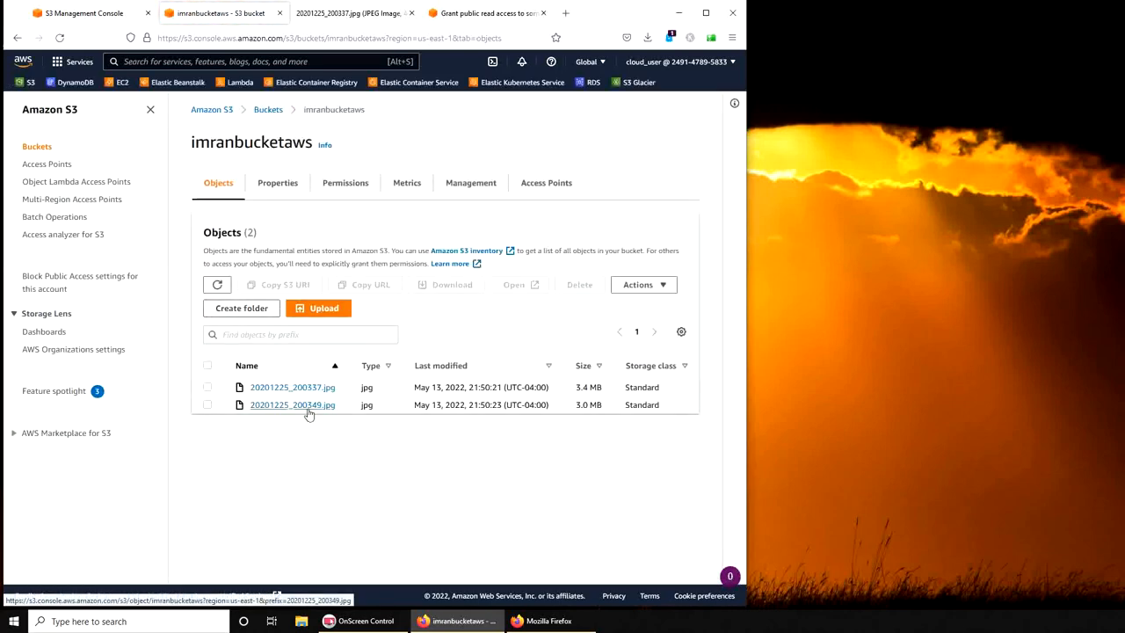
{"action": "left_click", "coordinate": [292, 404]}
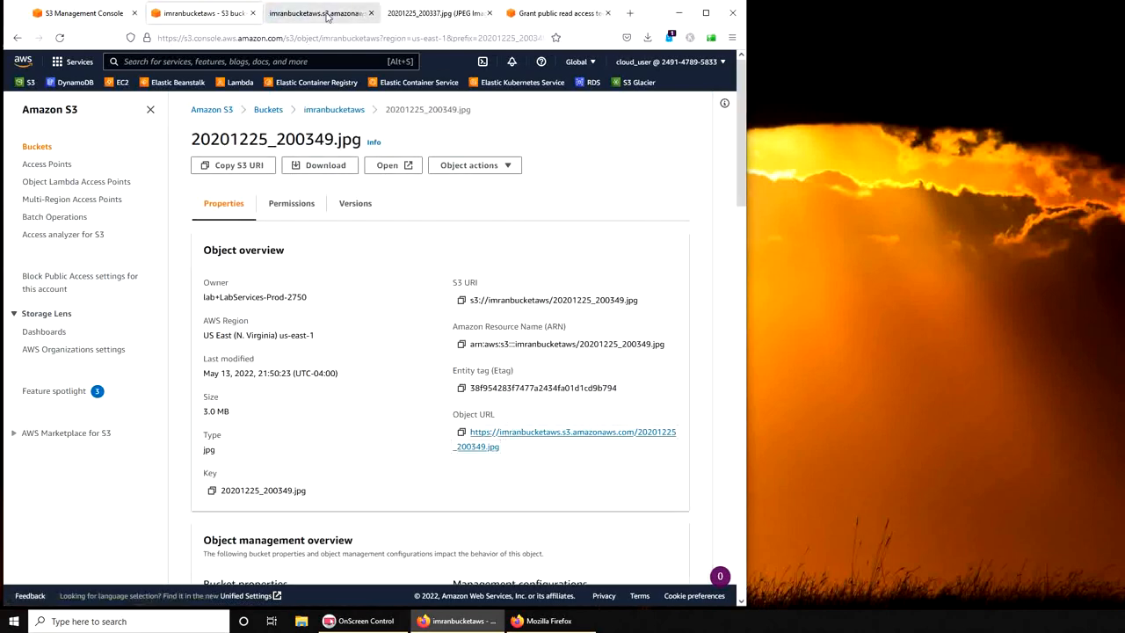
{"action": "left_click", "coordinate": [202, 12]}
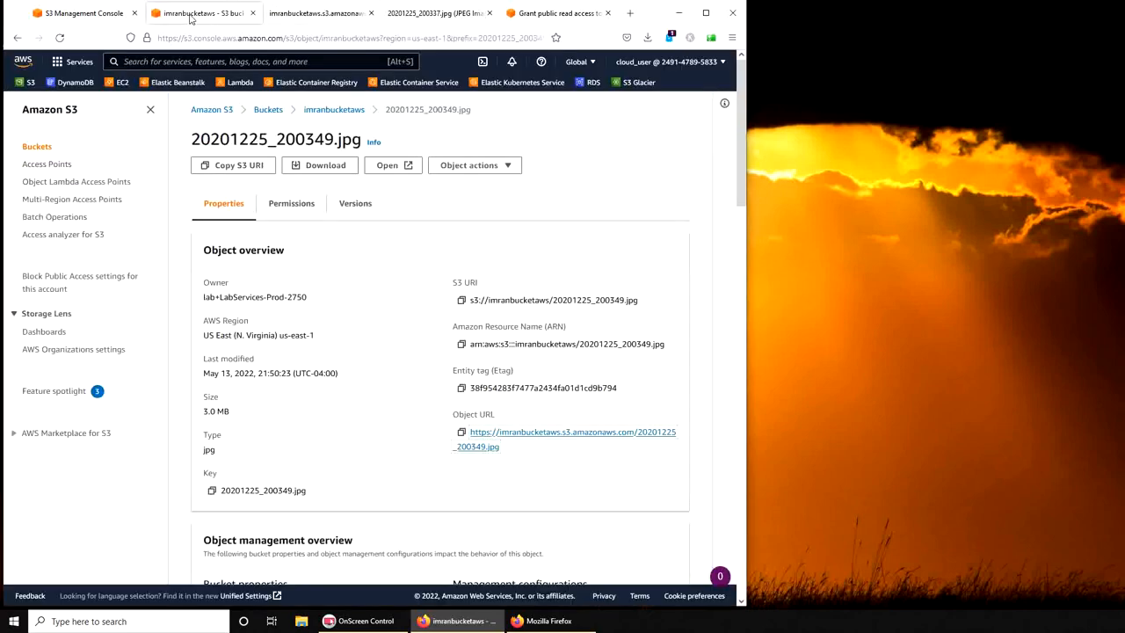
{"action": "mouse_move", "coordinate": [399, 430]}
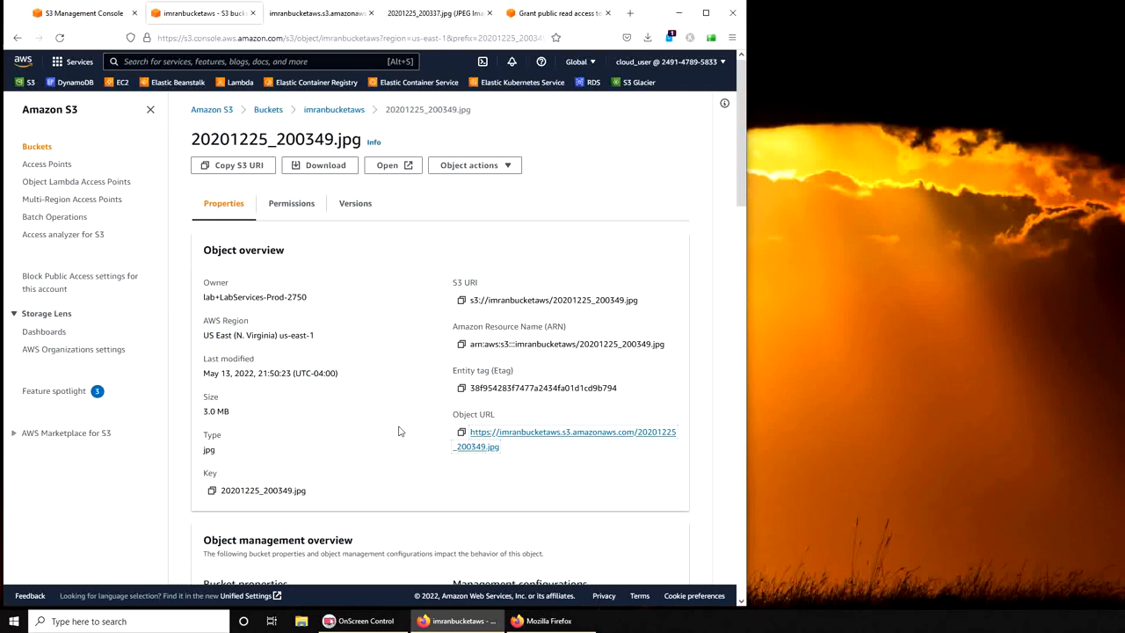
{"action": "mouse_move", "coordinate": [485, 427]}
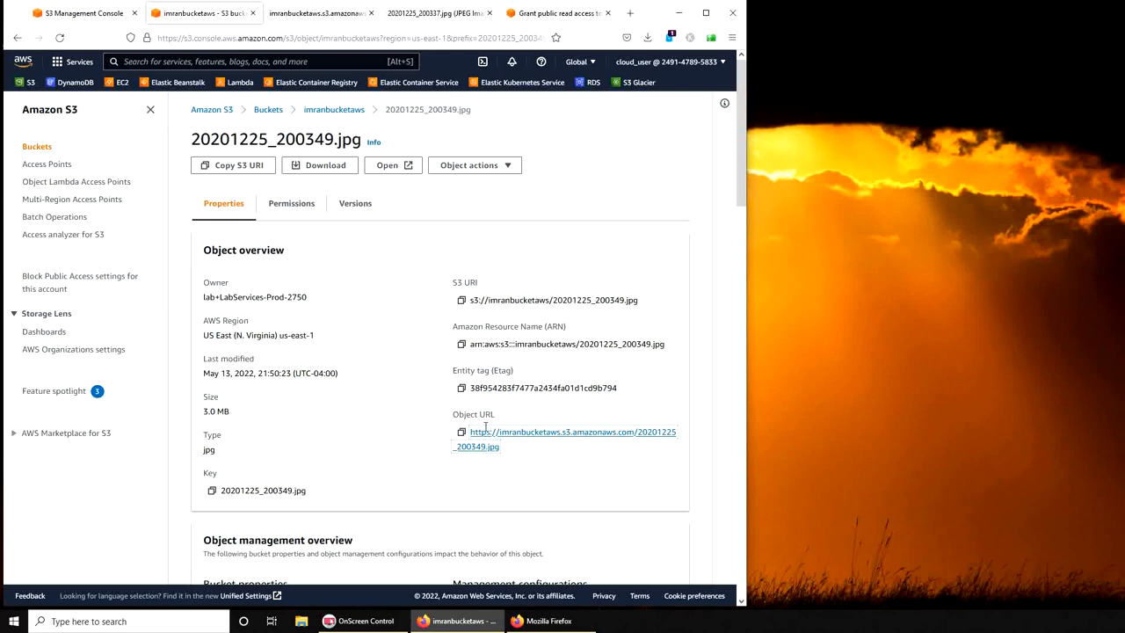
{"action": "mouse_move", "coordinate": [496, 453]}
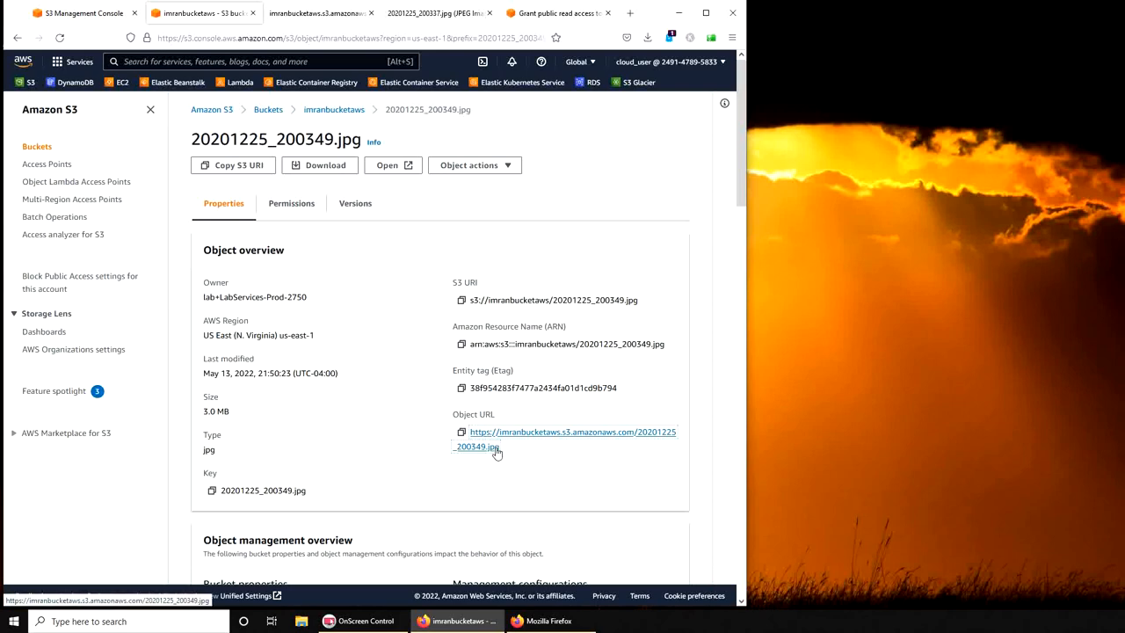
{"action": "mouse_move", "coordinate": [488, 448]}
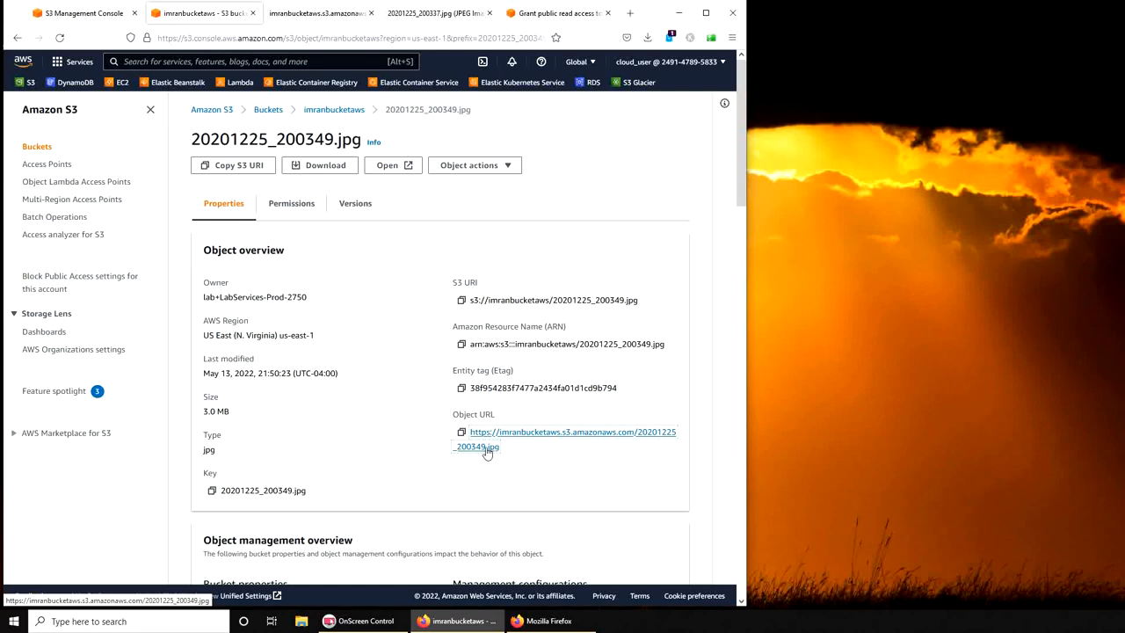
{"action": "left_click", "coordinate": [474, 165]}
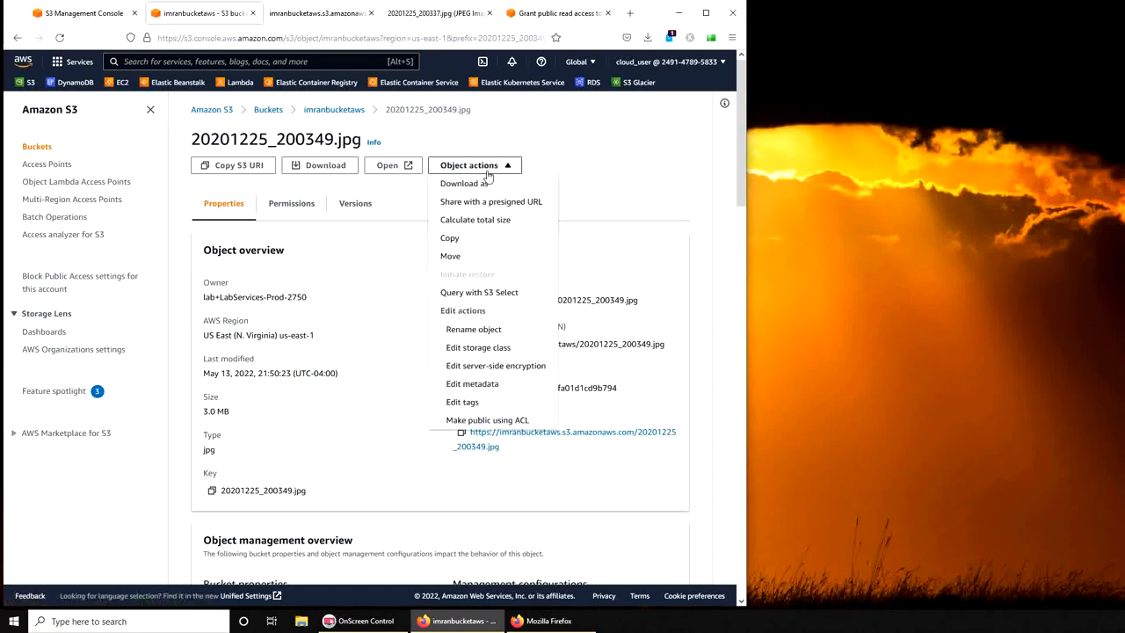
{"action": "mouse_move", "coordinate": [486, 418]}
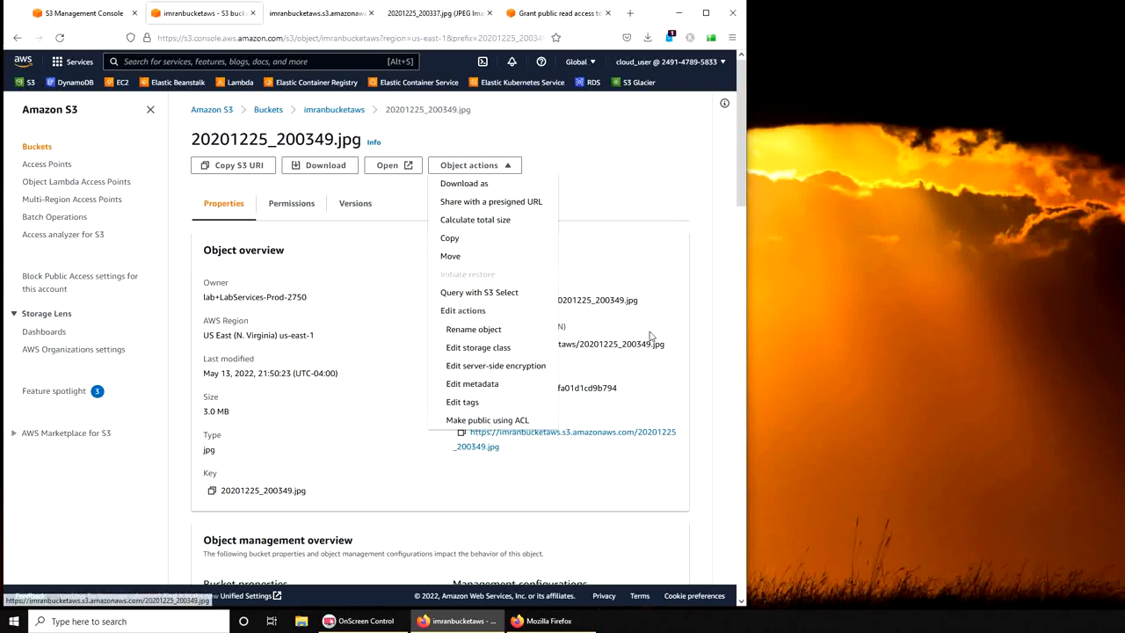
{"action": "left_click", "coordinate": [291, 203]}
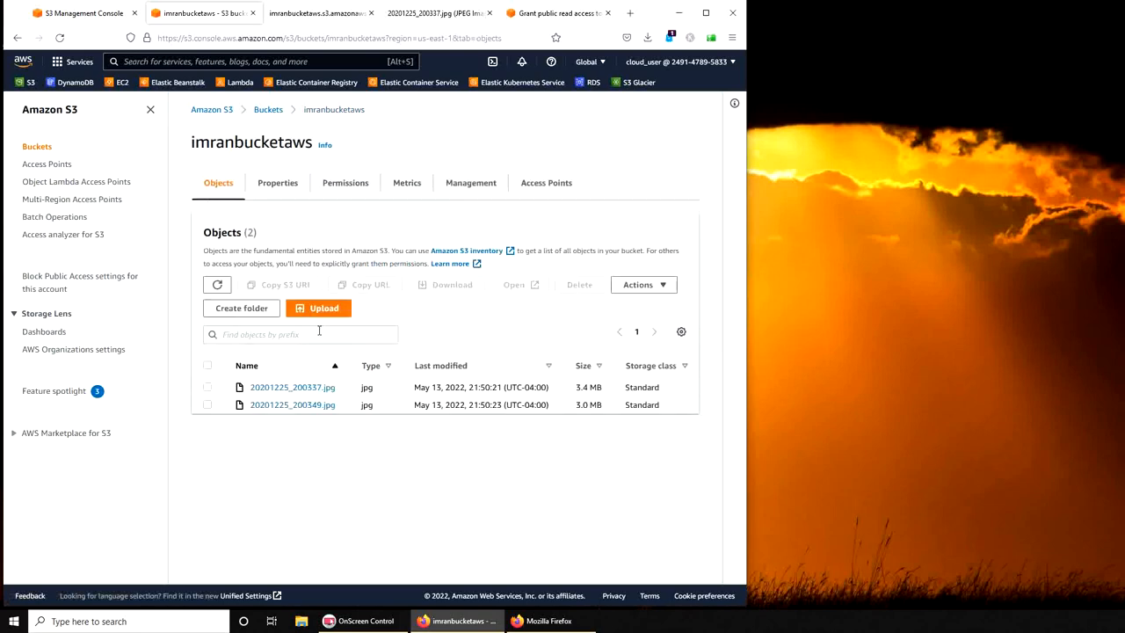
{"action": "mouse_move", "coordinate": [466, 457]}
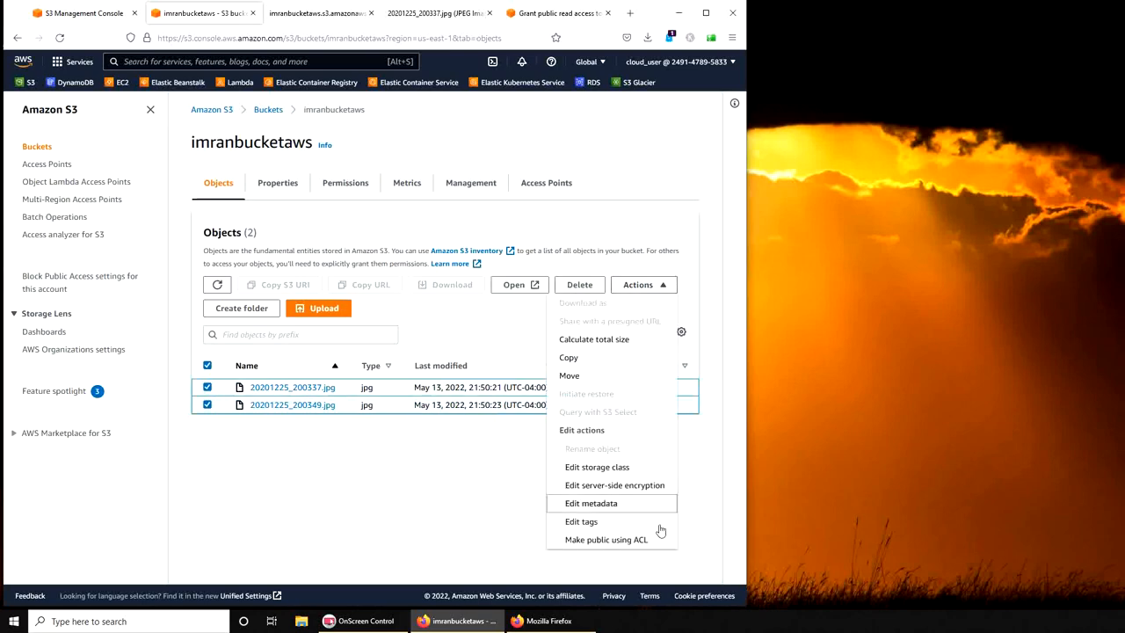
- Dismiss the Actions menu with both JPG objects left selected
{"action": "left_click", "coordinate": [700, 512]}
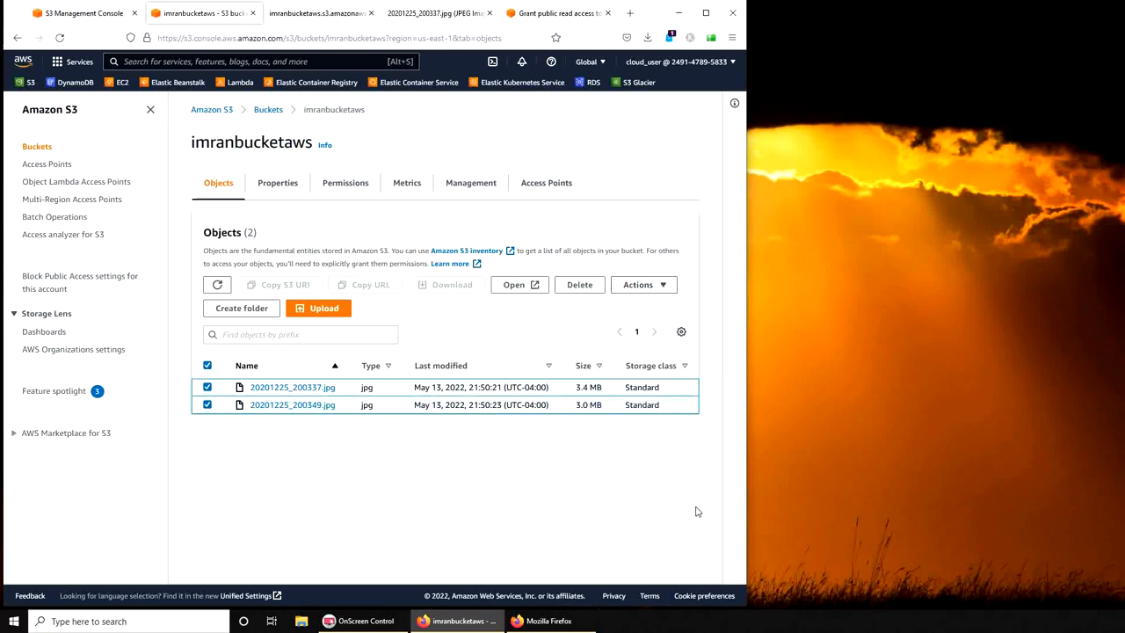
{"action": "mouse_move", "coordinate": [688, 516]}
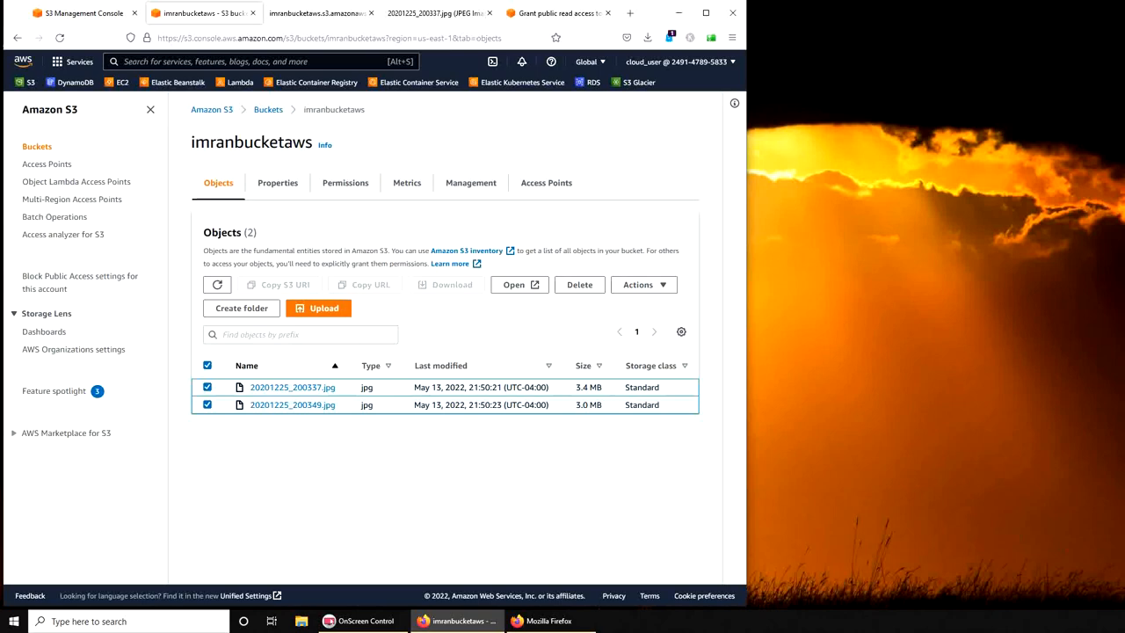
{"action": "mouse_move", "coordinate": [308, 481]}
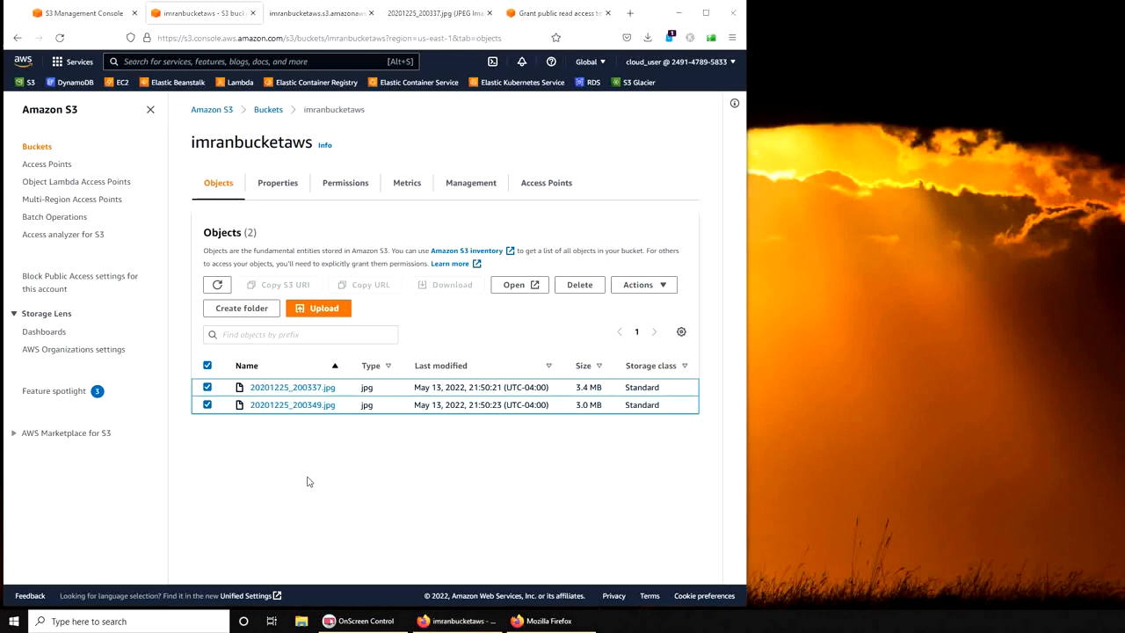
{"action": "mouse_move", "coordinate": [238, 437]}
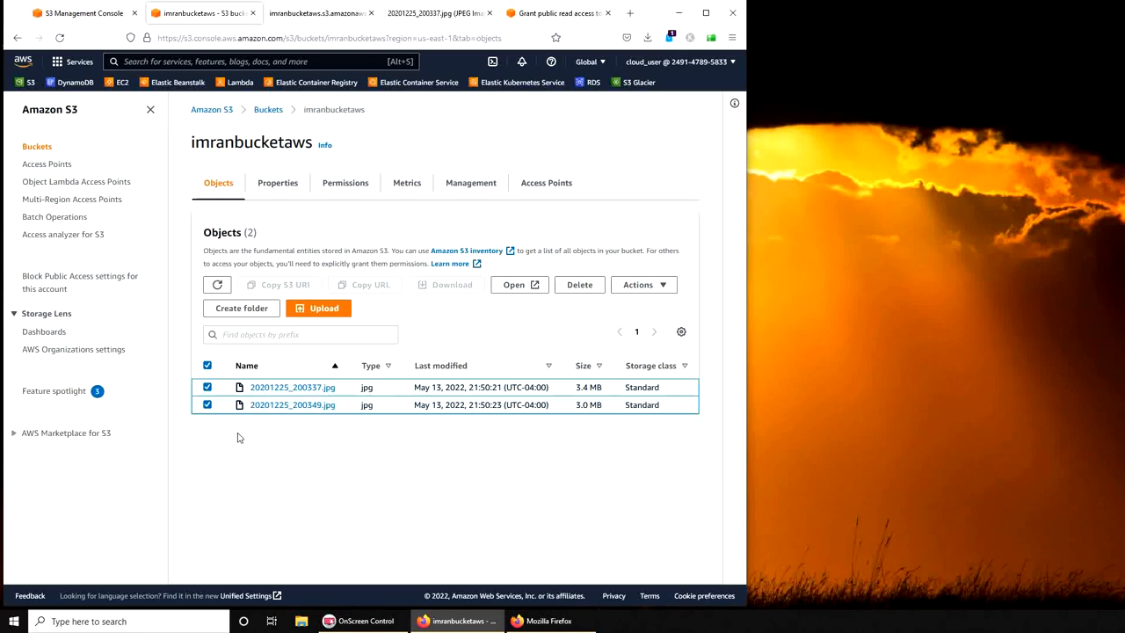
{"action": "mouse_move", "coordinate": [538, 488]}
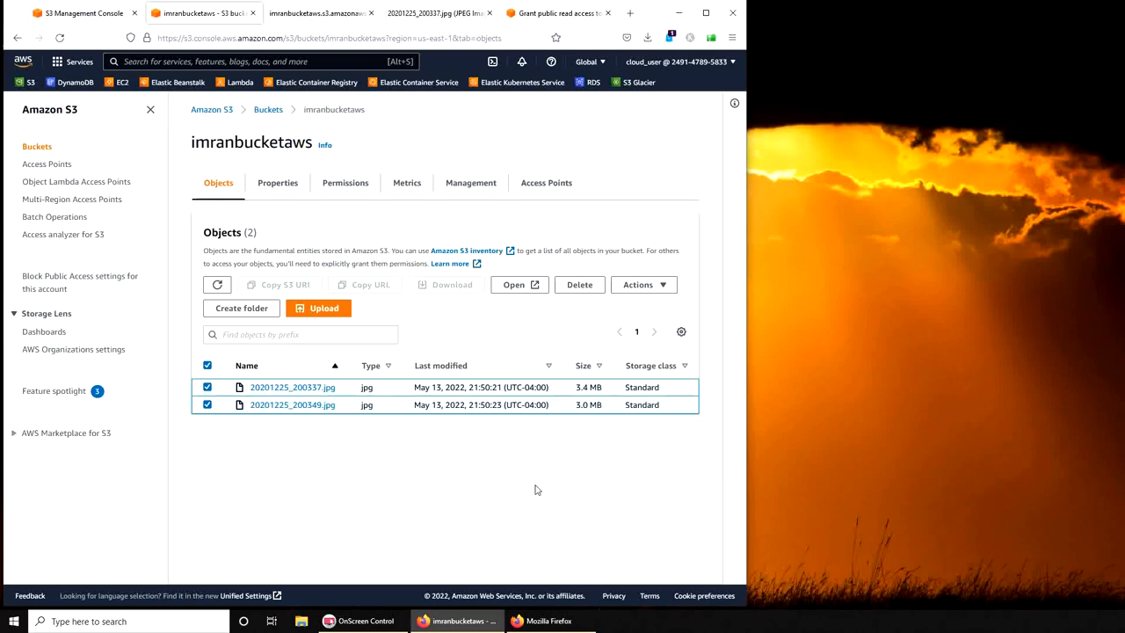
{"action": "mouse_move", "coordinate": [633, 506]}
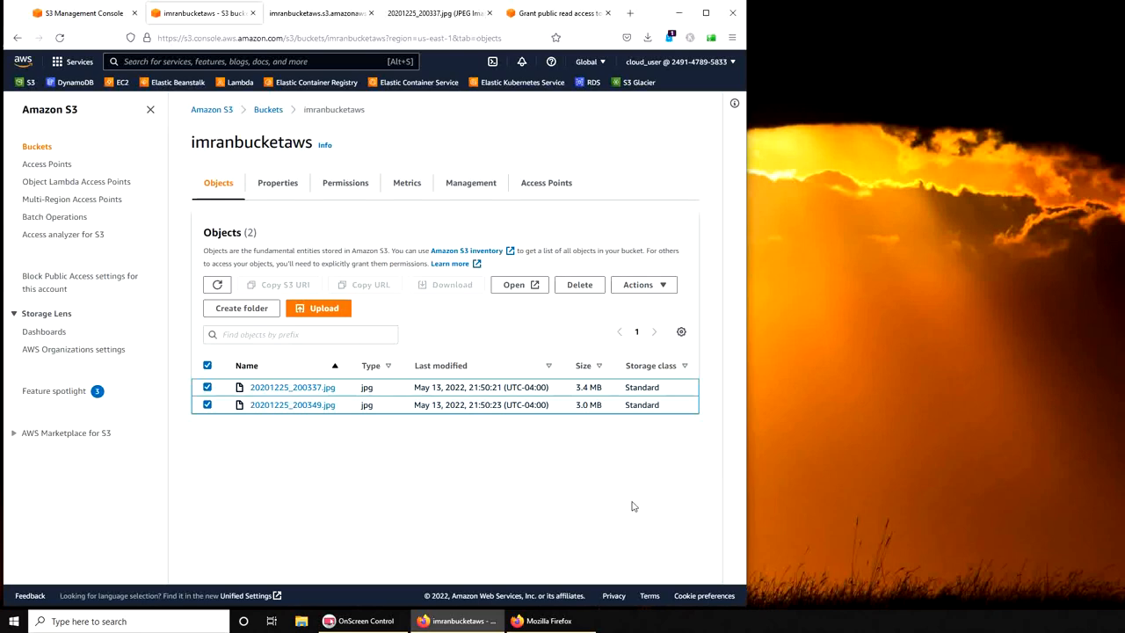